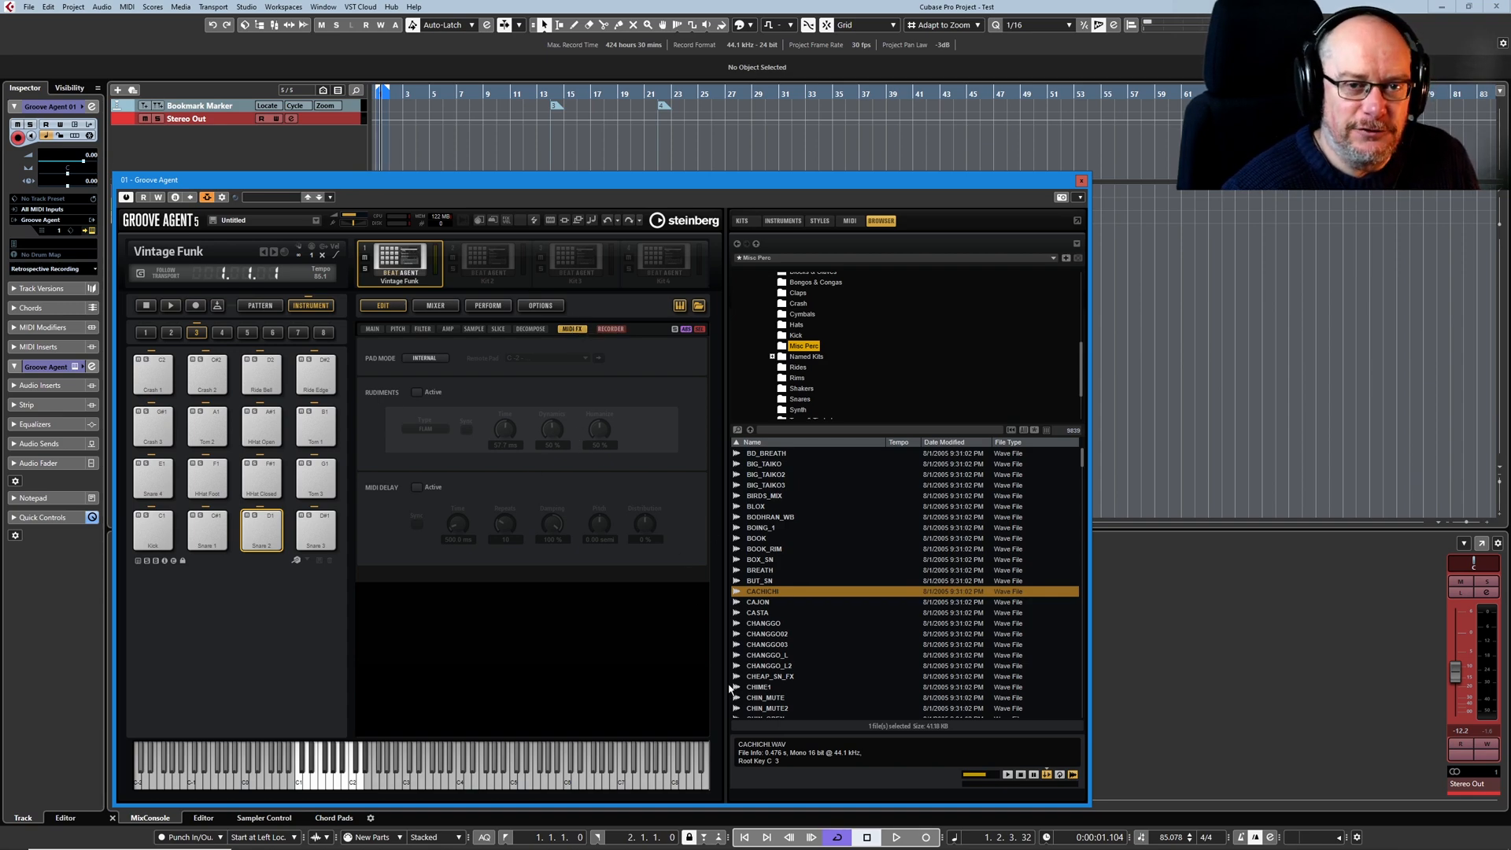
mouse_move(491, 478)
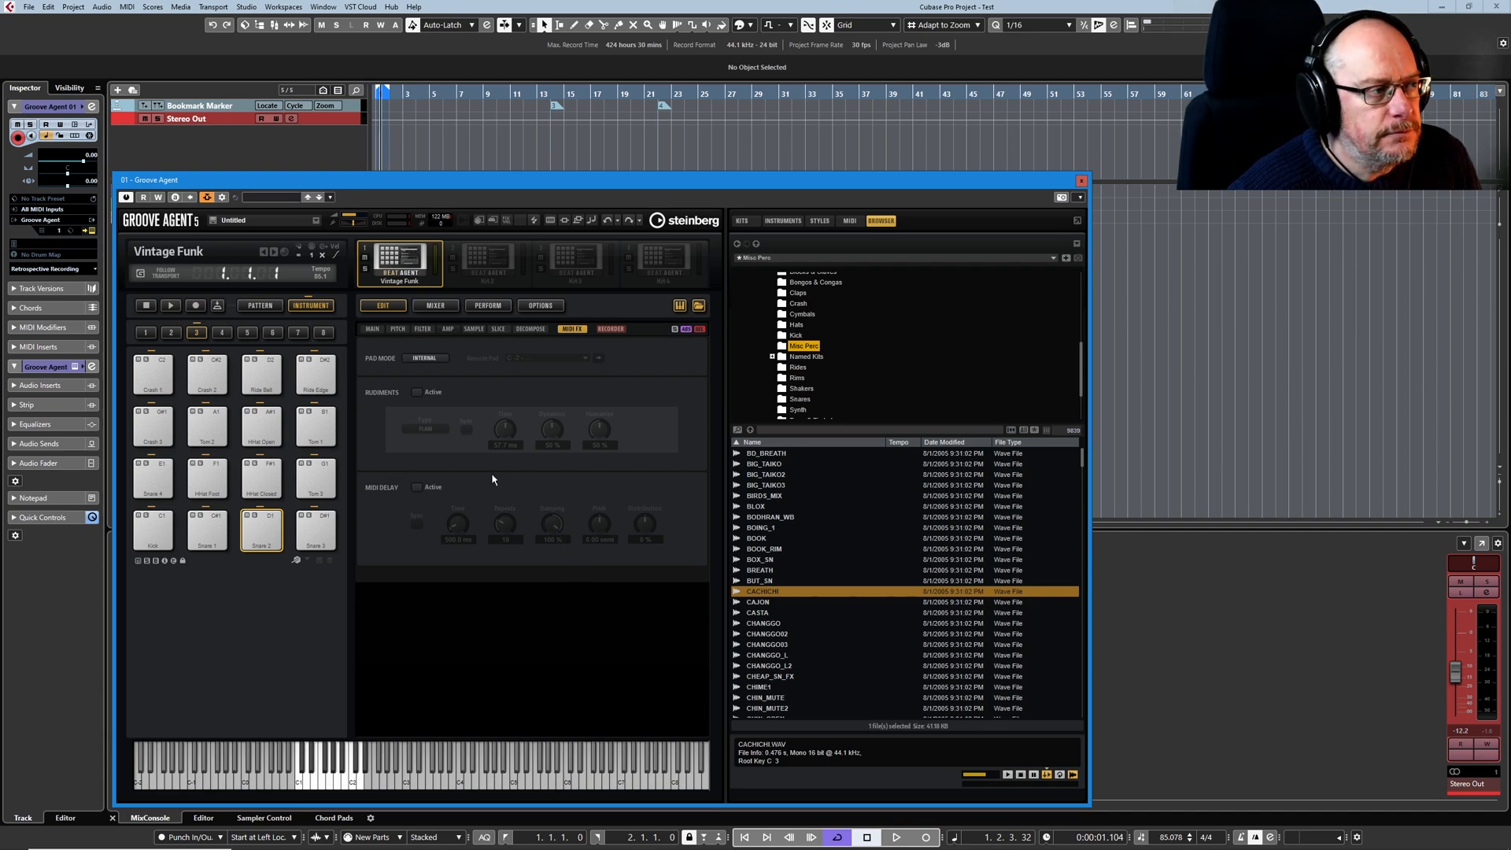
mouse_move(411, 427)
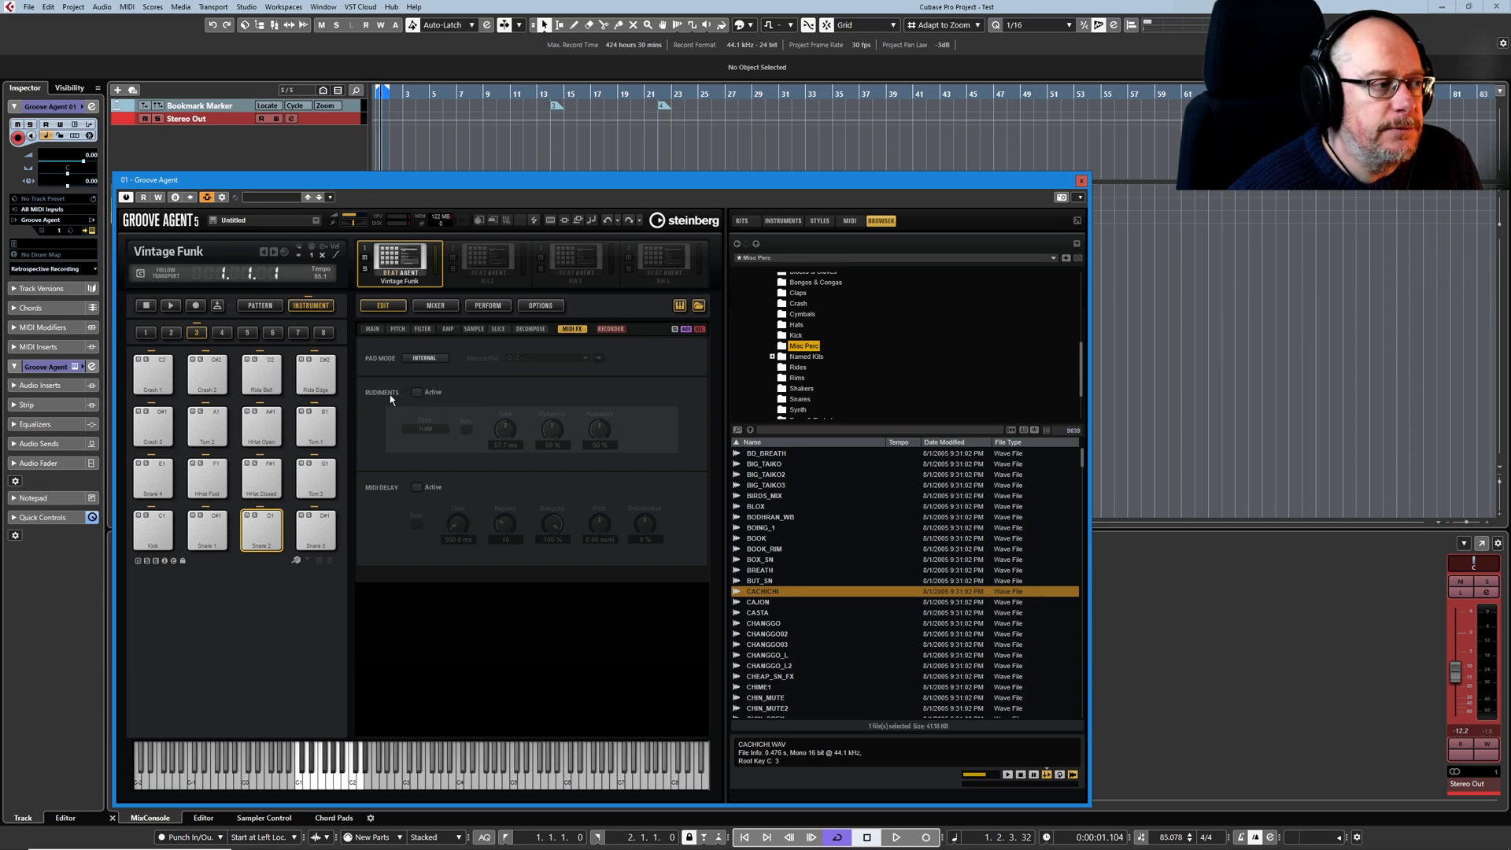
mouse_move(415, 392)
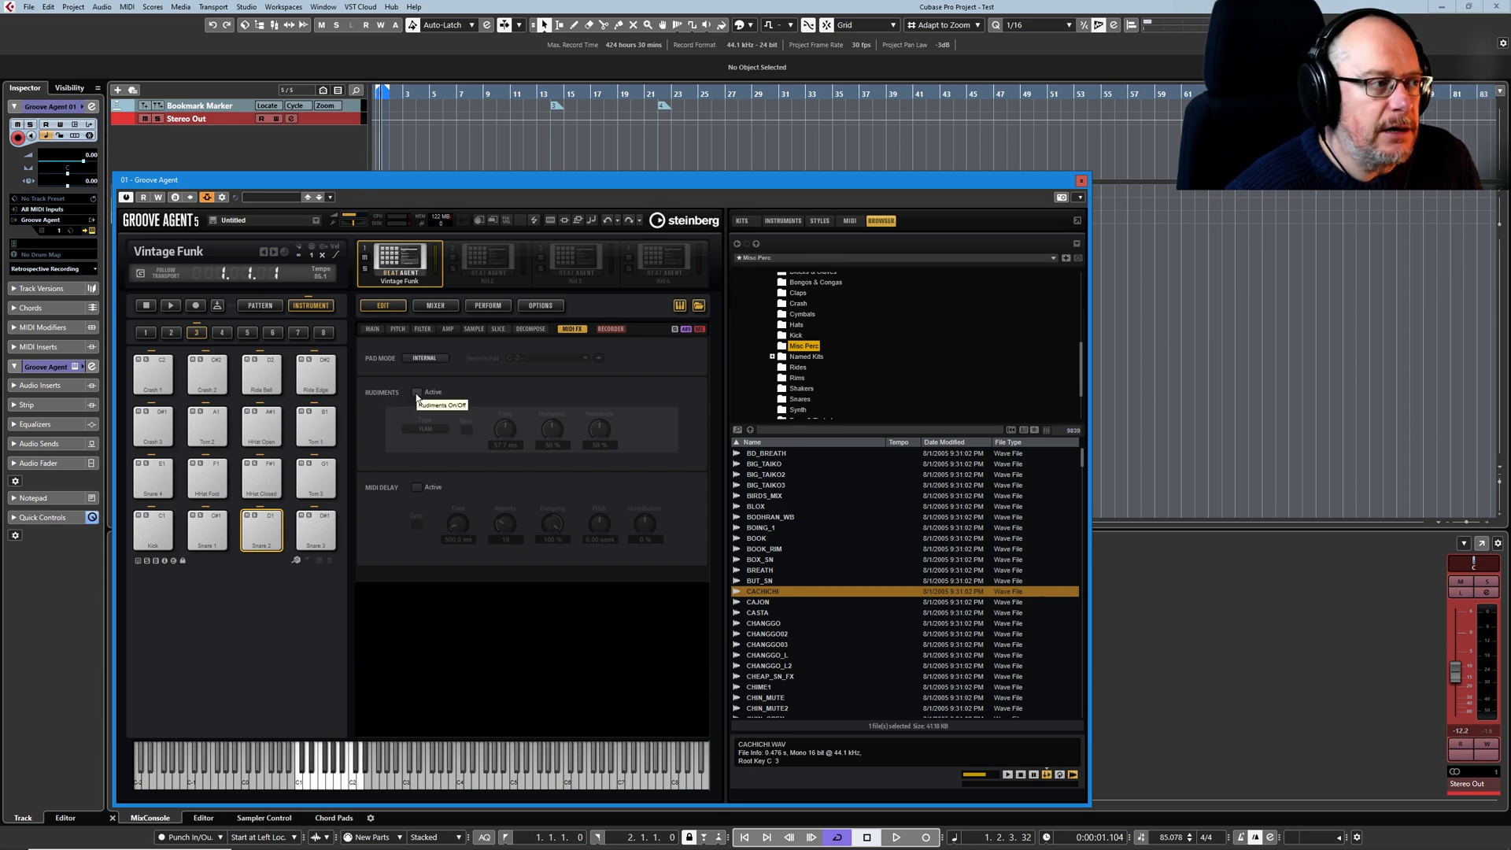
- Activate rudiments on the Snare 2 pad and set the rudiment type to Ruff
left_click(416, 391)
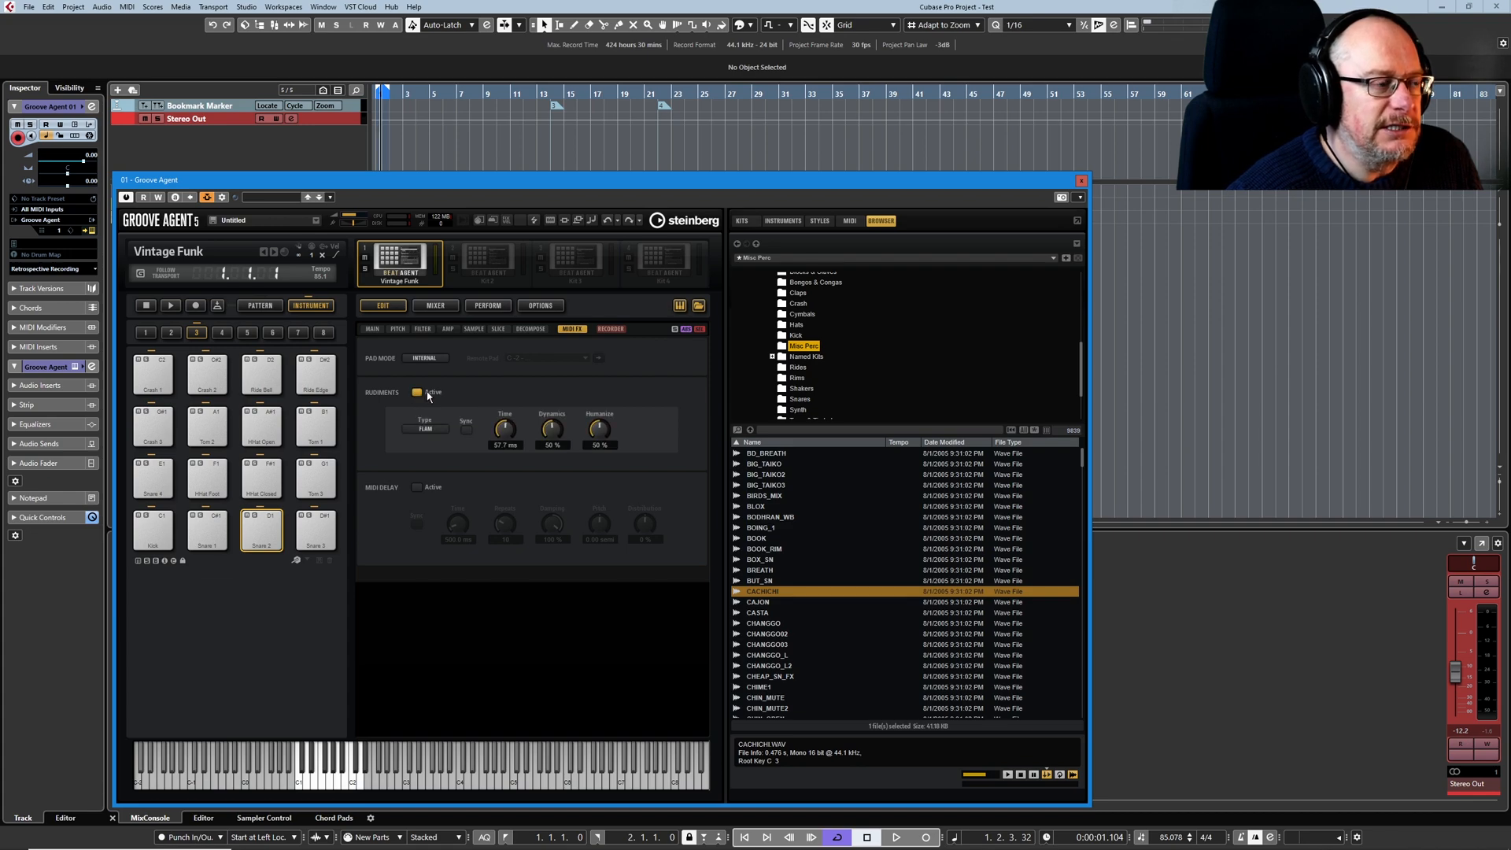
left_click(415, 392)
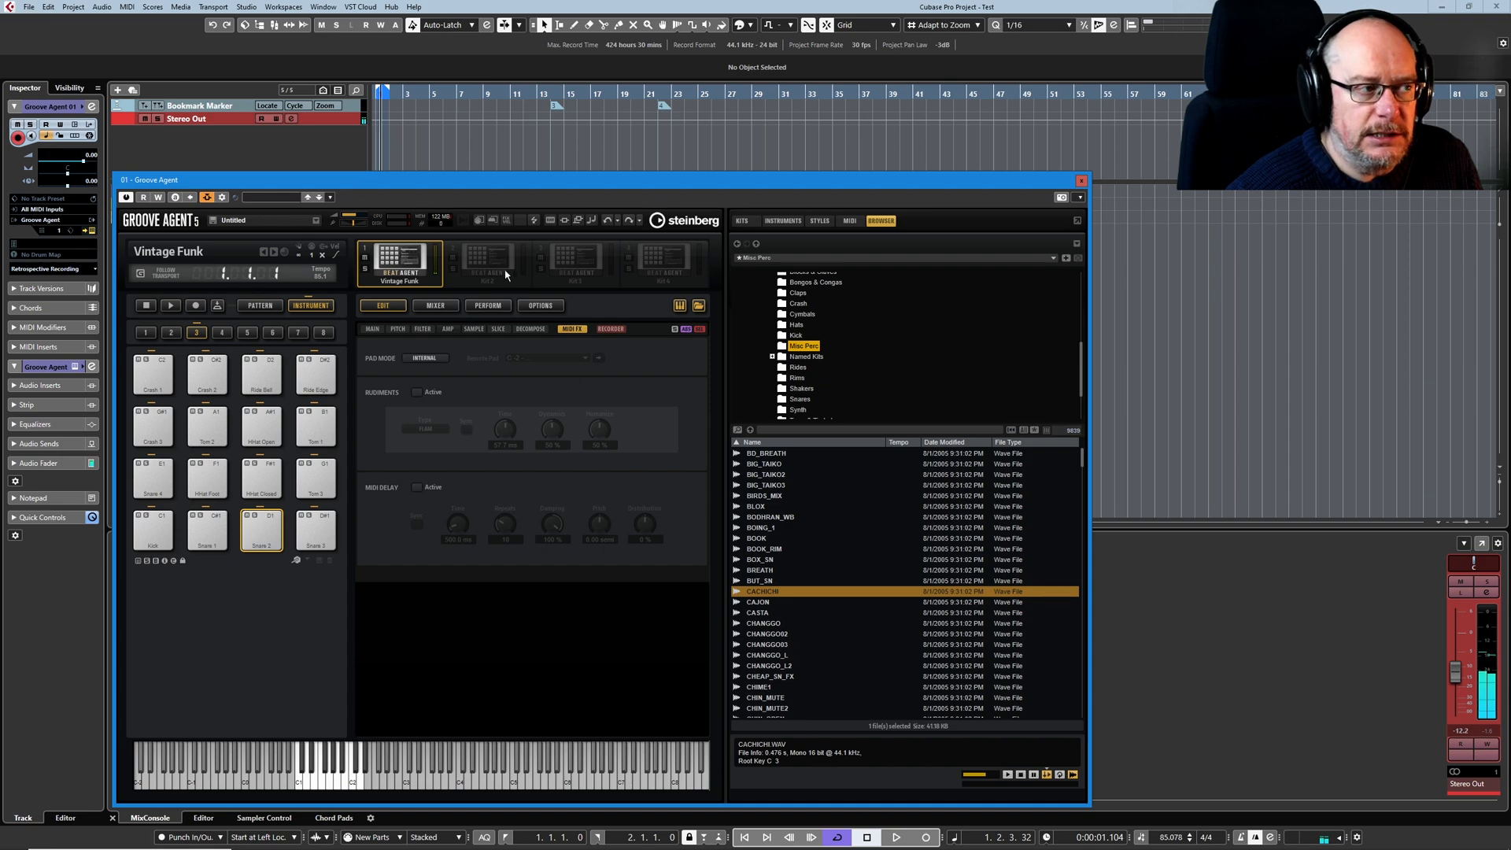
left_click(414, 392)
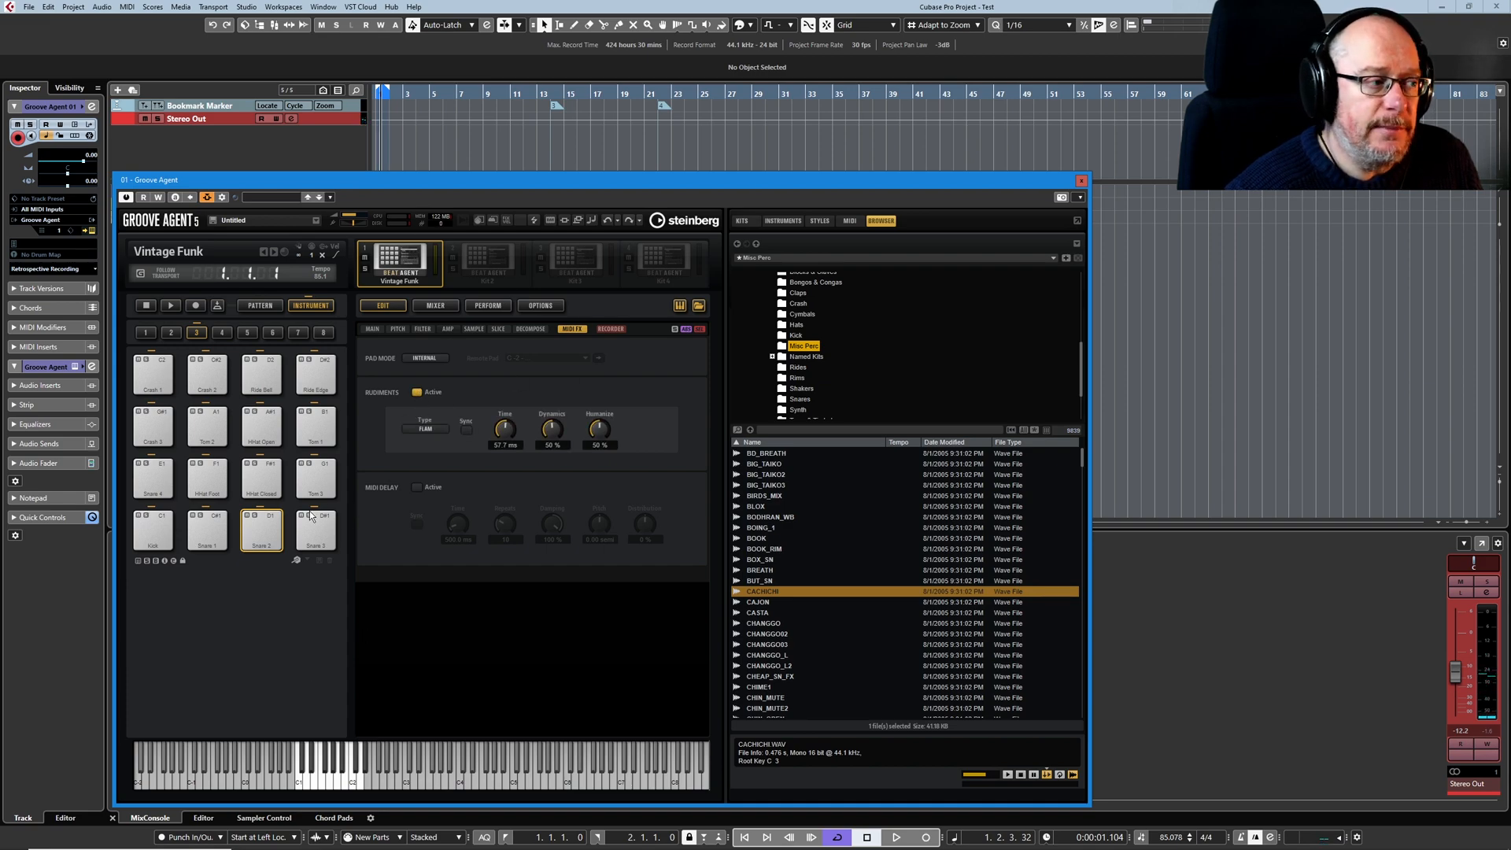
mouse_move(550, 395)
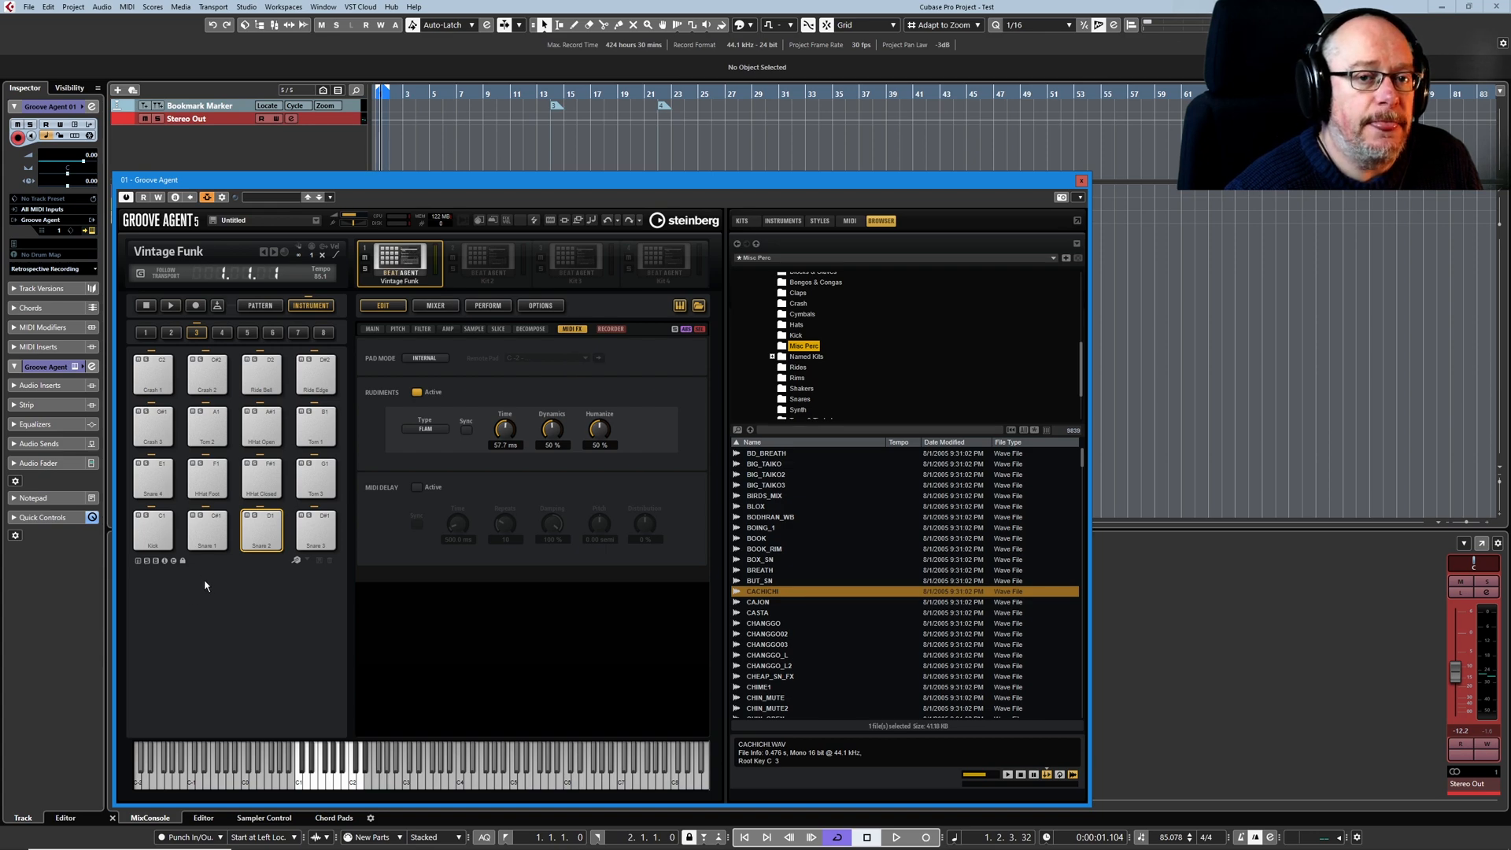
mouse_move(505, 428)
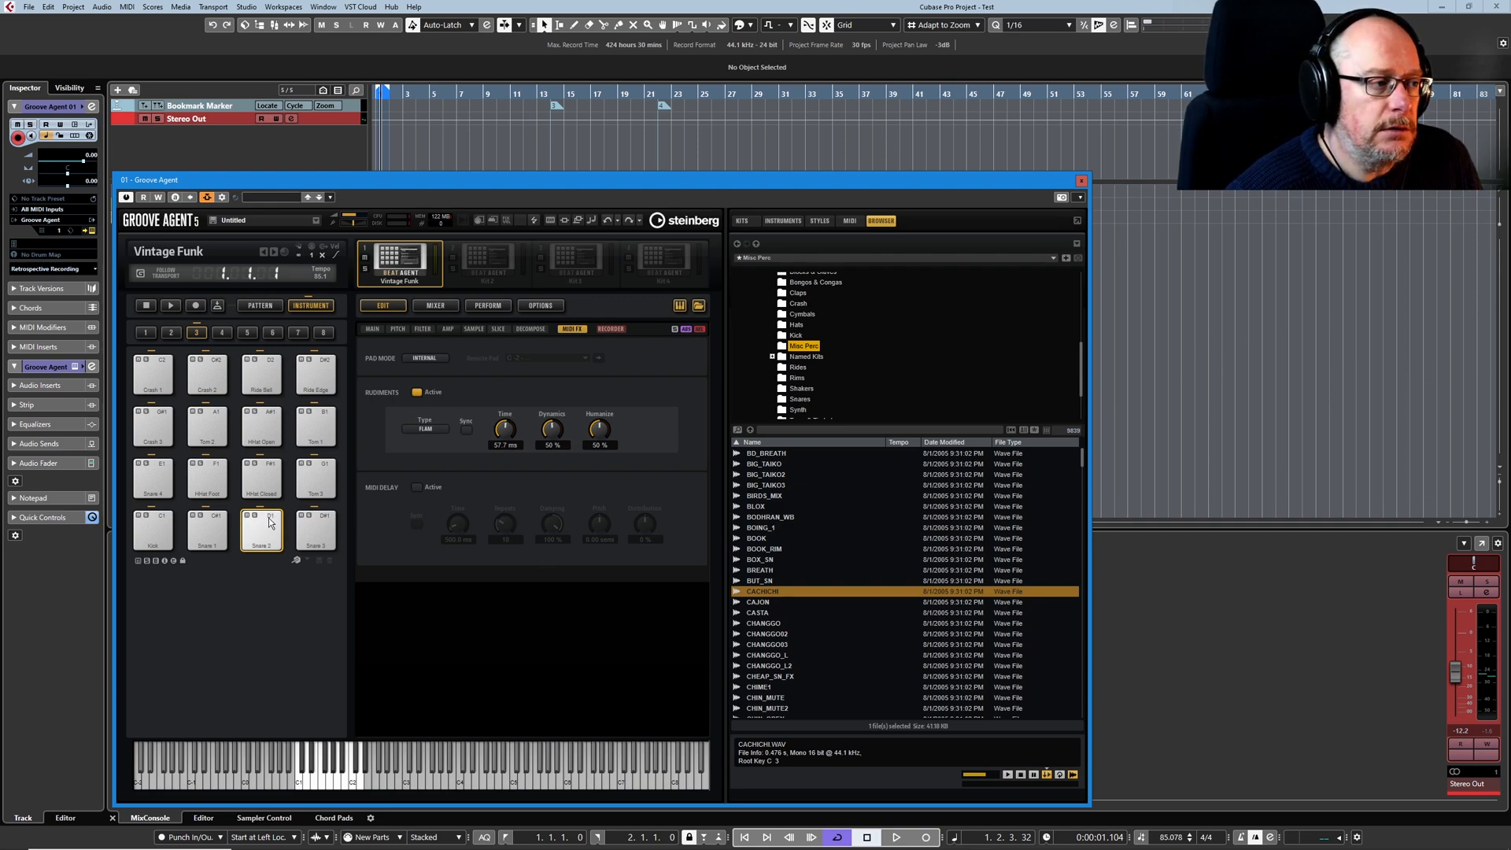
left_click(427, 428)
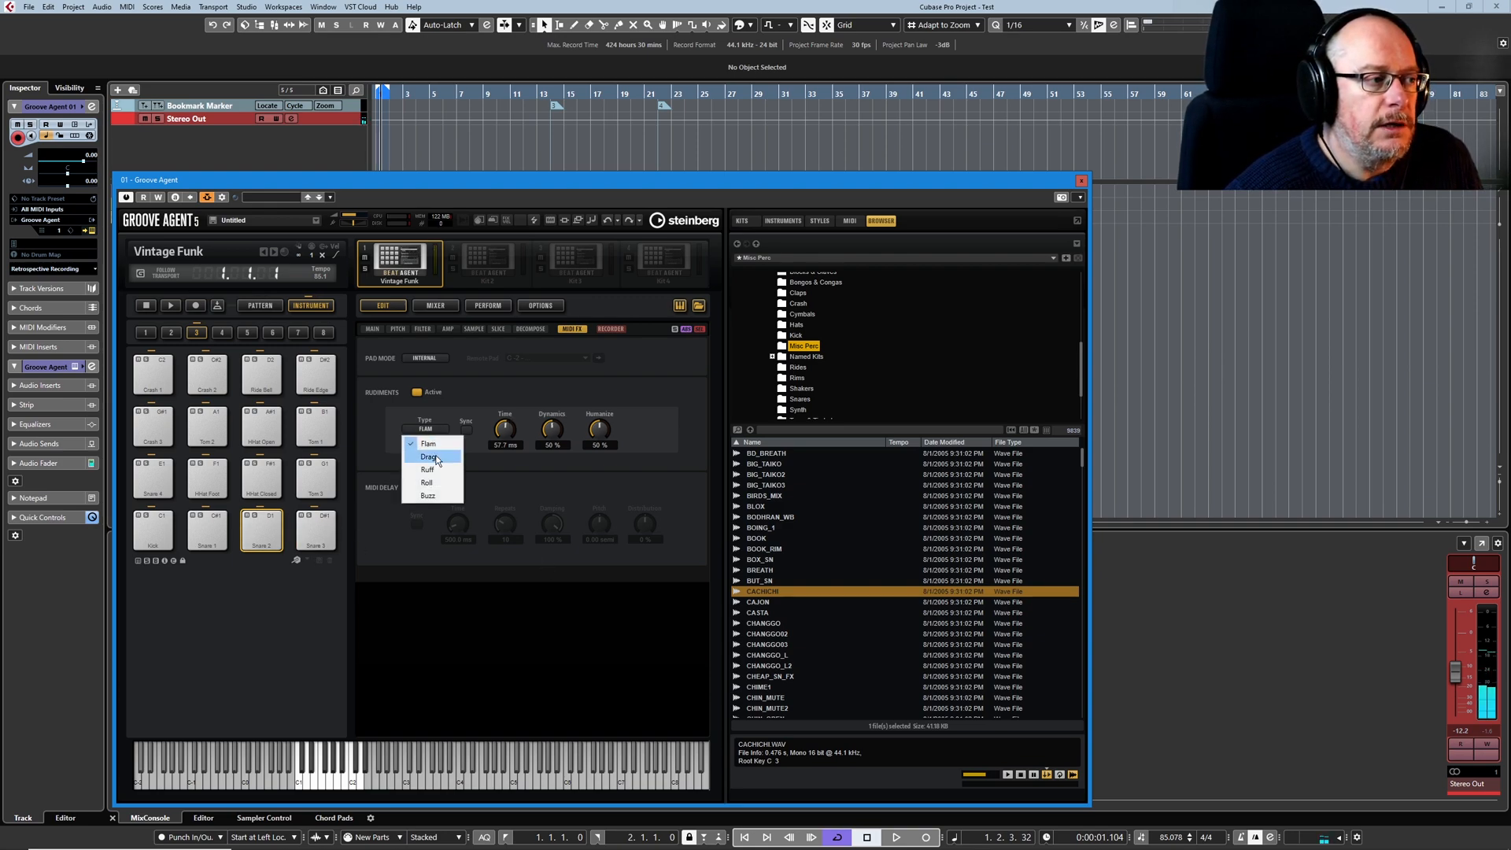
left_click(428, 457)
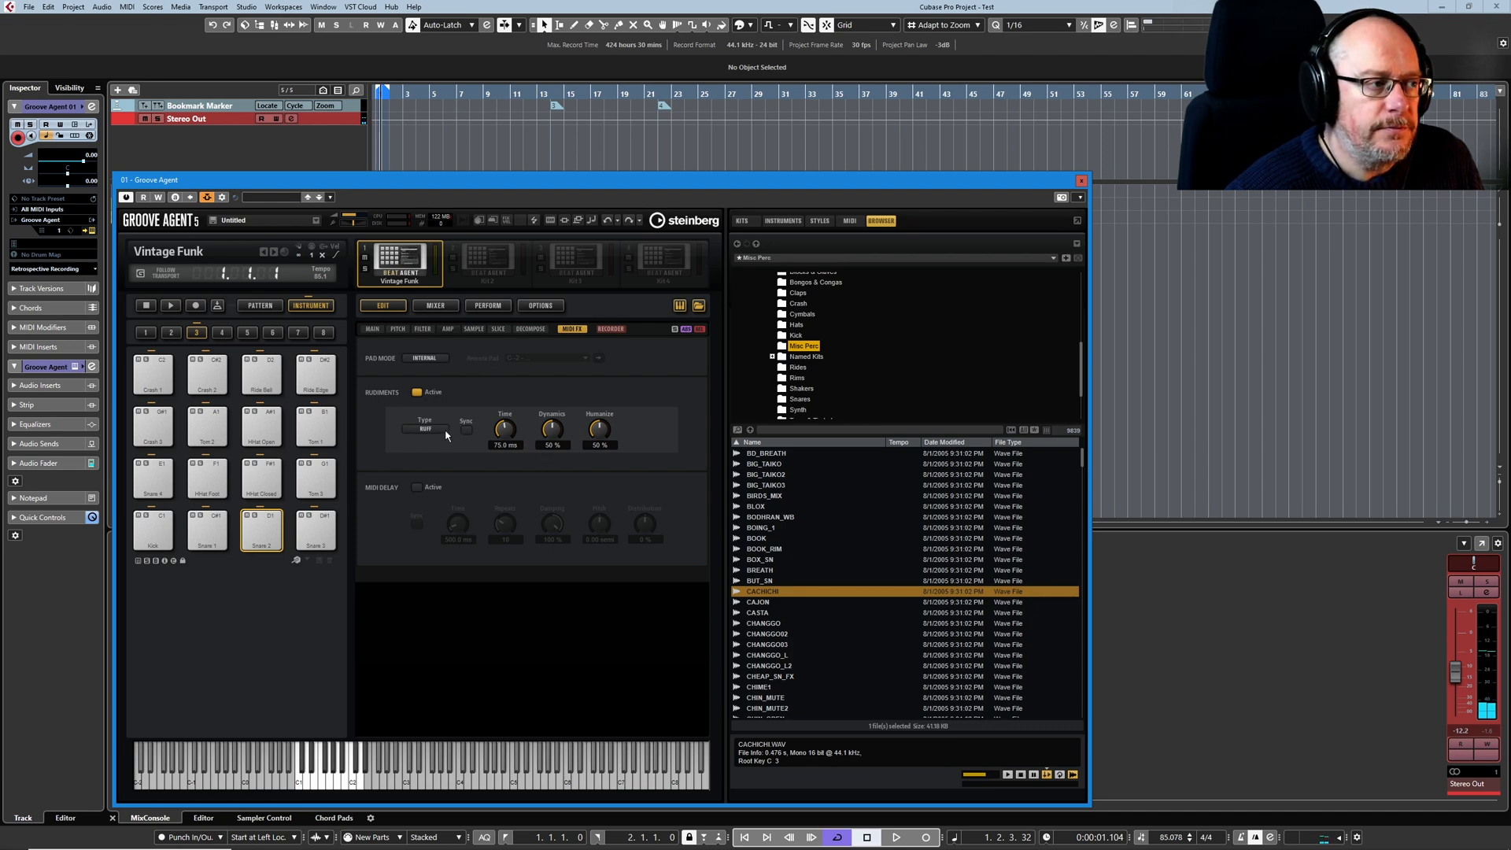
mouse_move(554, 475)
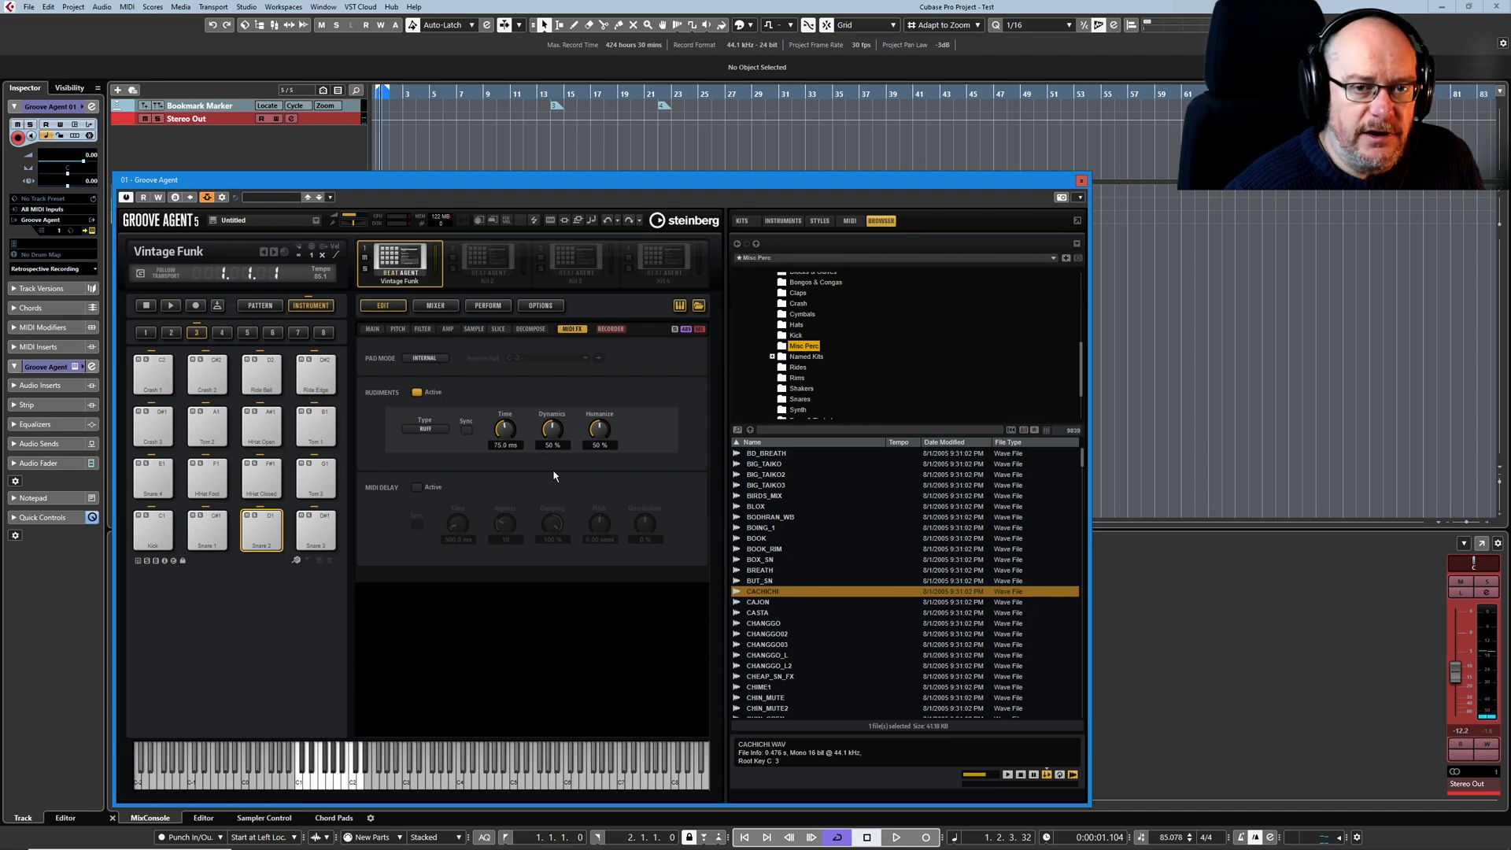
mouse_move(424, 428)
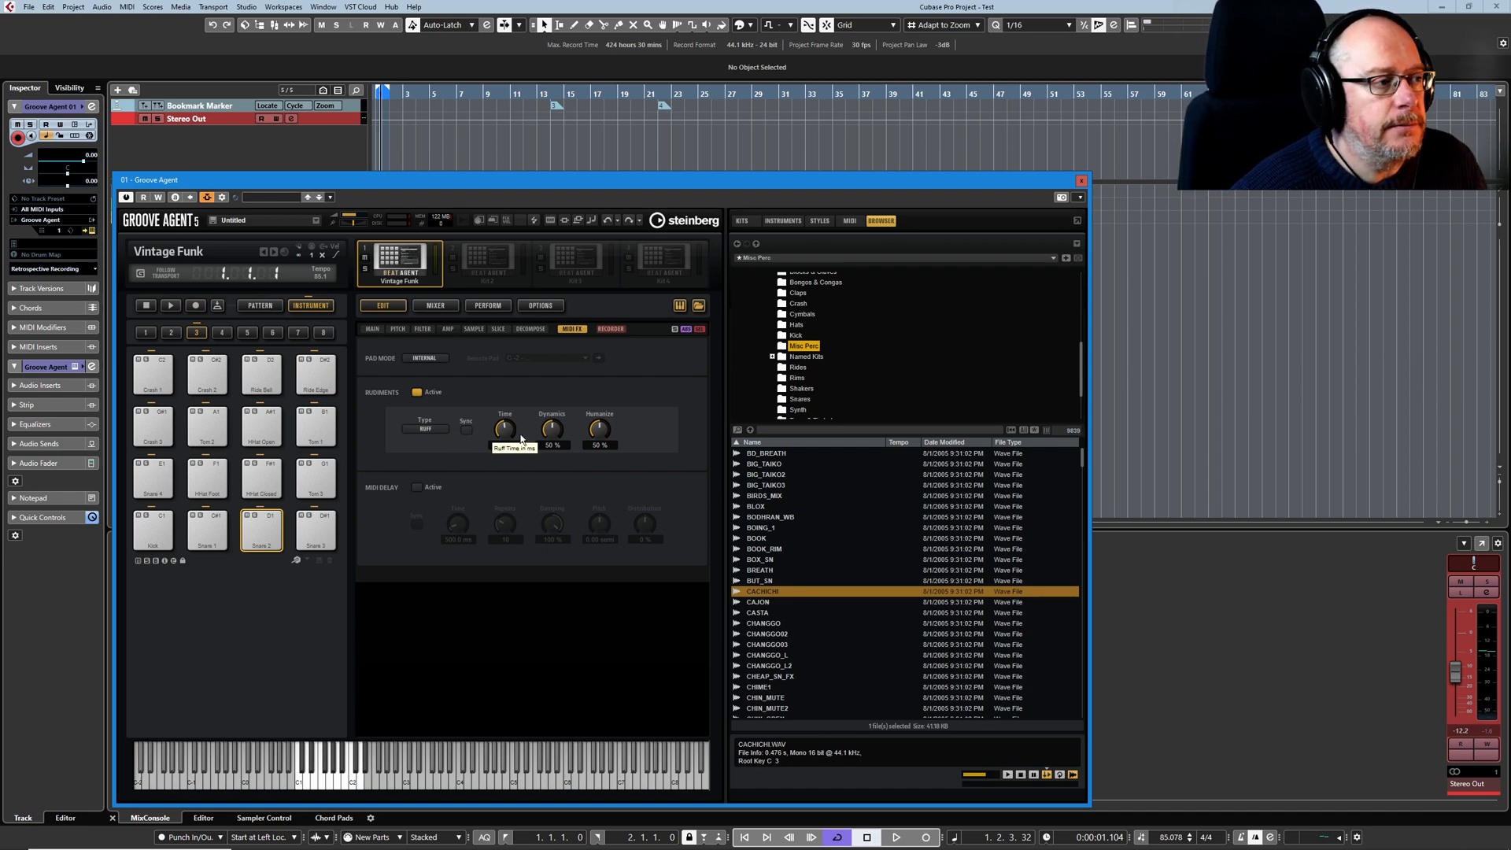
- Adjust the Ruff rudiment Time knob until it settles at 67.5 ms
left_click_drag(503, 428, 504, 414)
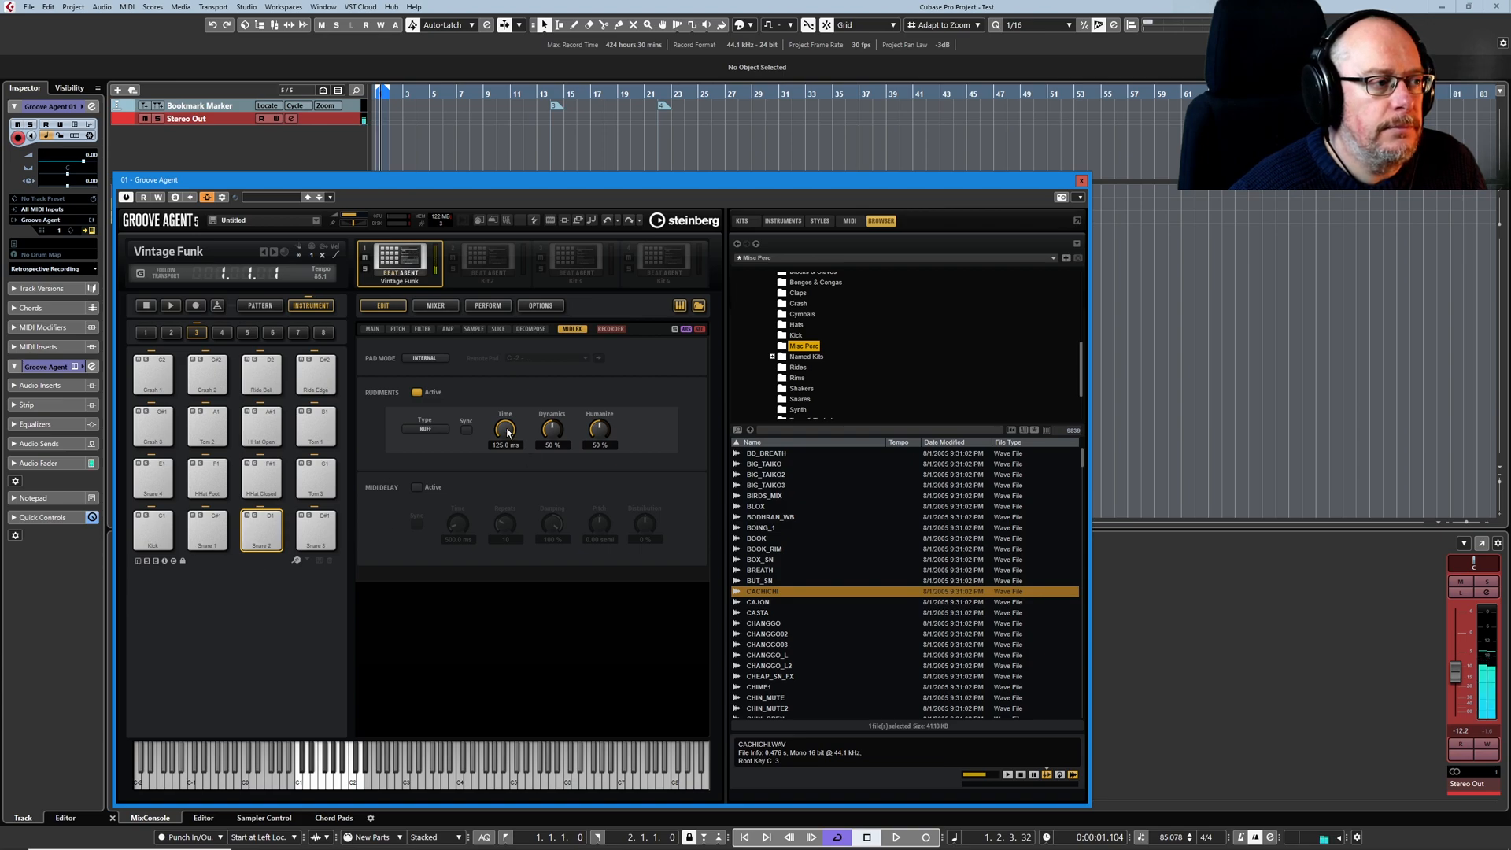
left_click_drag(505, 428, 506, 444)
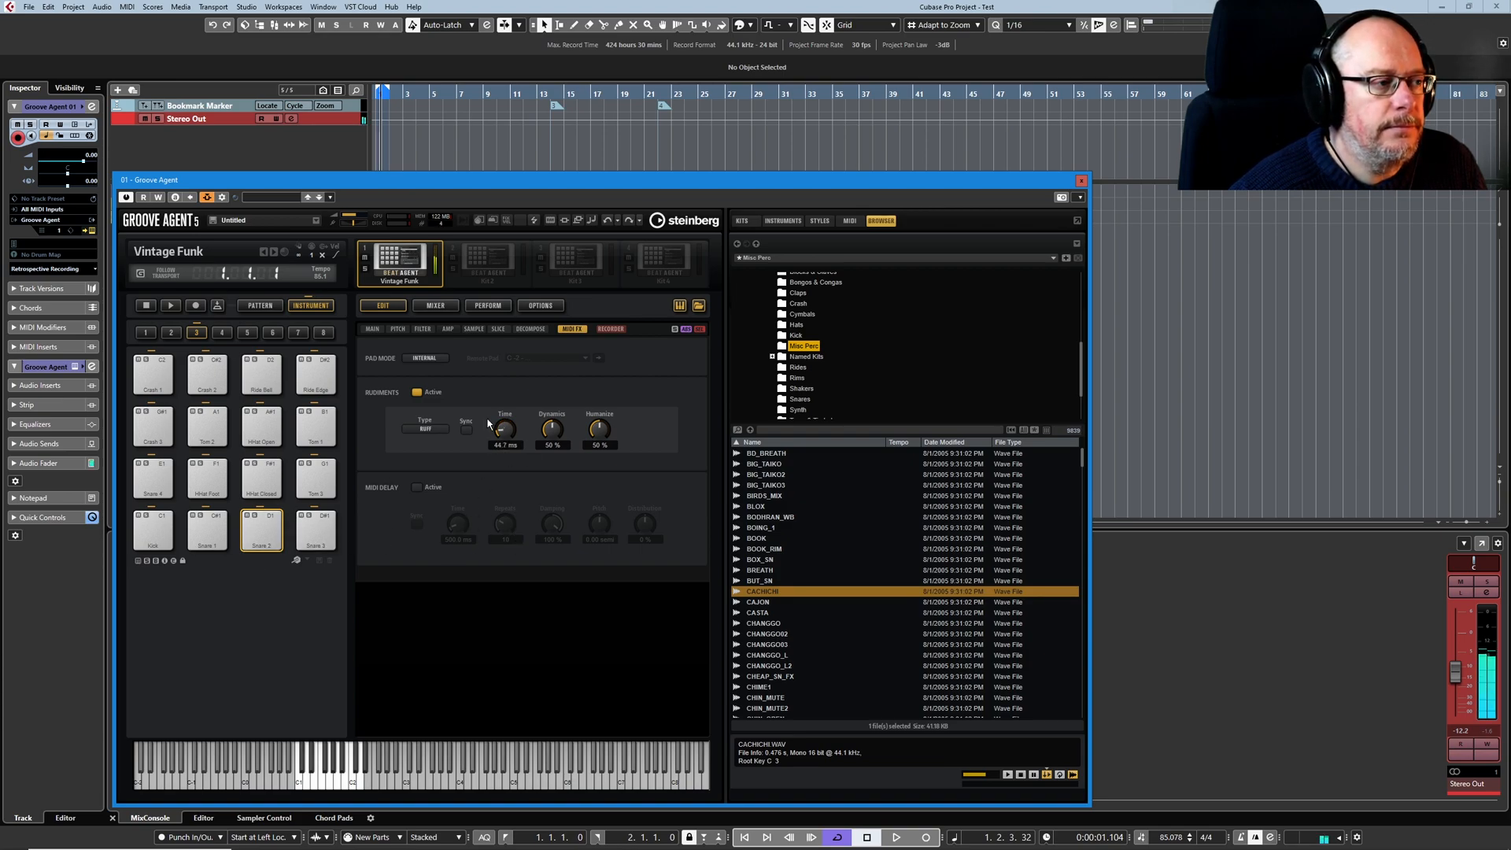
left_click_drag(504, 428, 504, 414)
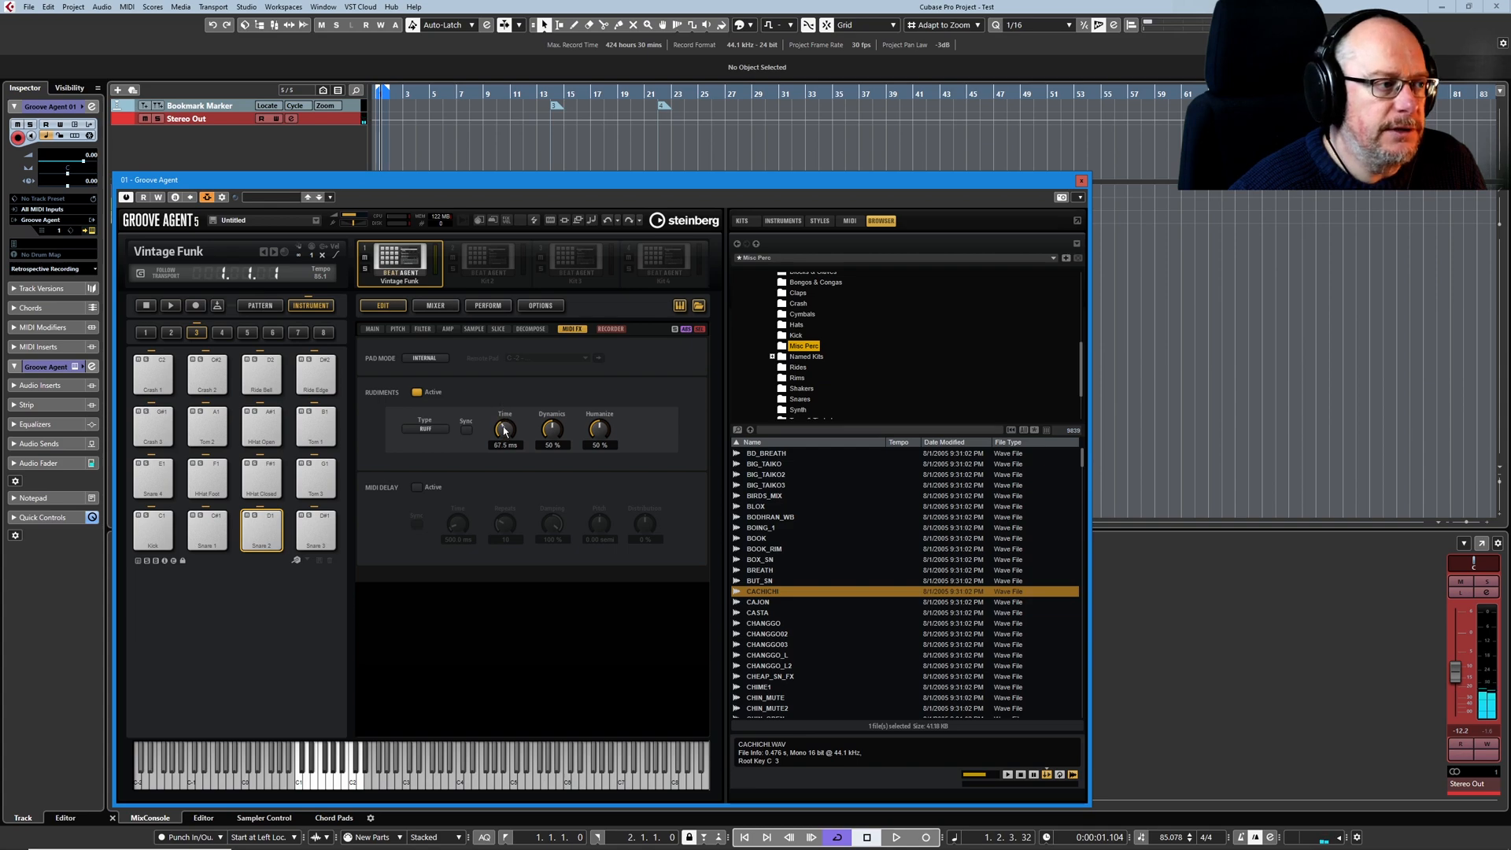
left_click(466, 428)
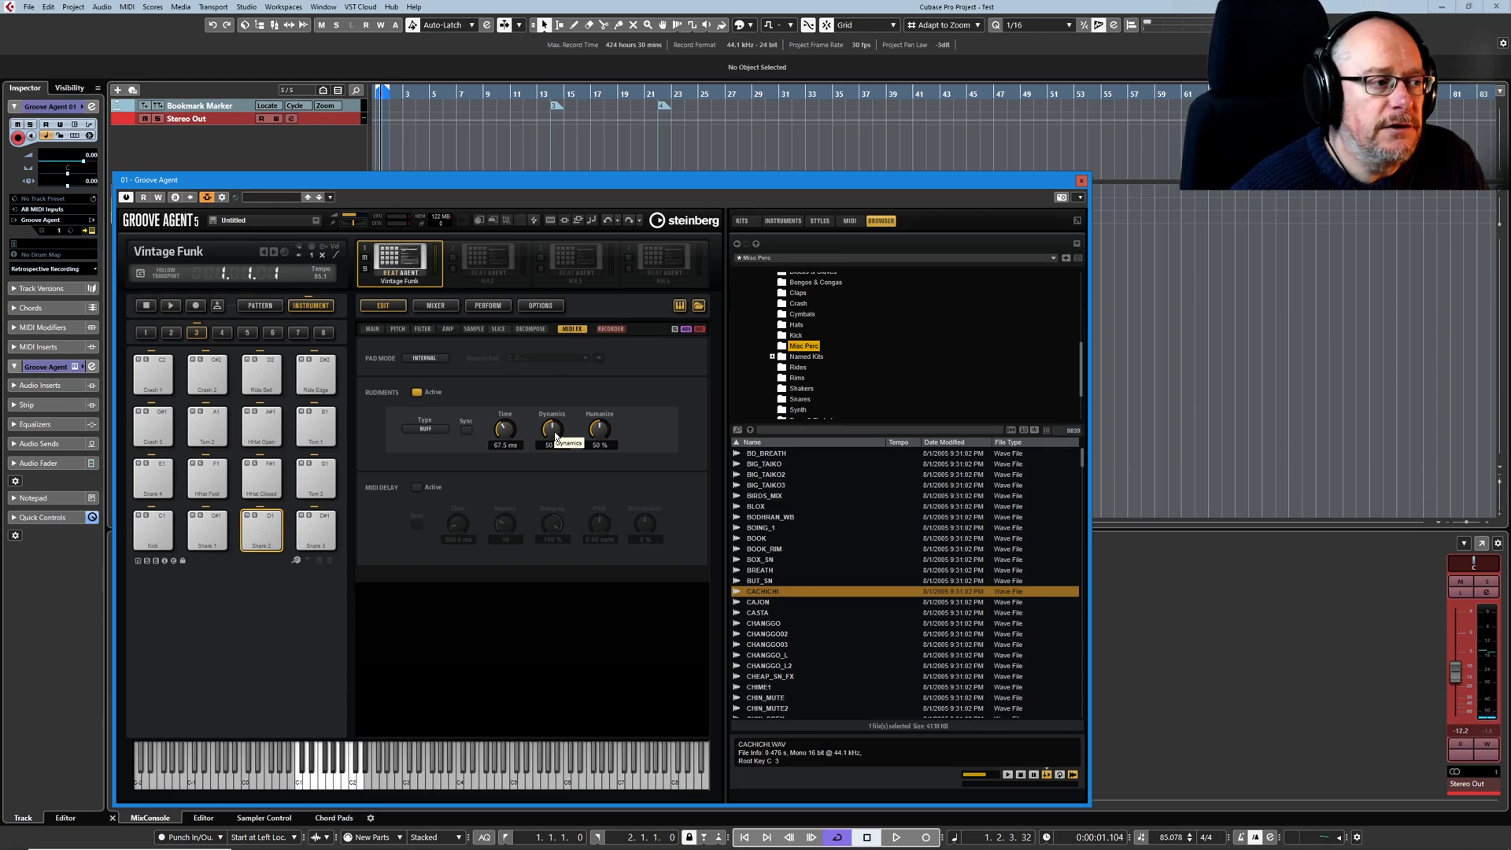
- Raise the Ruff rudiment dynamics to about 80% and humanize to about 57%
left_click_drag(552, 428, 552, 453)
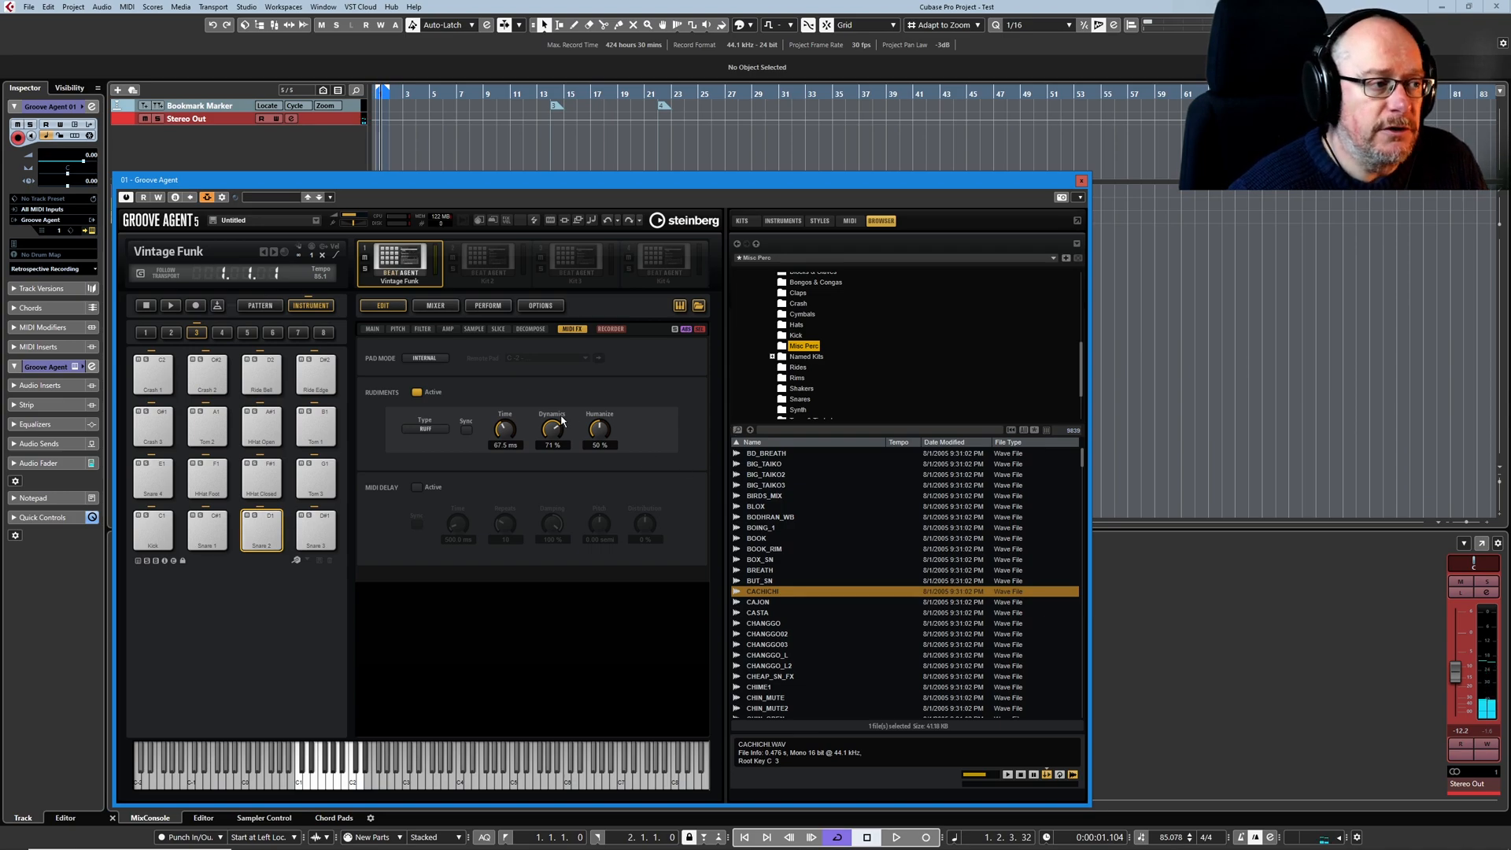
left_click_drag(598, 428, 598, 414)
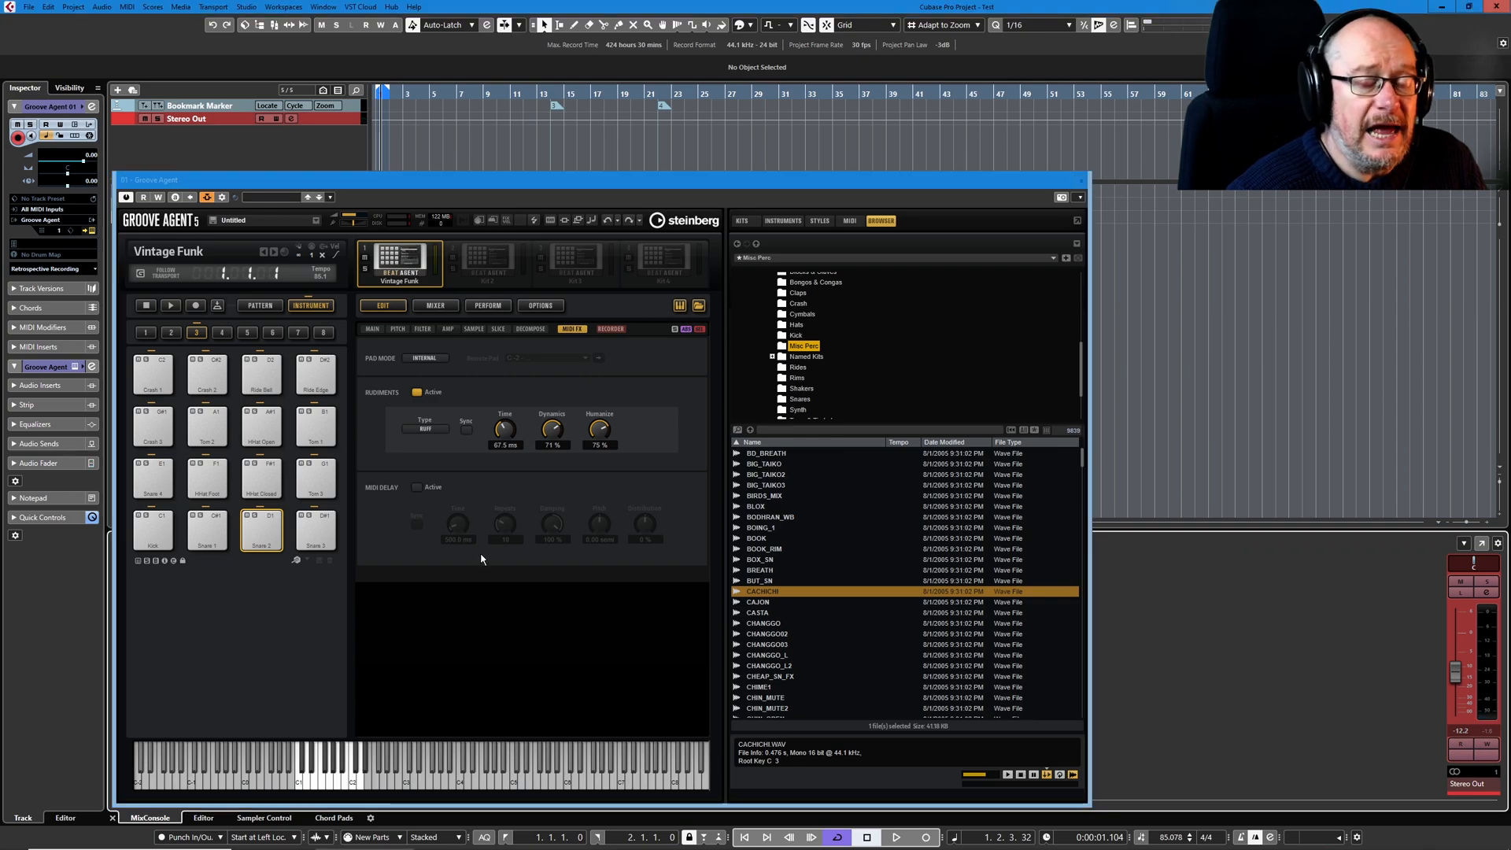
mouse_move(466, 564)
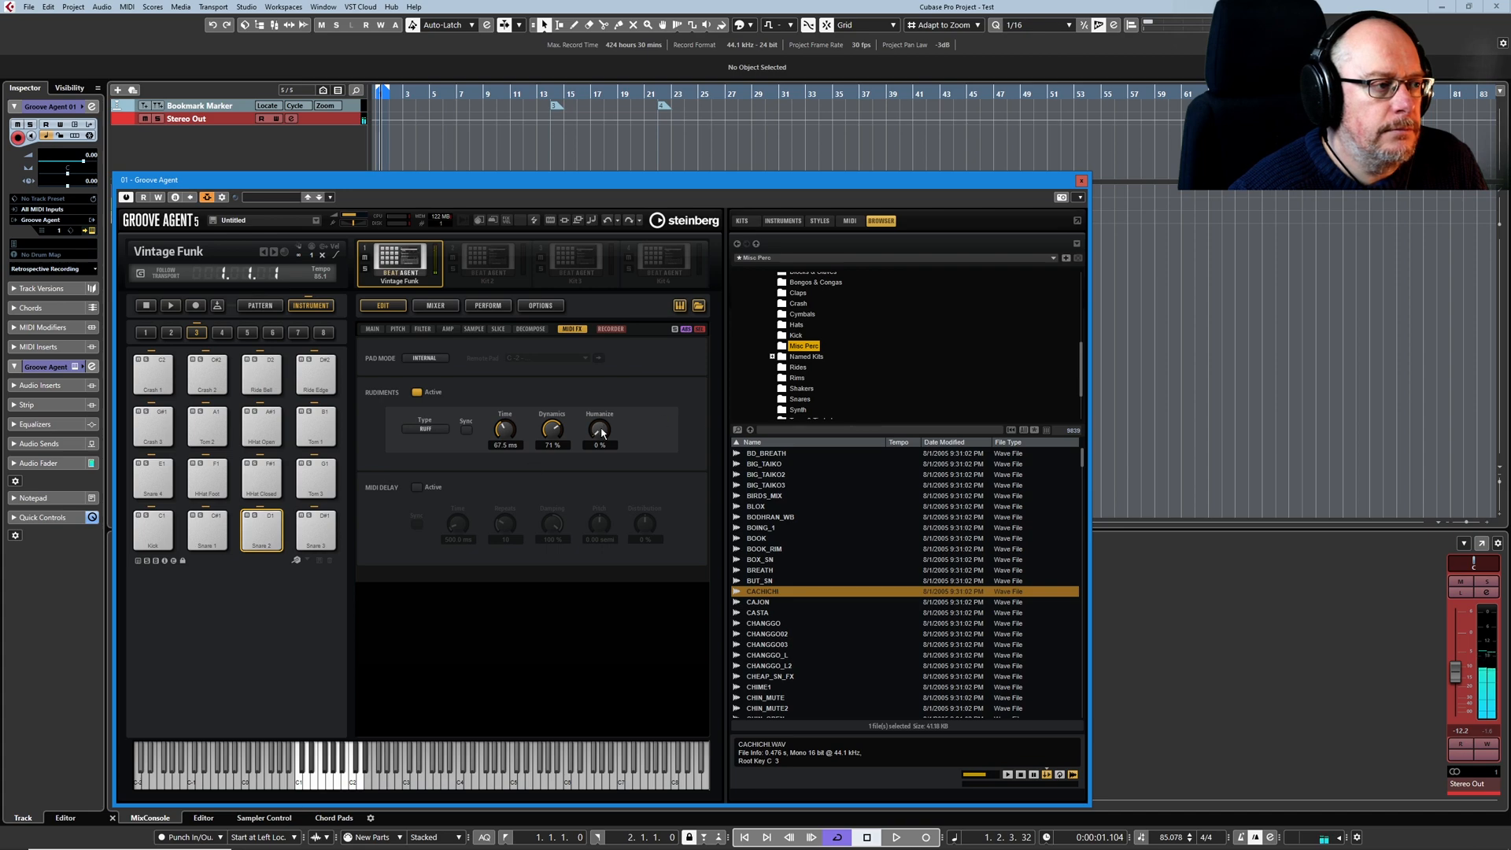
left_click_drag(598, 428, 598, 414)
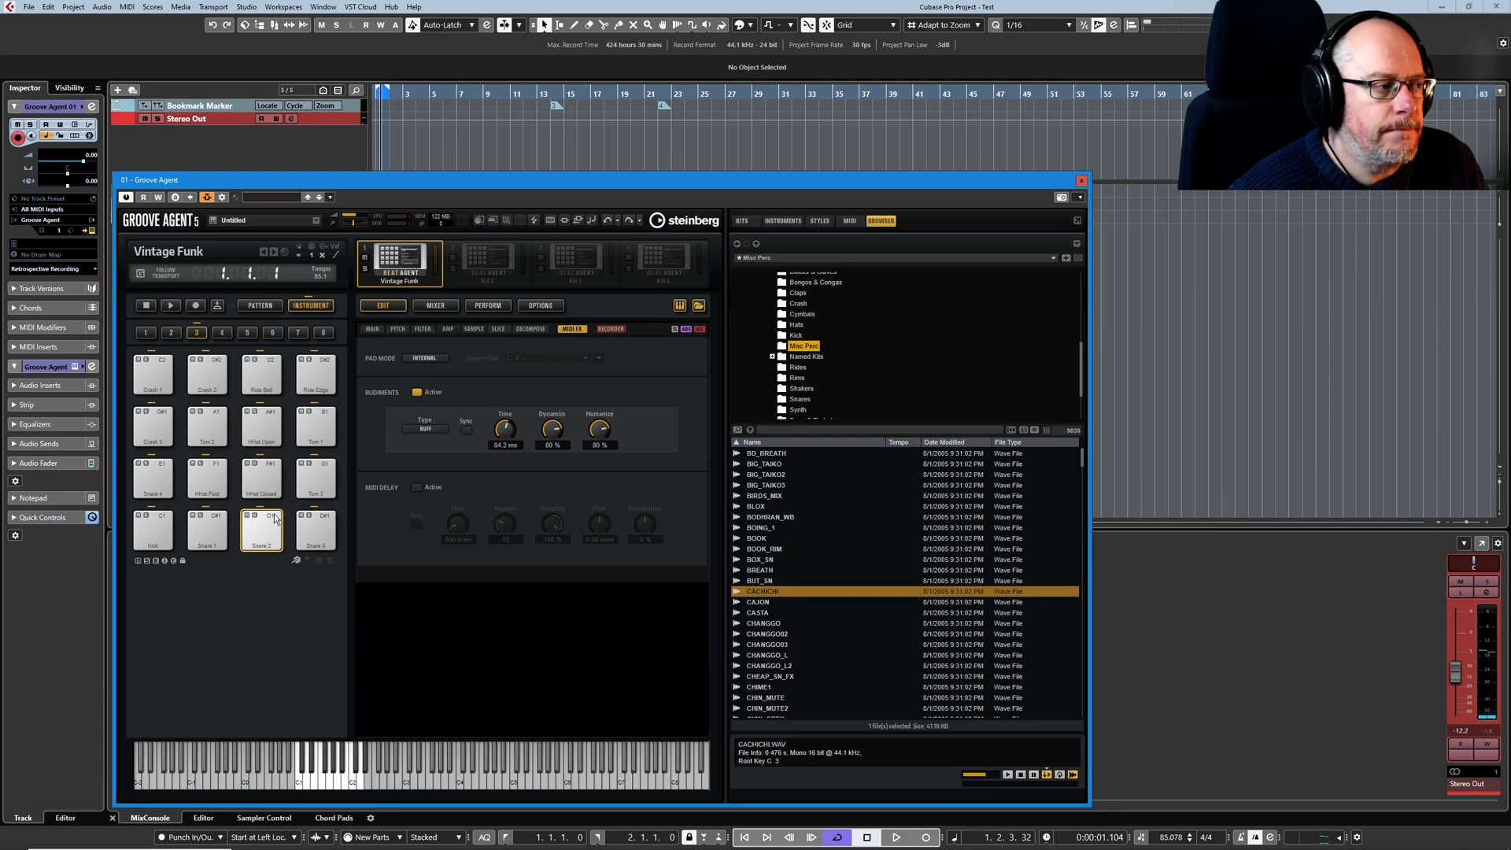
left_click_drag(506, 428, 506, 419)
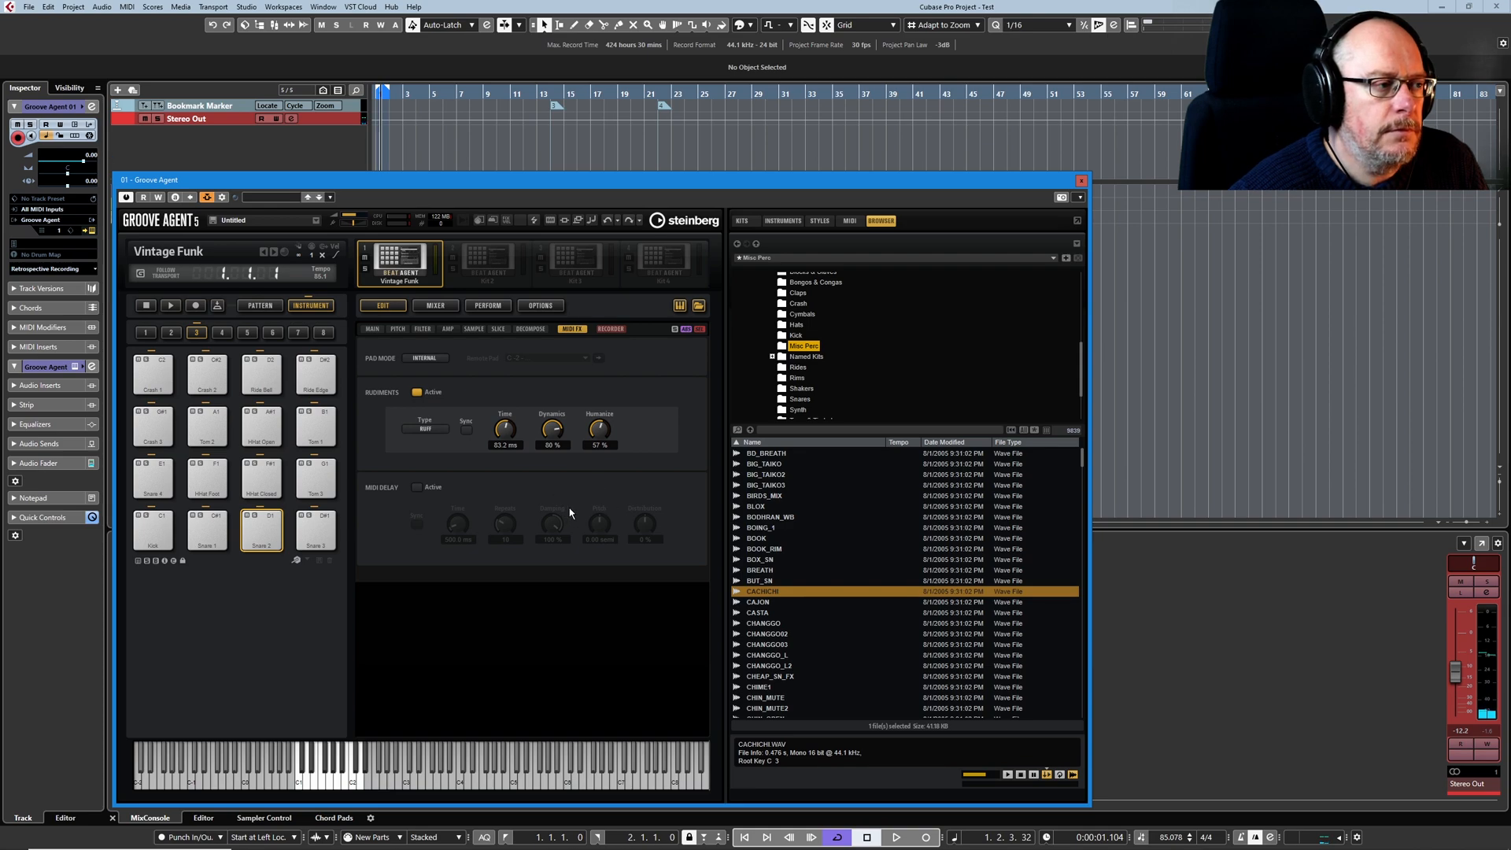
mouse_move(429, 434)
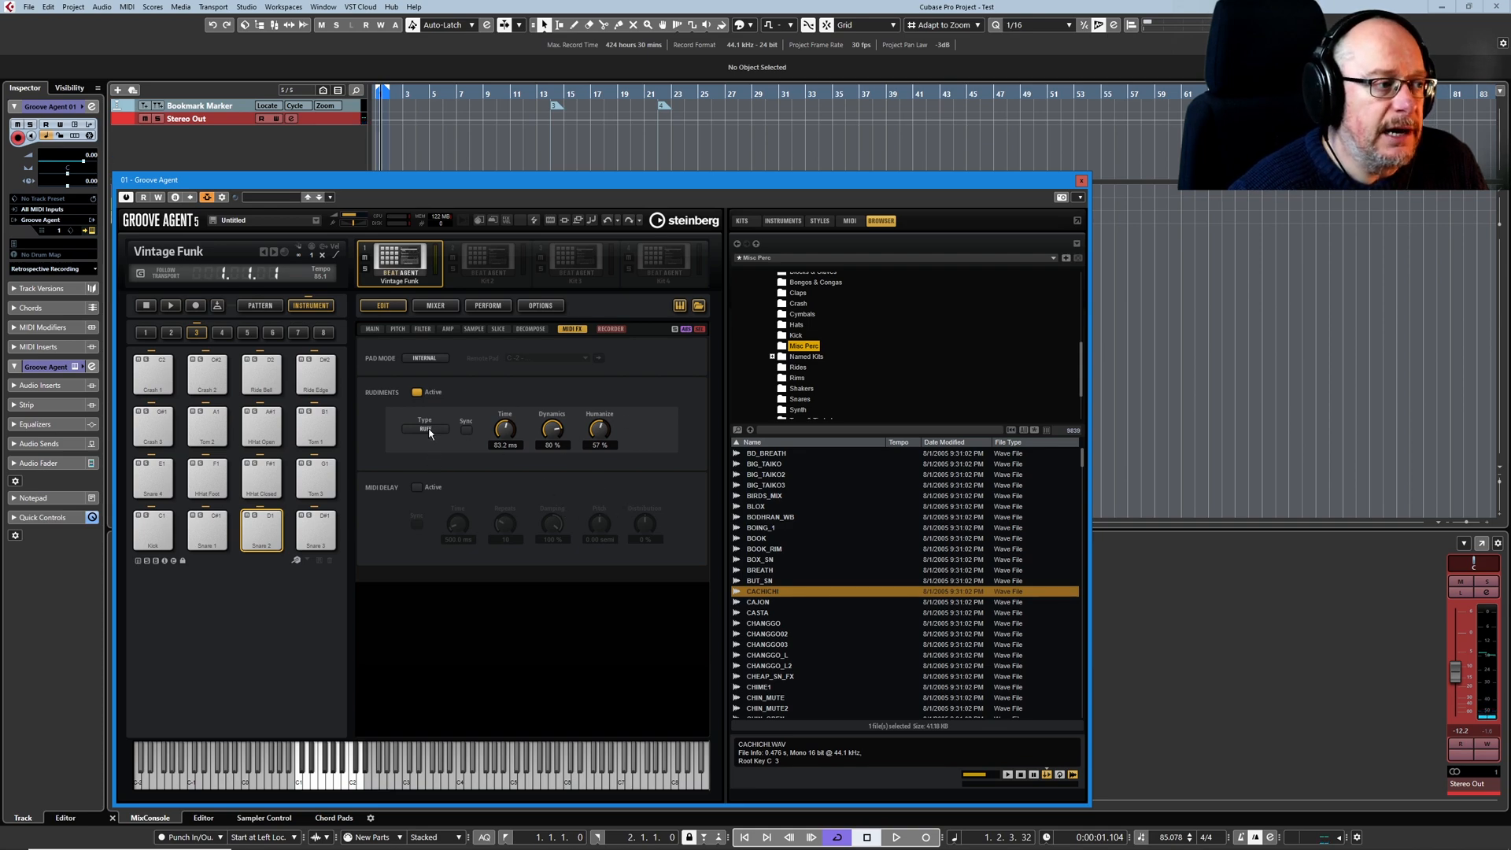
- Try the Roll rudiment, audition it, then switch the type to Buzz
left_click(427, 428)
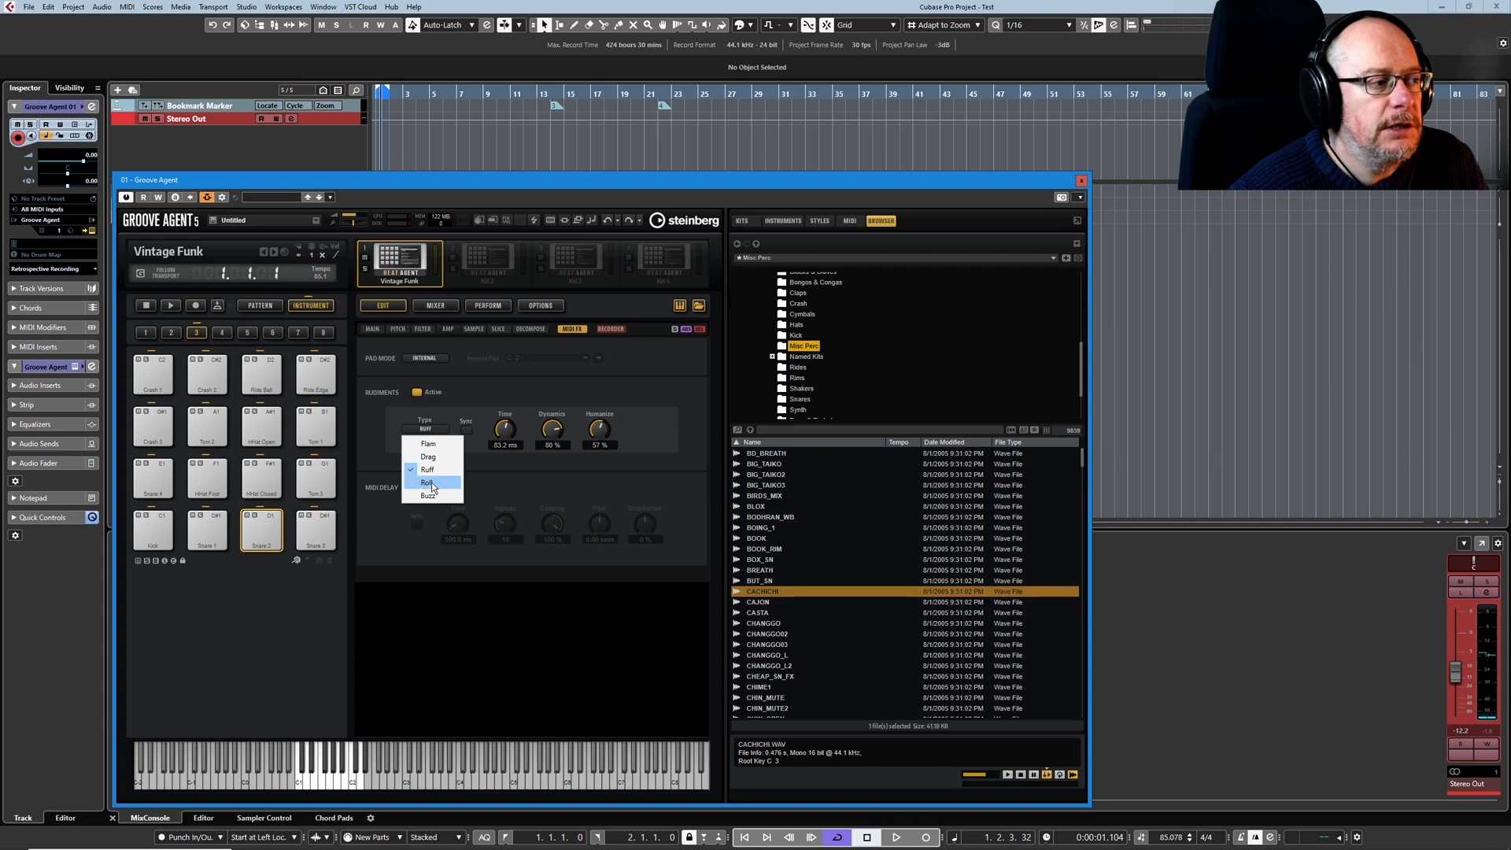
left_click(427, 482)
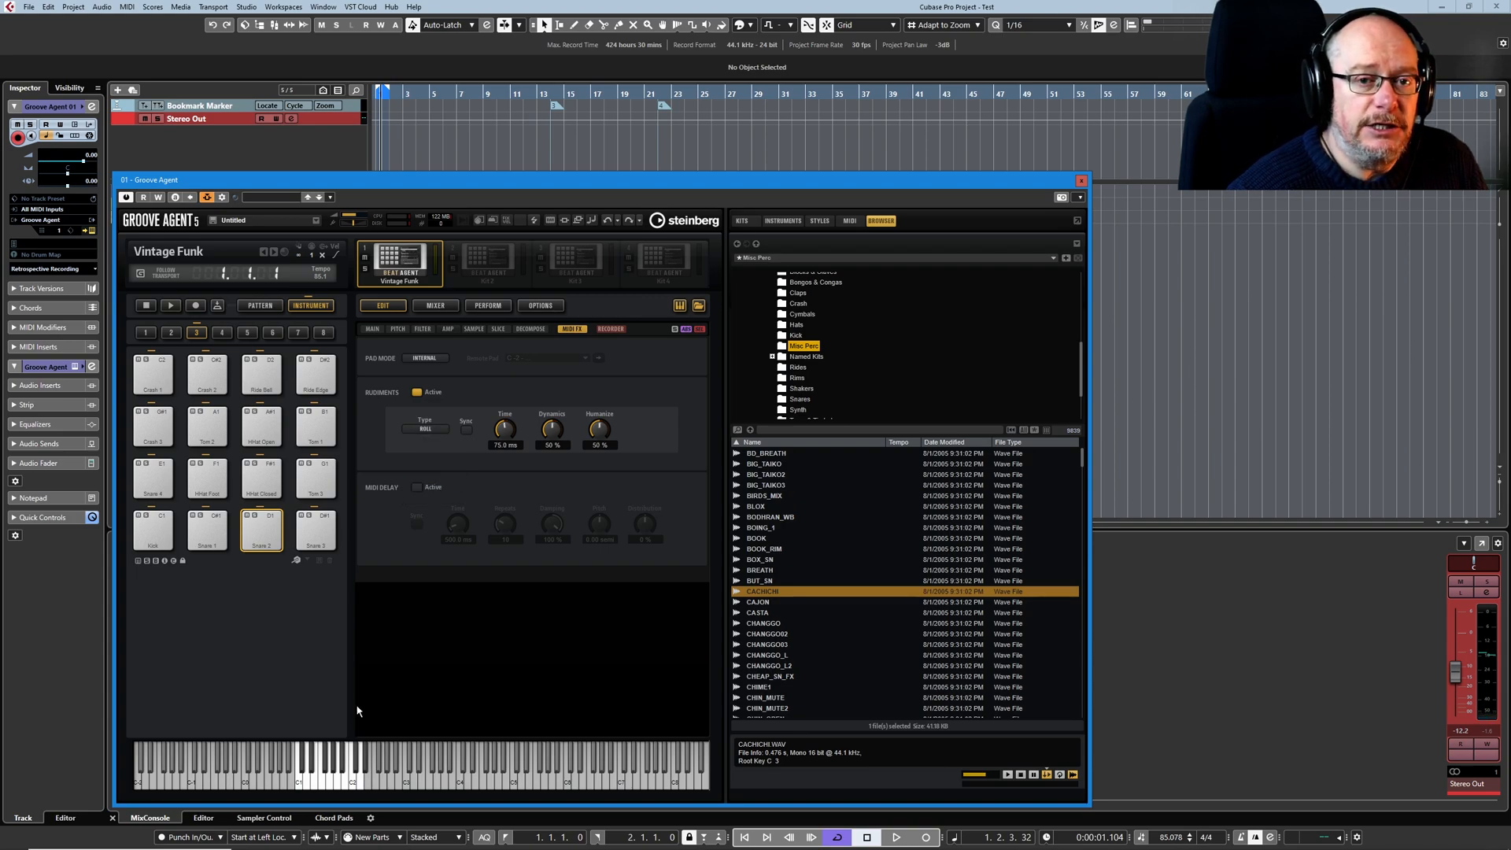
left_click(260, 527)
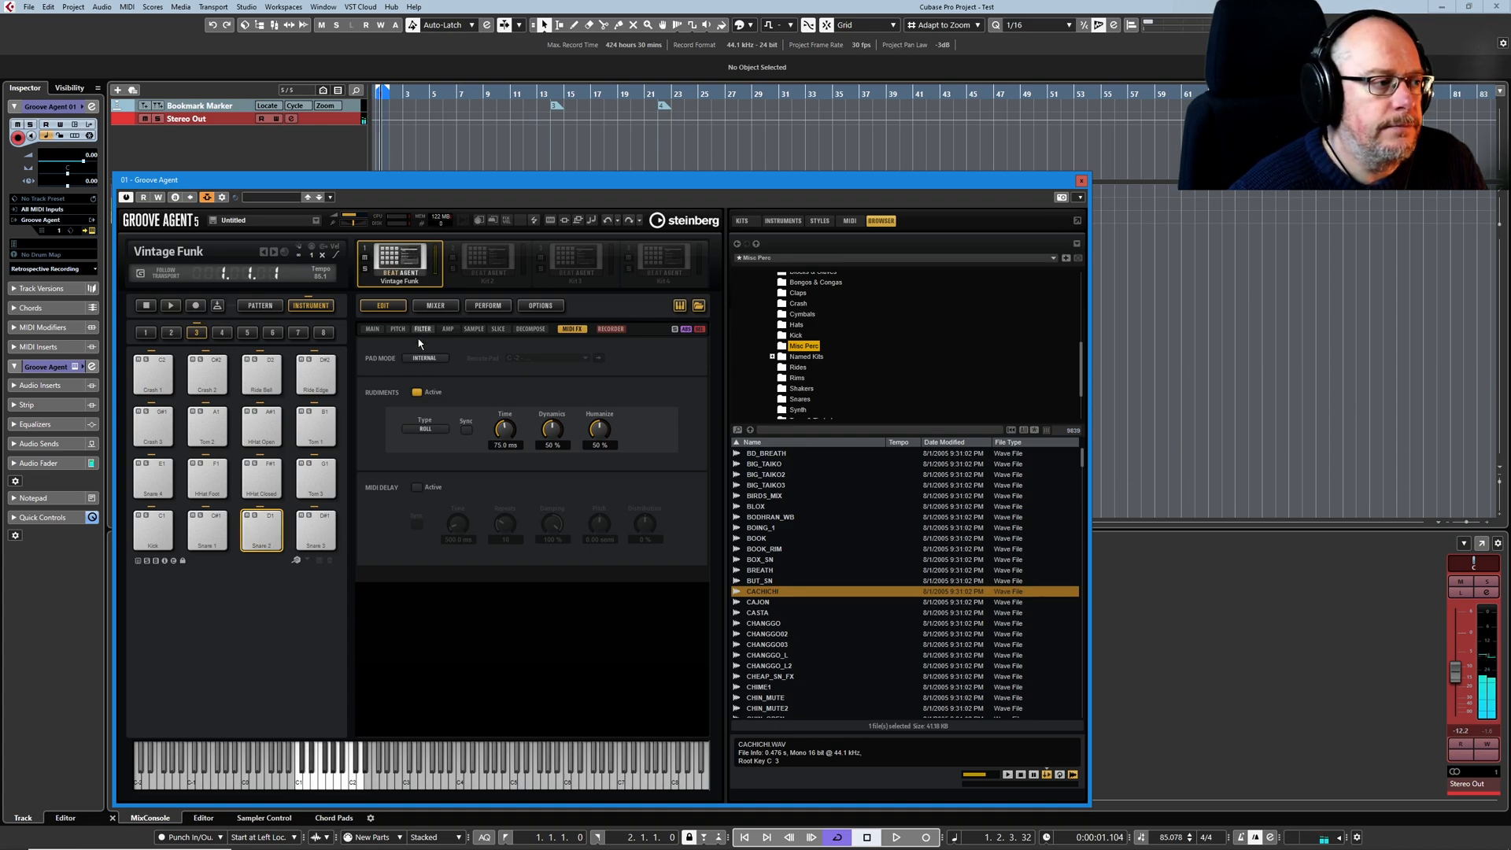
left_click(424, 428)
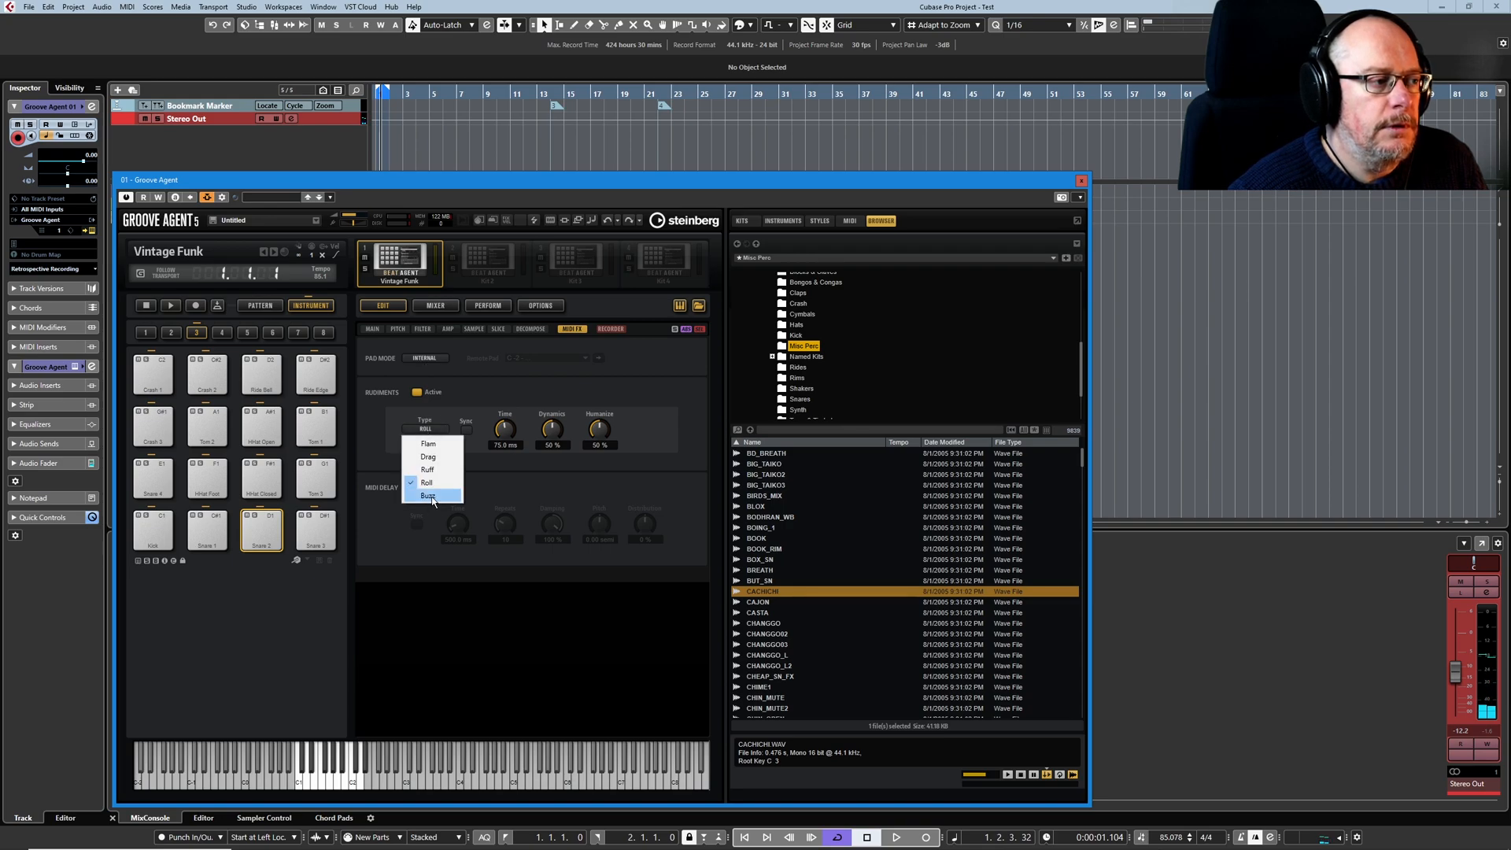
left_click(428, 496)
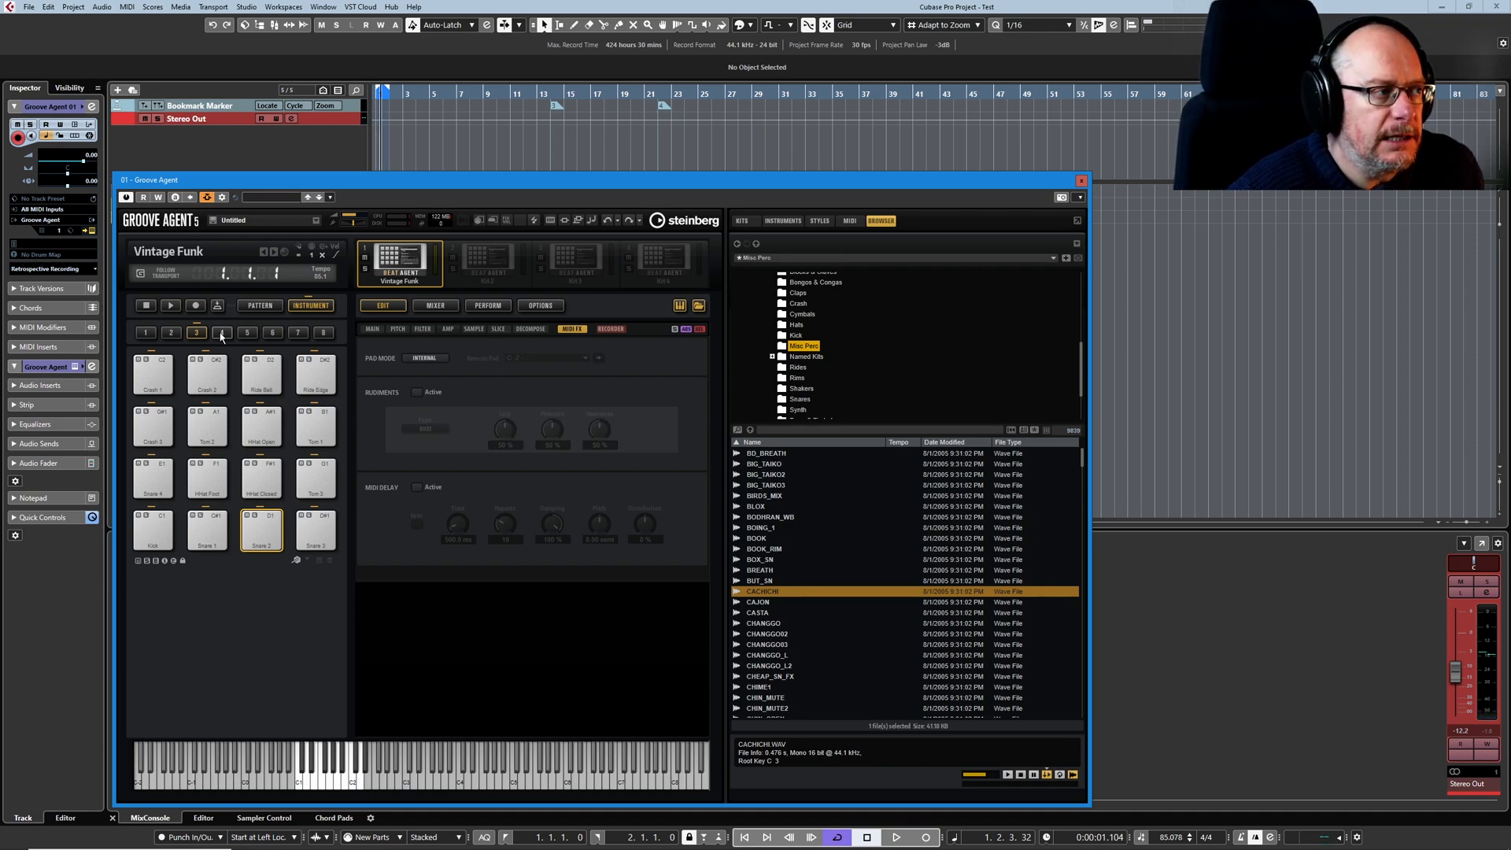
- Make pad E1 remote-trigger D1 - Snare 2 with a Buzz rudiment
left_click(222, 332)
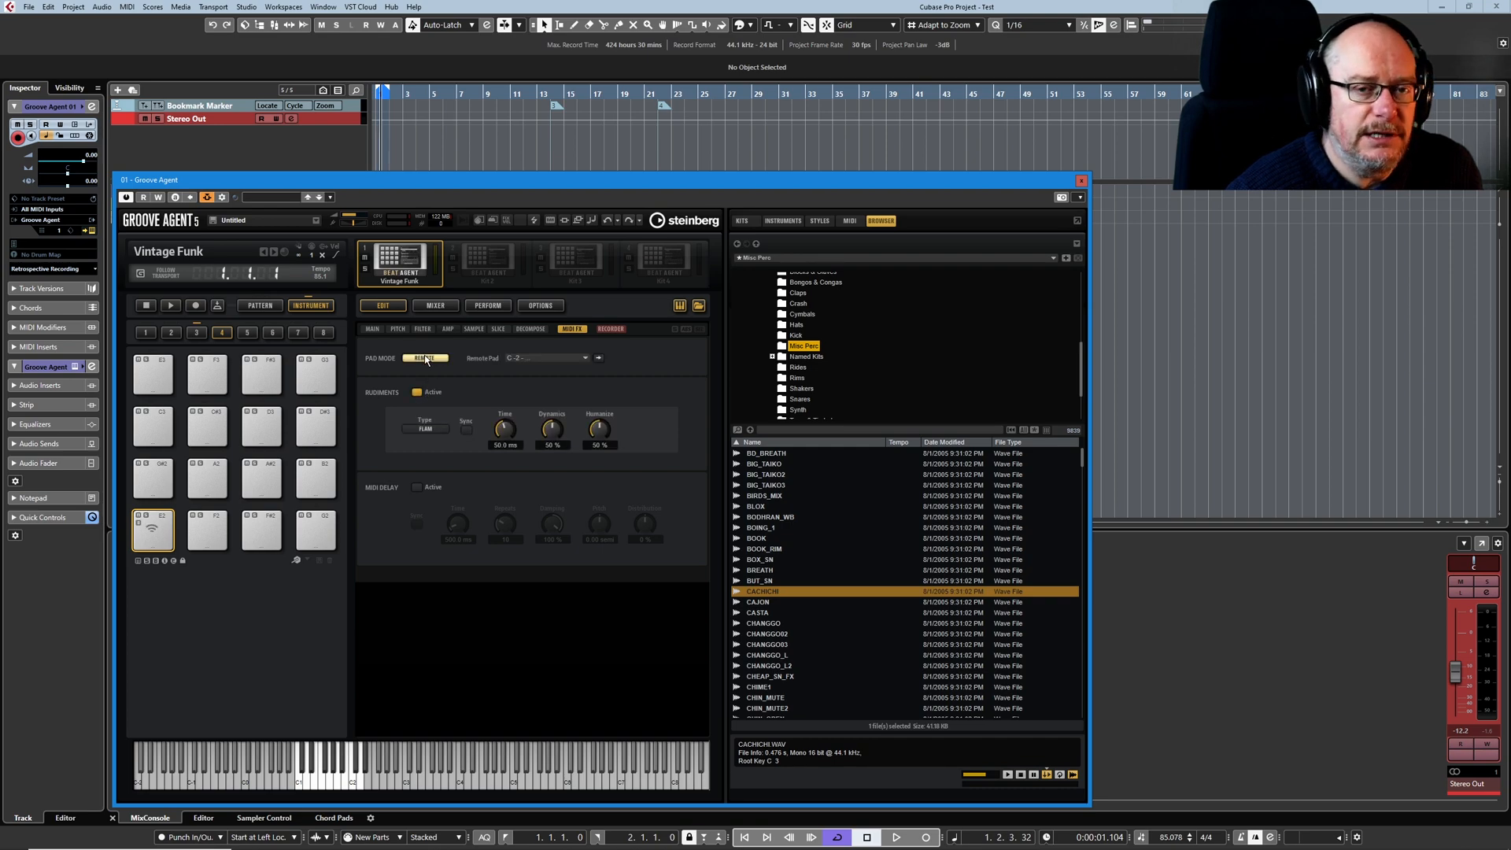
left_click(424, 357)
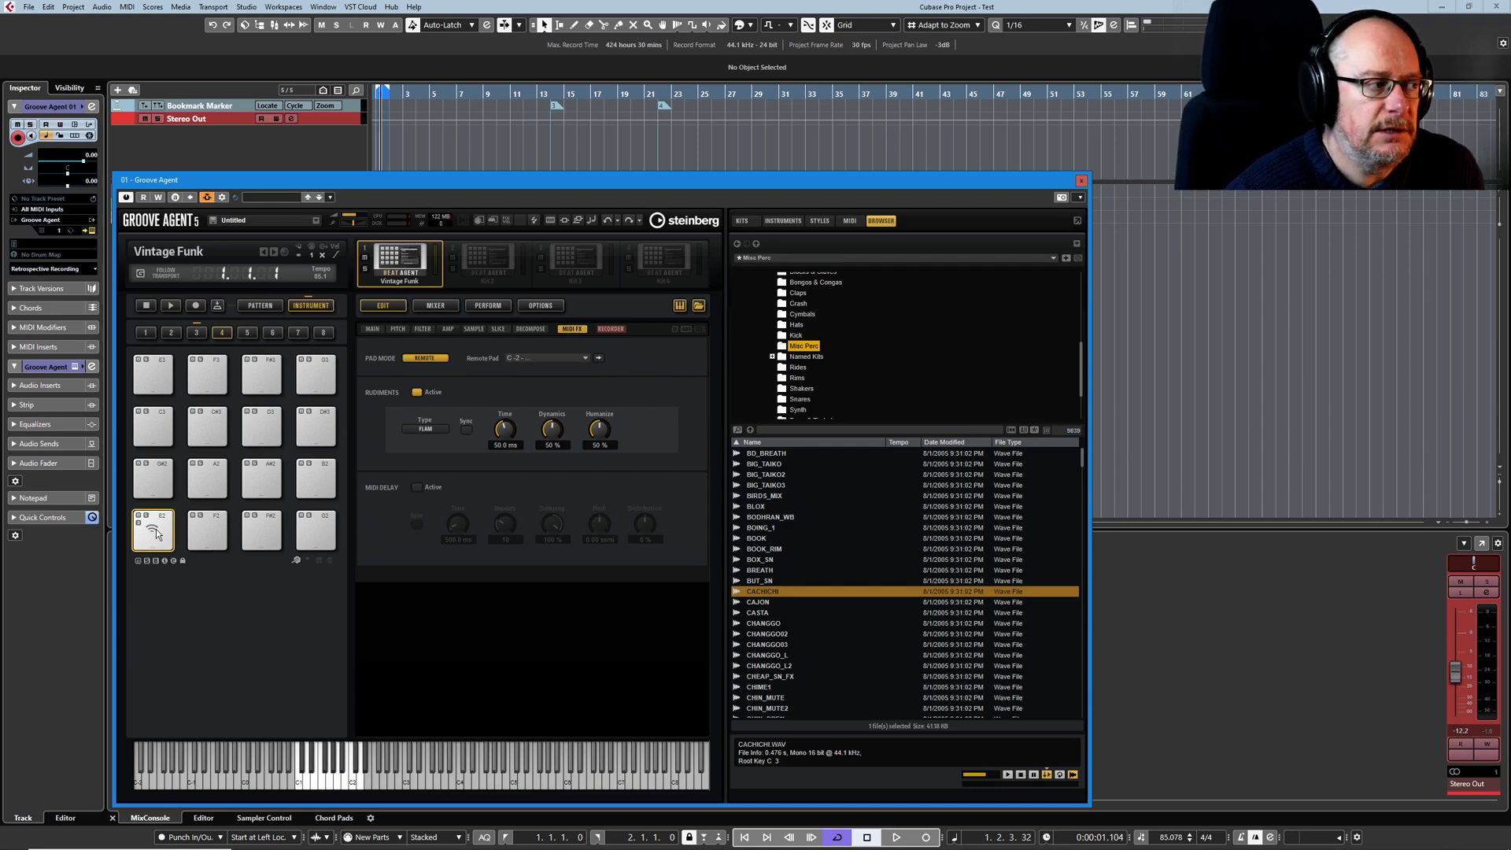
mouse_move(149, 530)
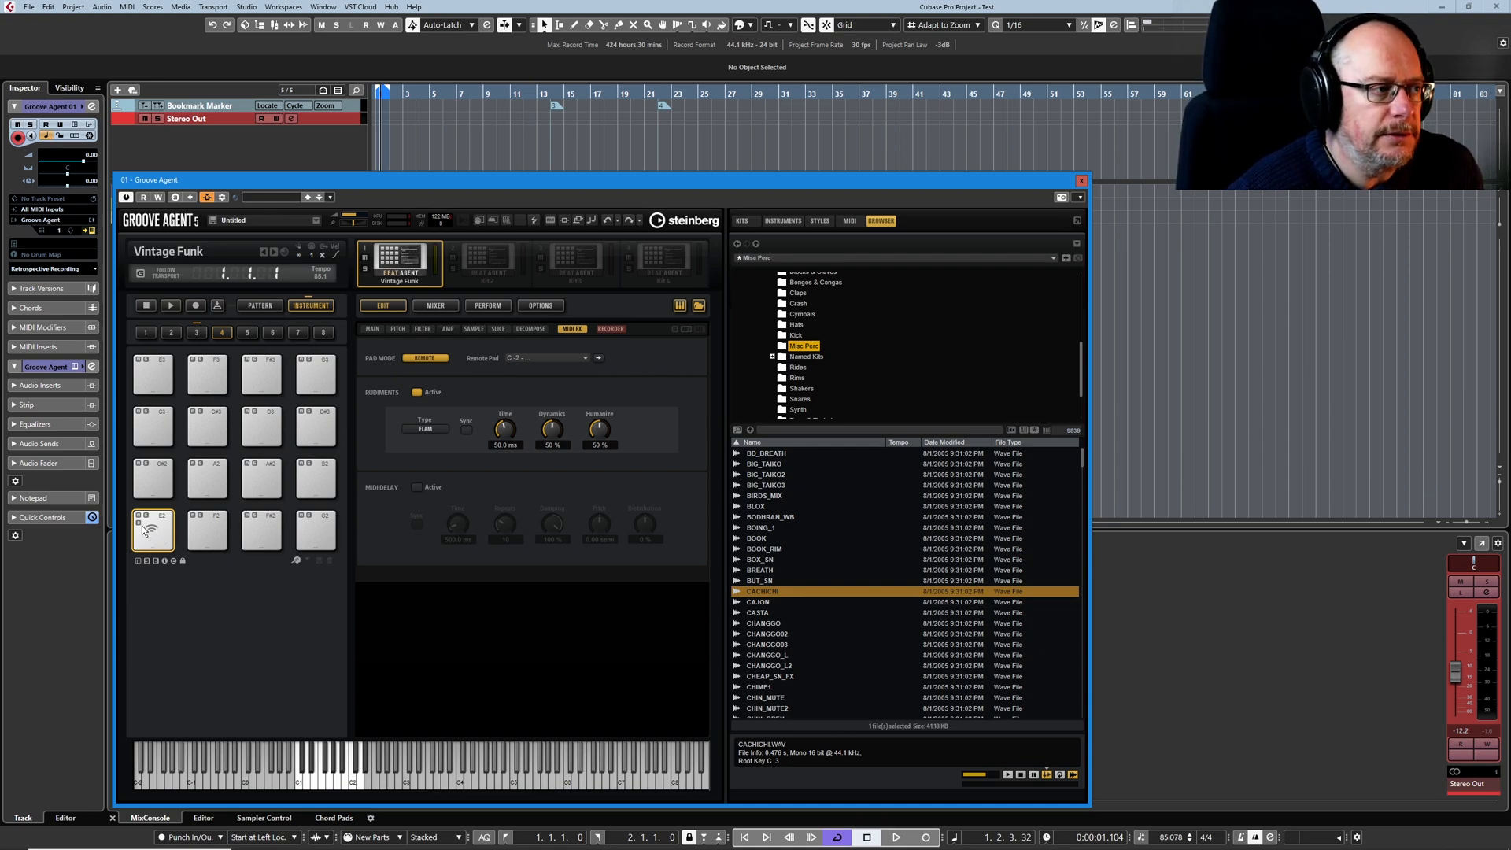
left_click(544, 357)
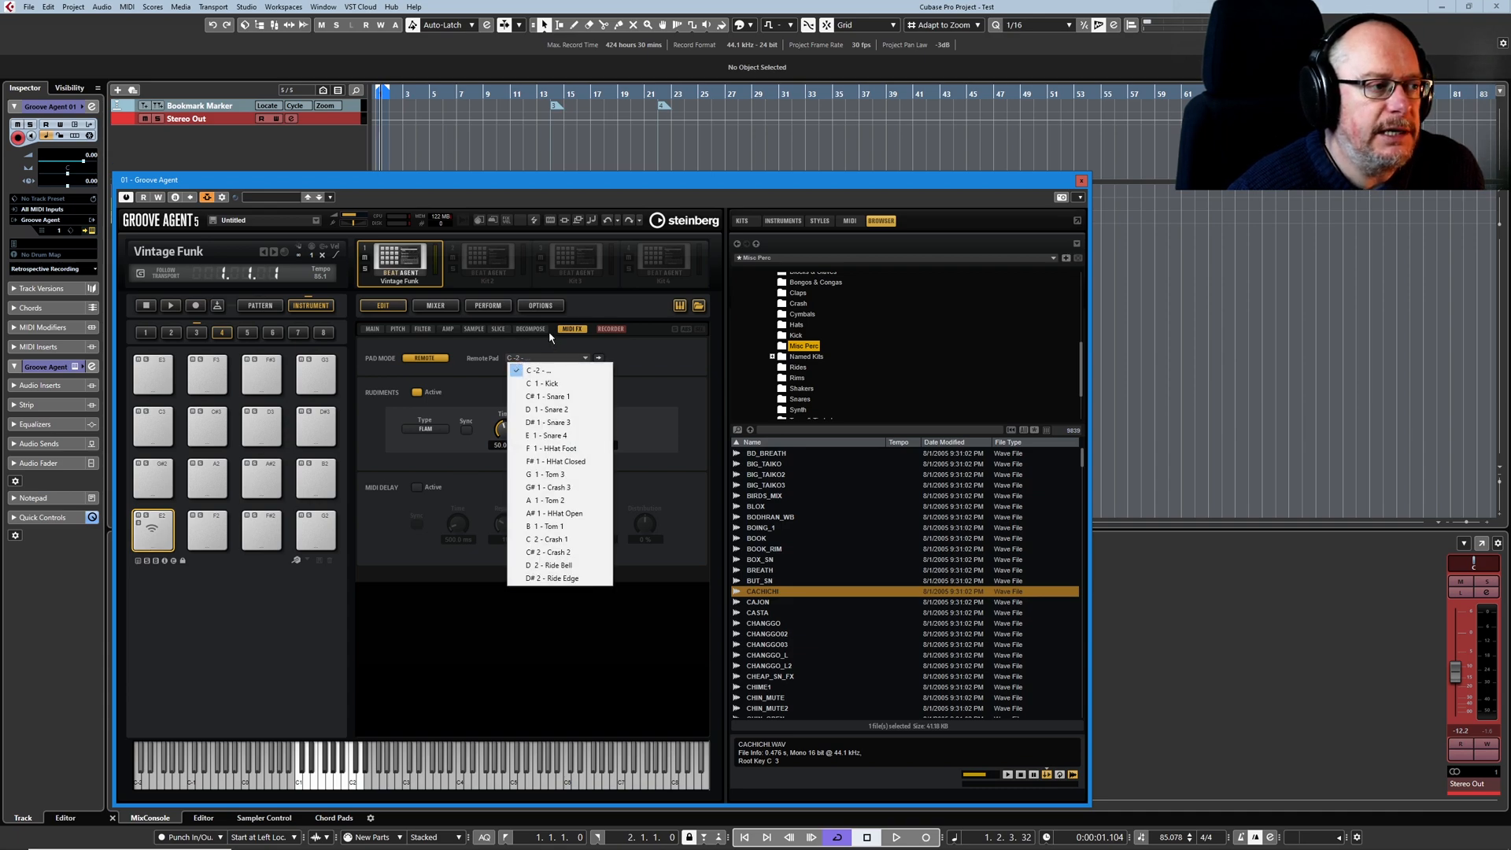
left_click(546, 409)
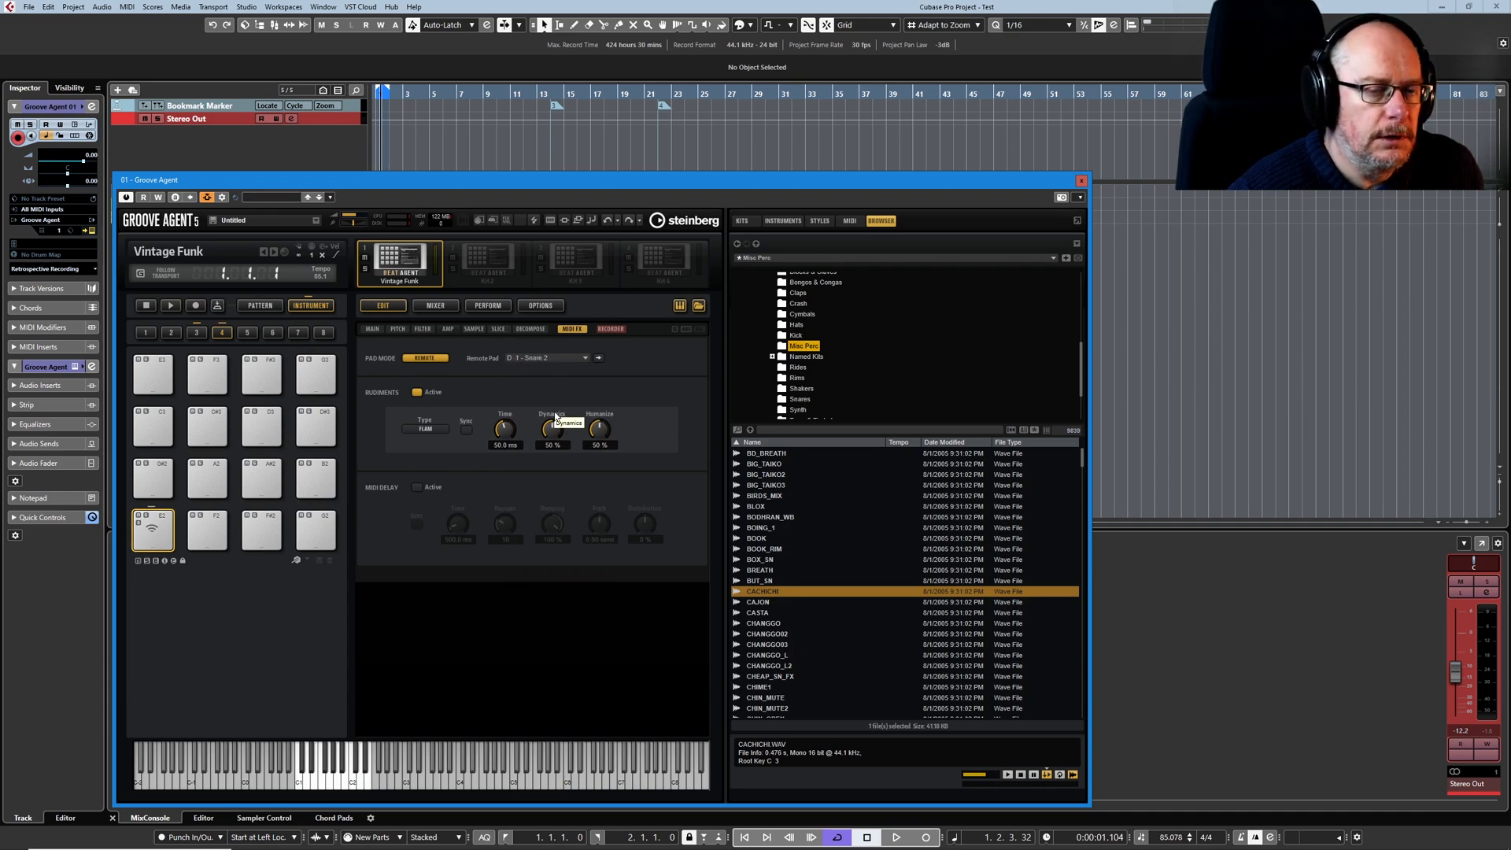
left_click(426, 428)
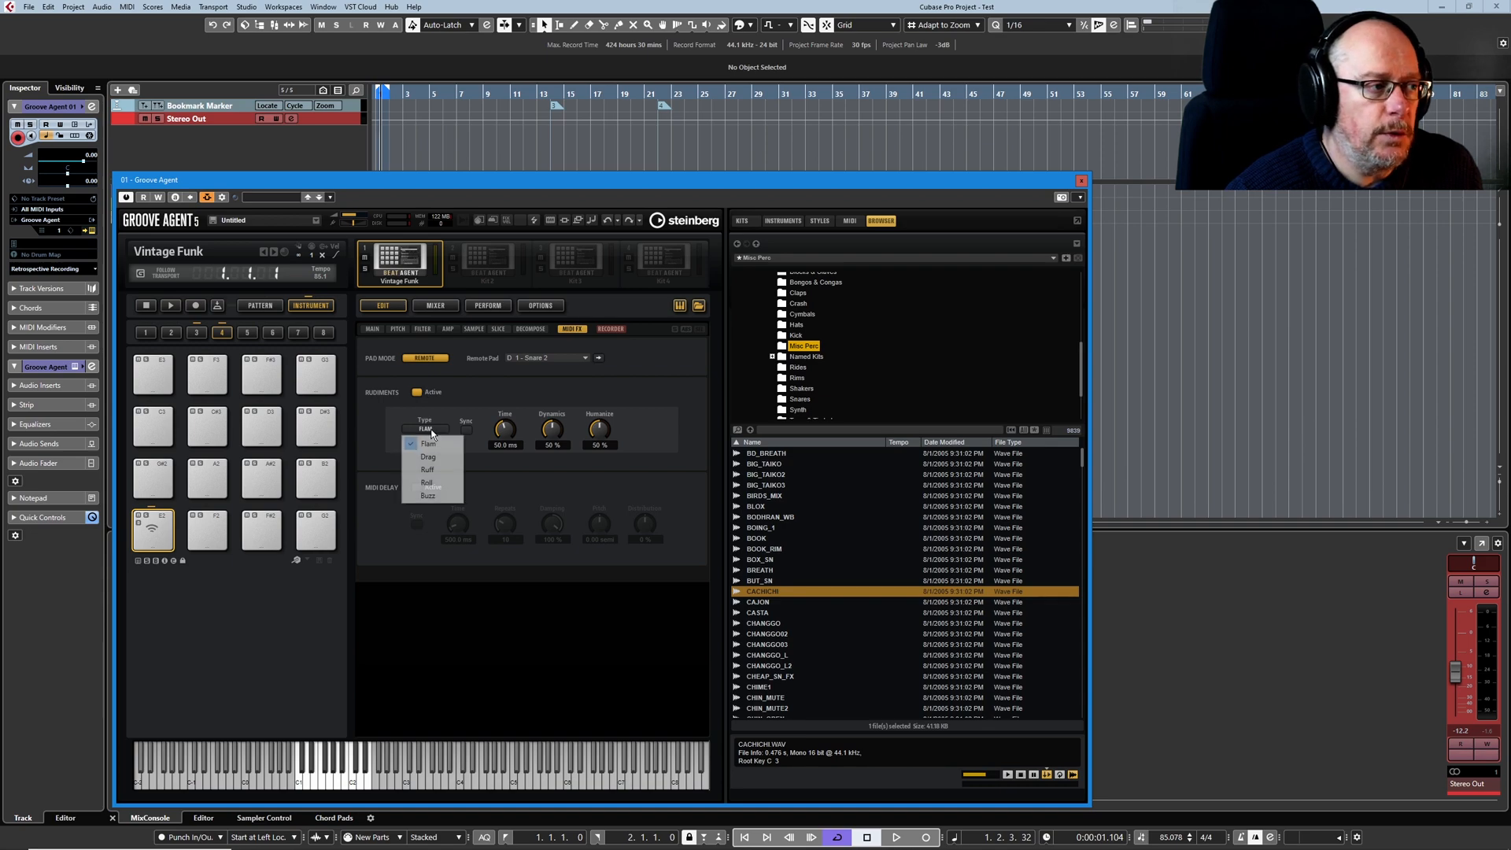
left_click(428, 496)
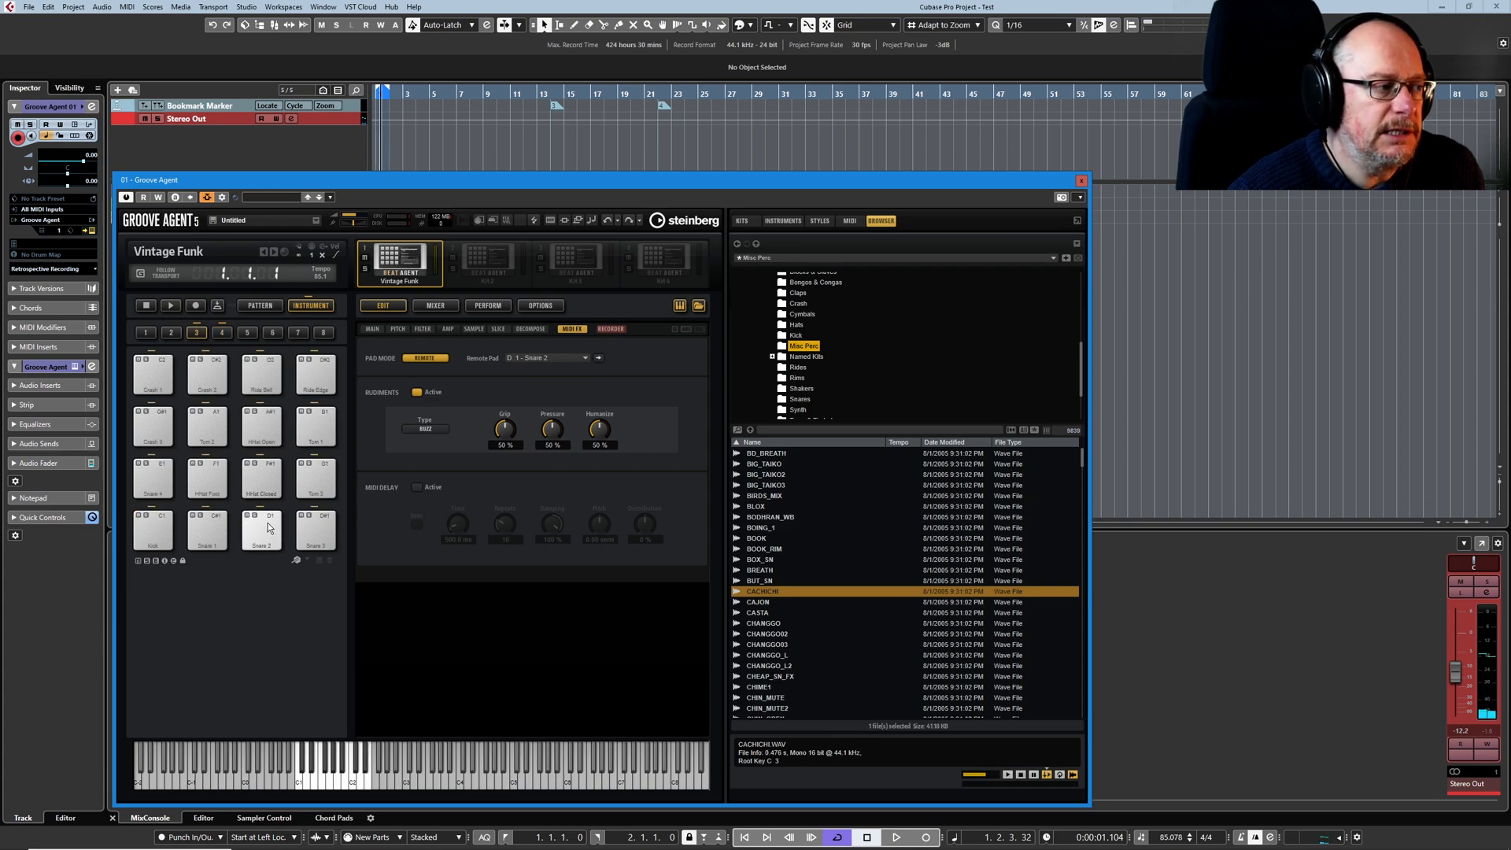
left_click(259, 529)
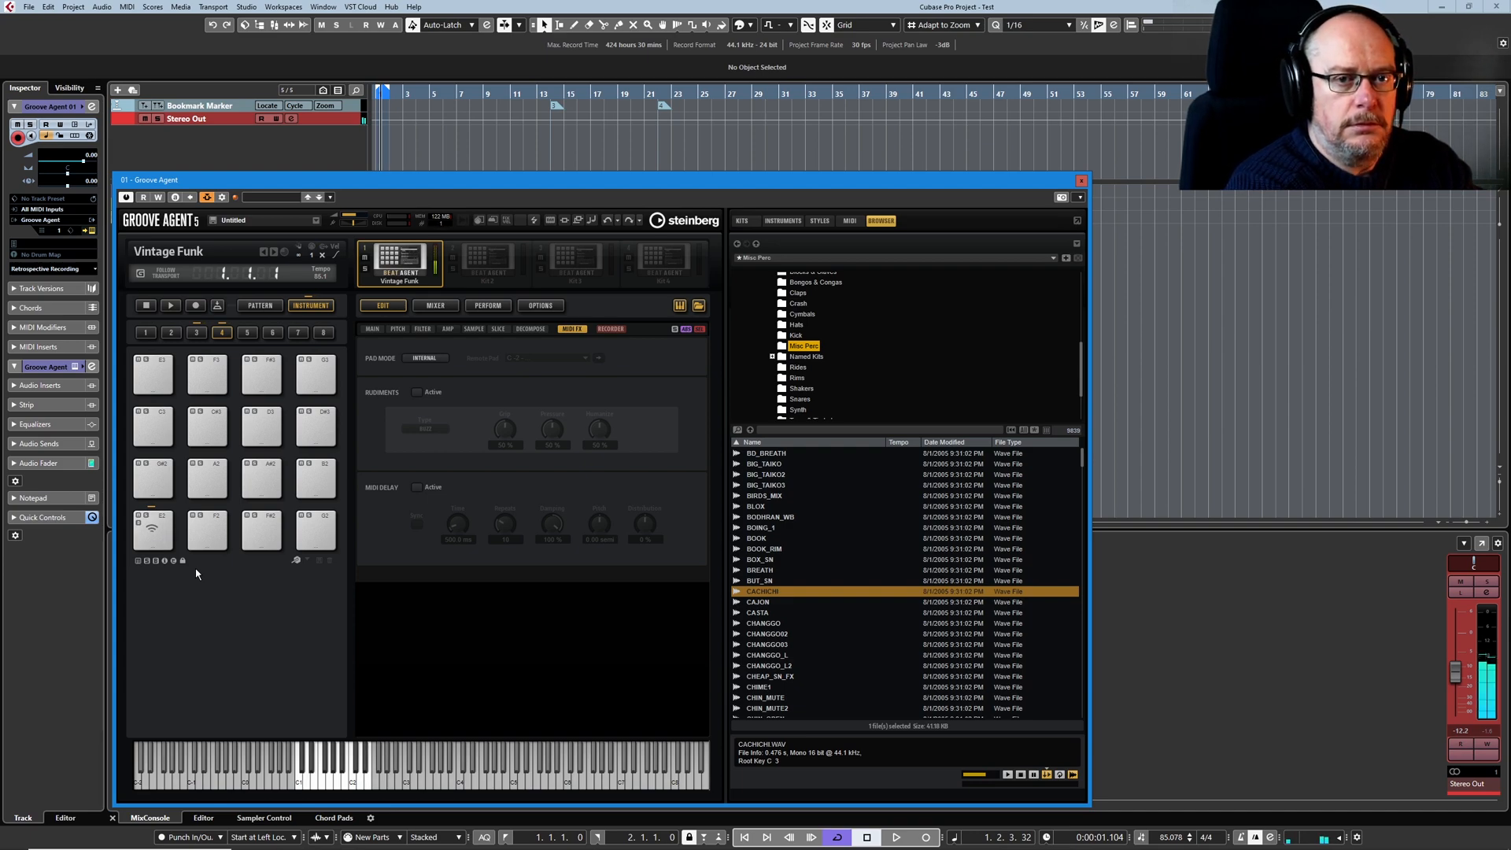
- Set pad F1 to remote-trigger Snare 2 with Drag, naming the pads D1 Snare Buzz and D1 Snare Drag
left_click(207, 530)
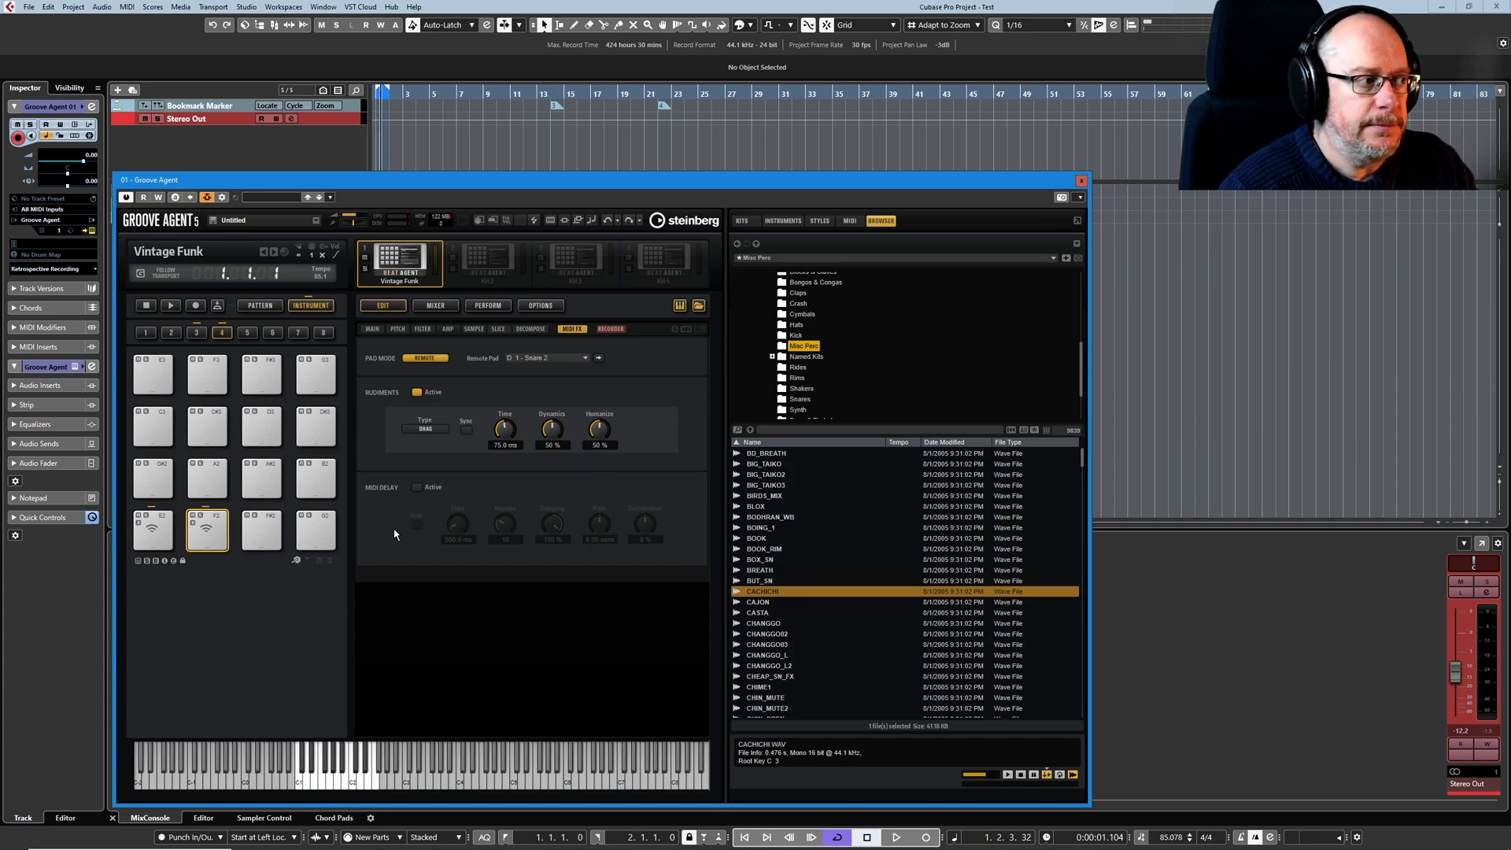
left_click(151, 530)
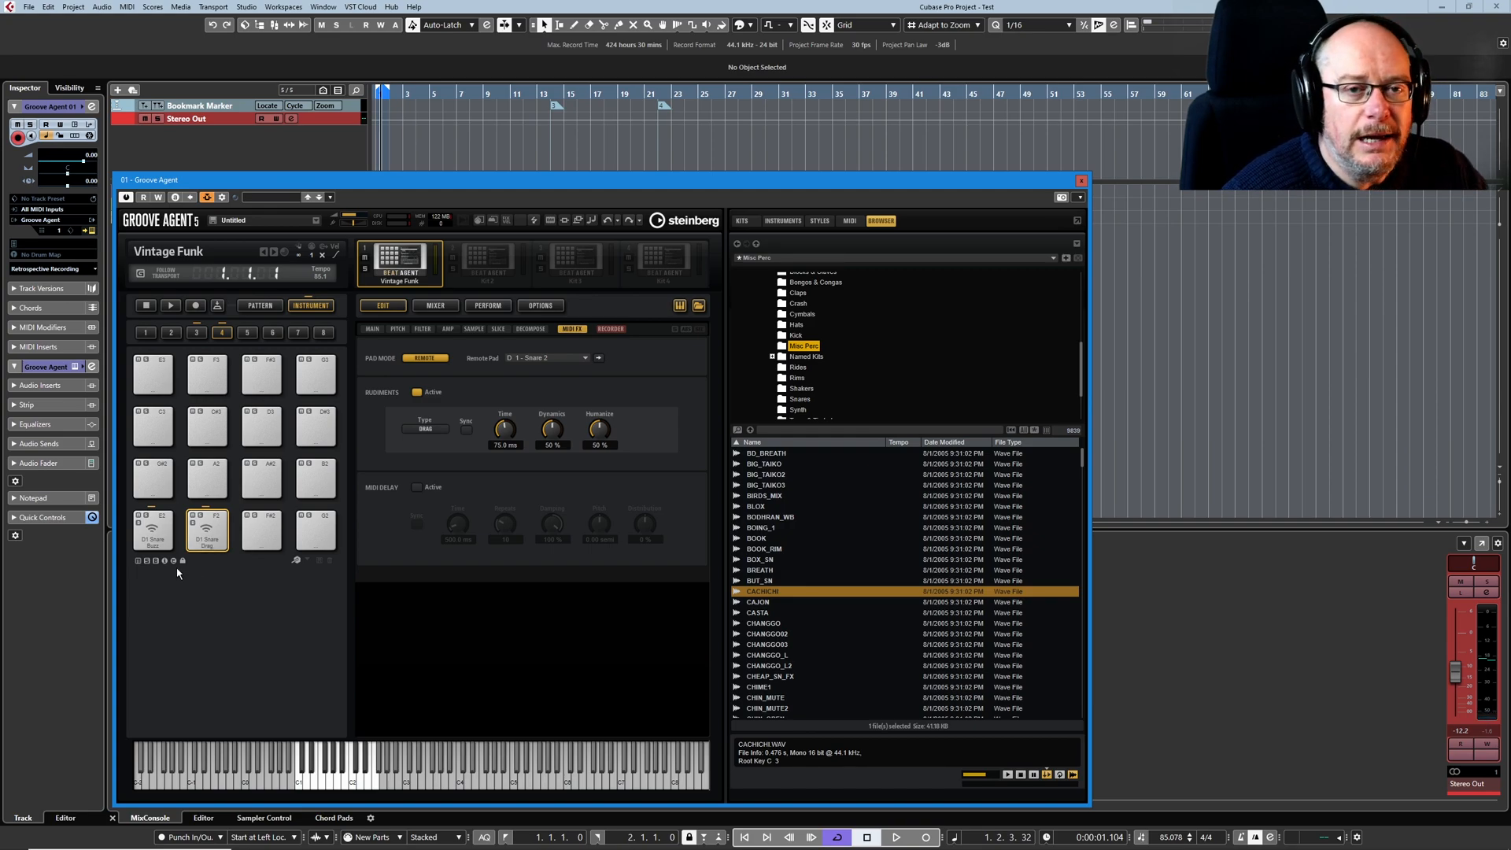
left_click(205, 529)
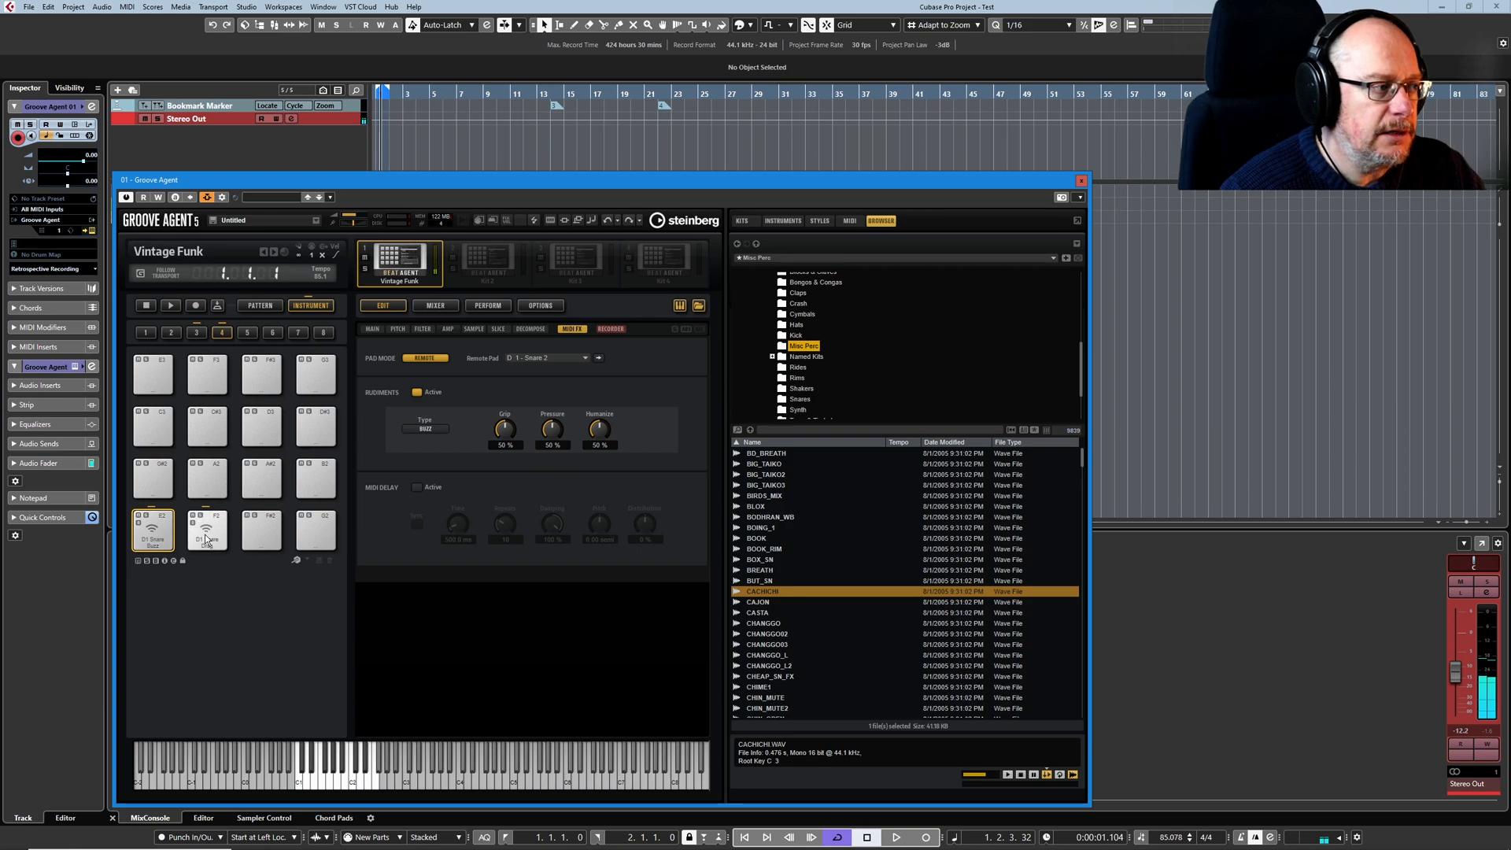
- Colour the Buzz and Drag snare pads yellow (Color 4) and return to the main kit group
right_click(208, 530)
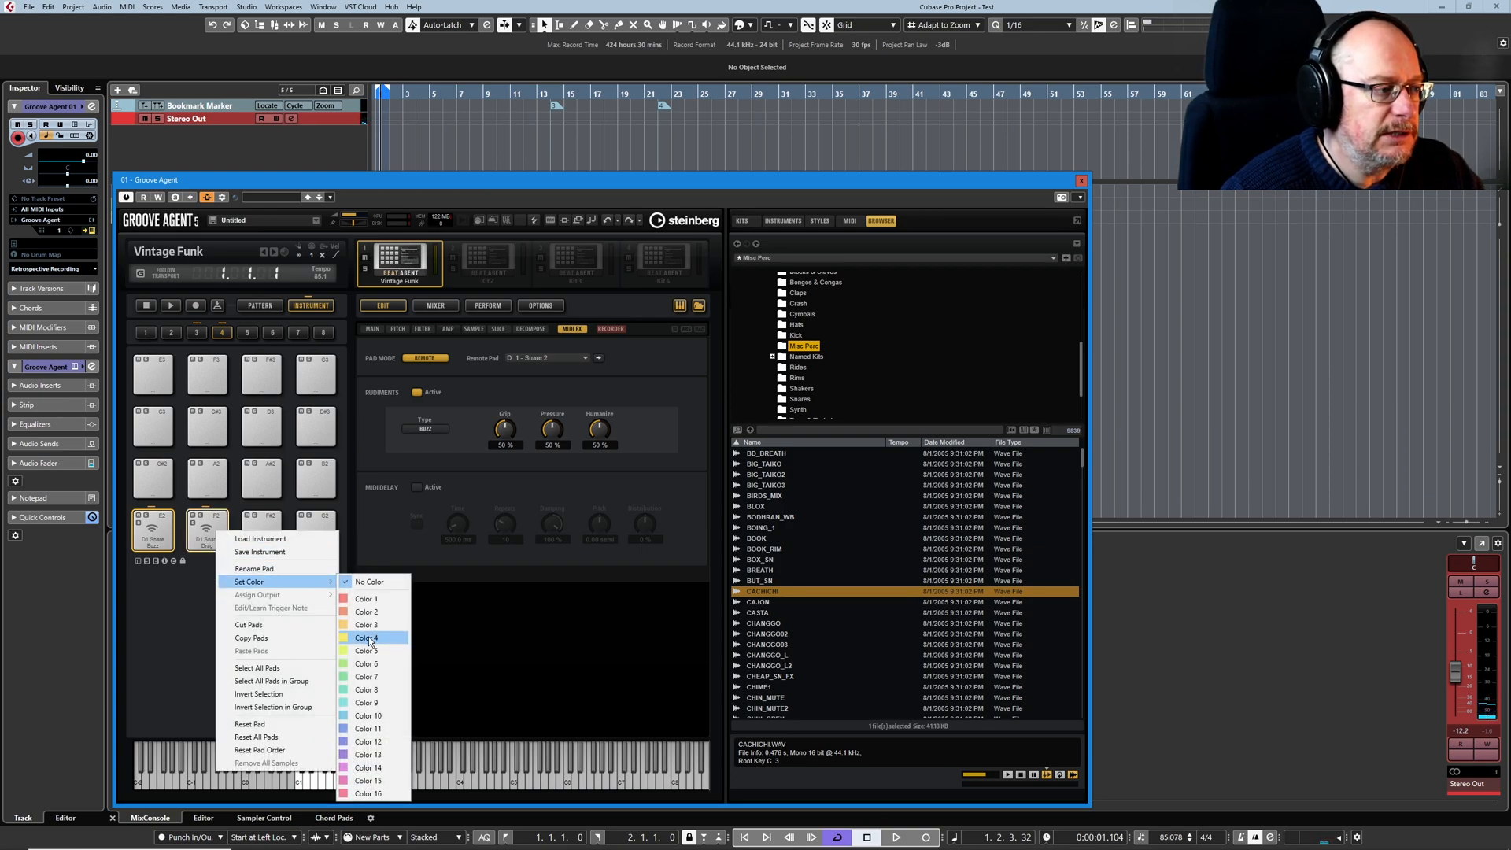
left_click(367, 637)
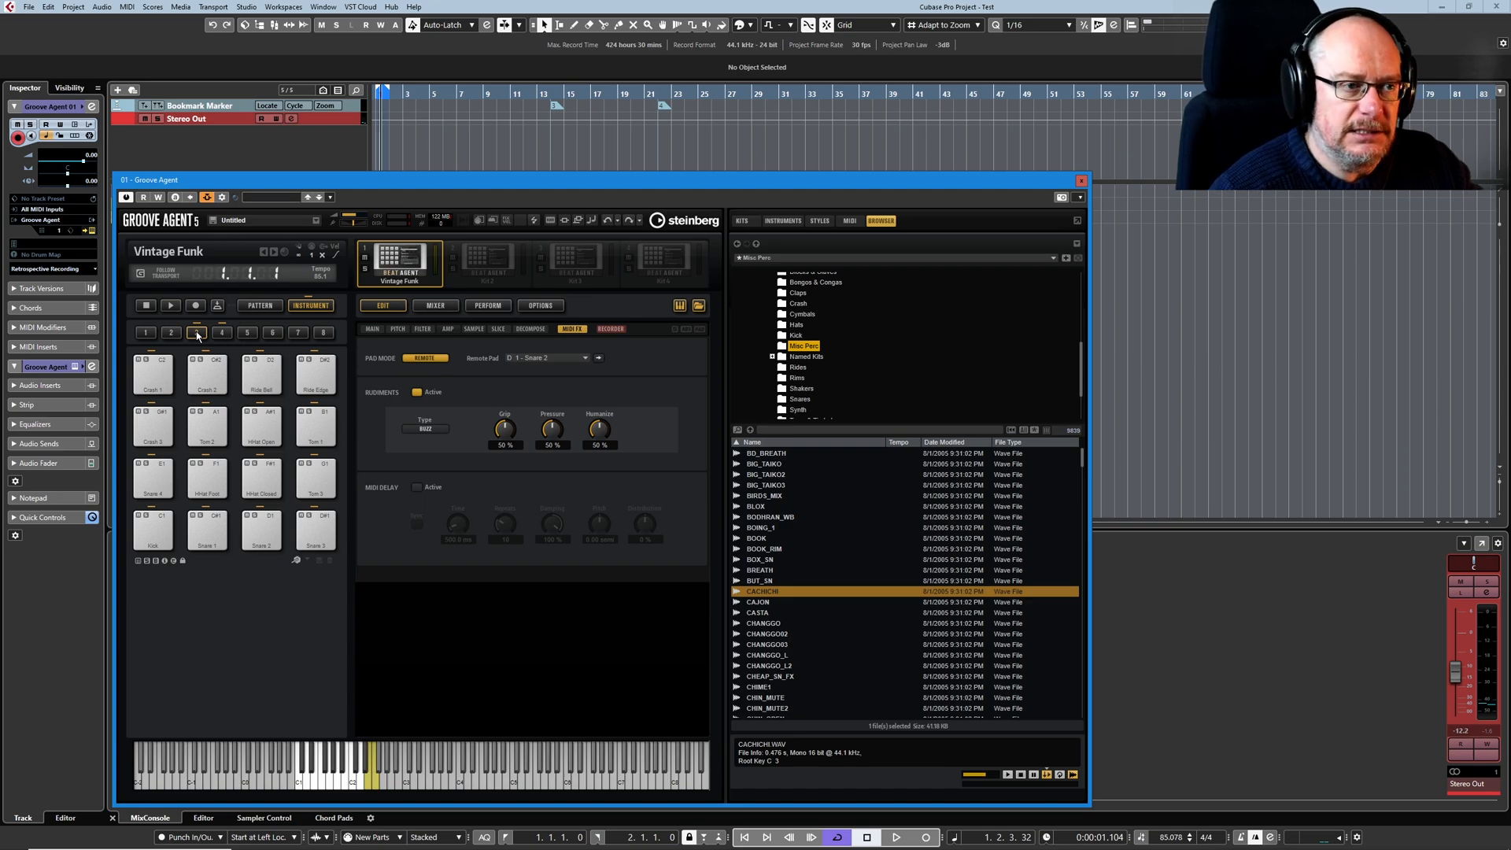
left_click(195, 332)
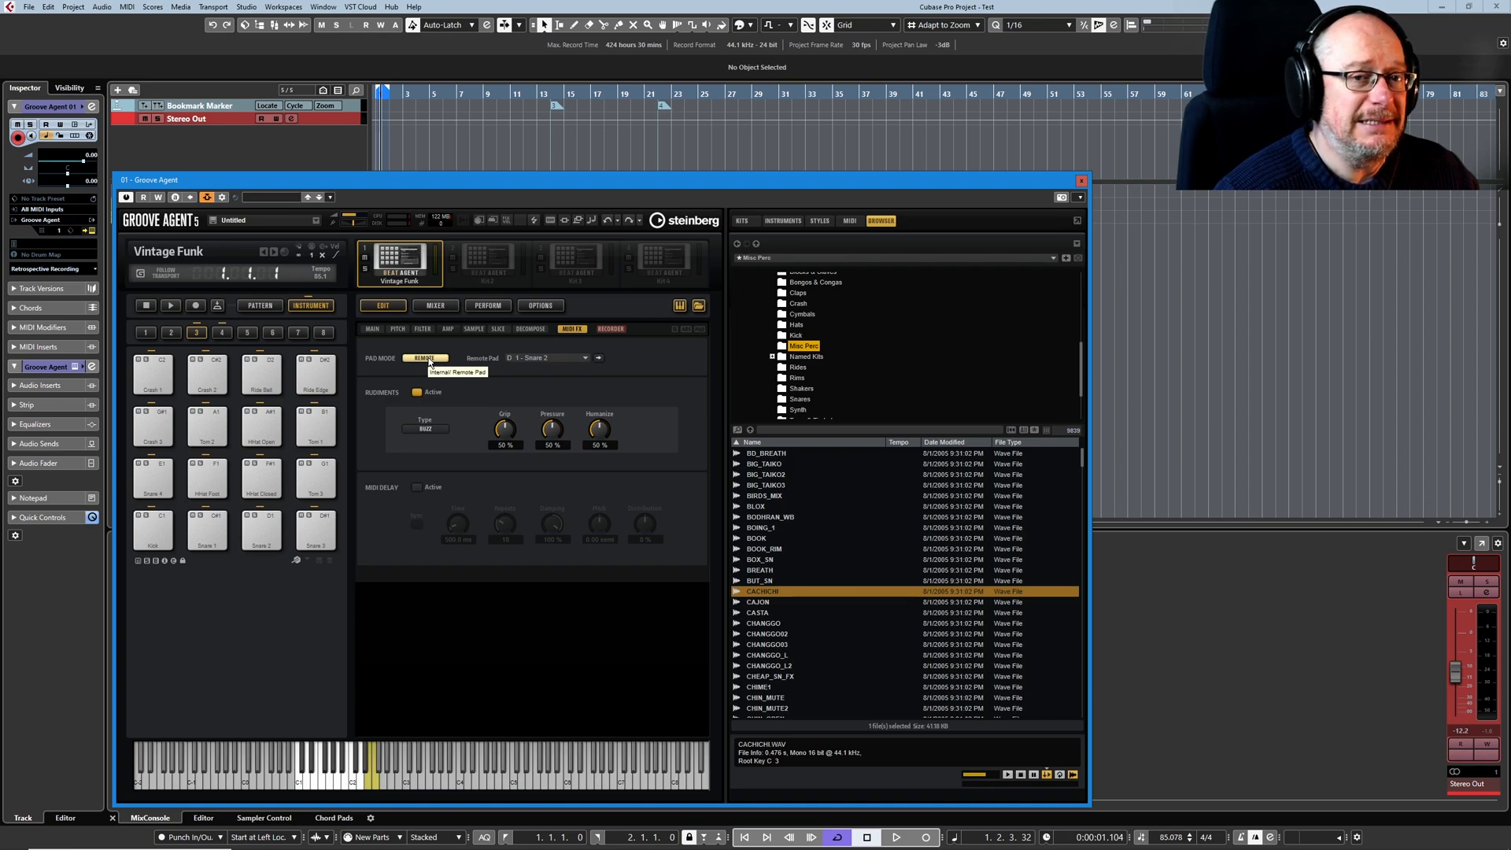
left_click(425, 428)
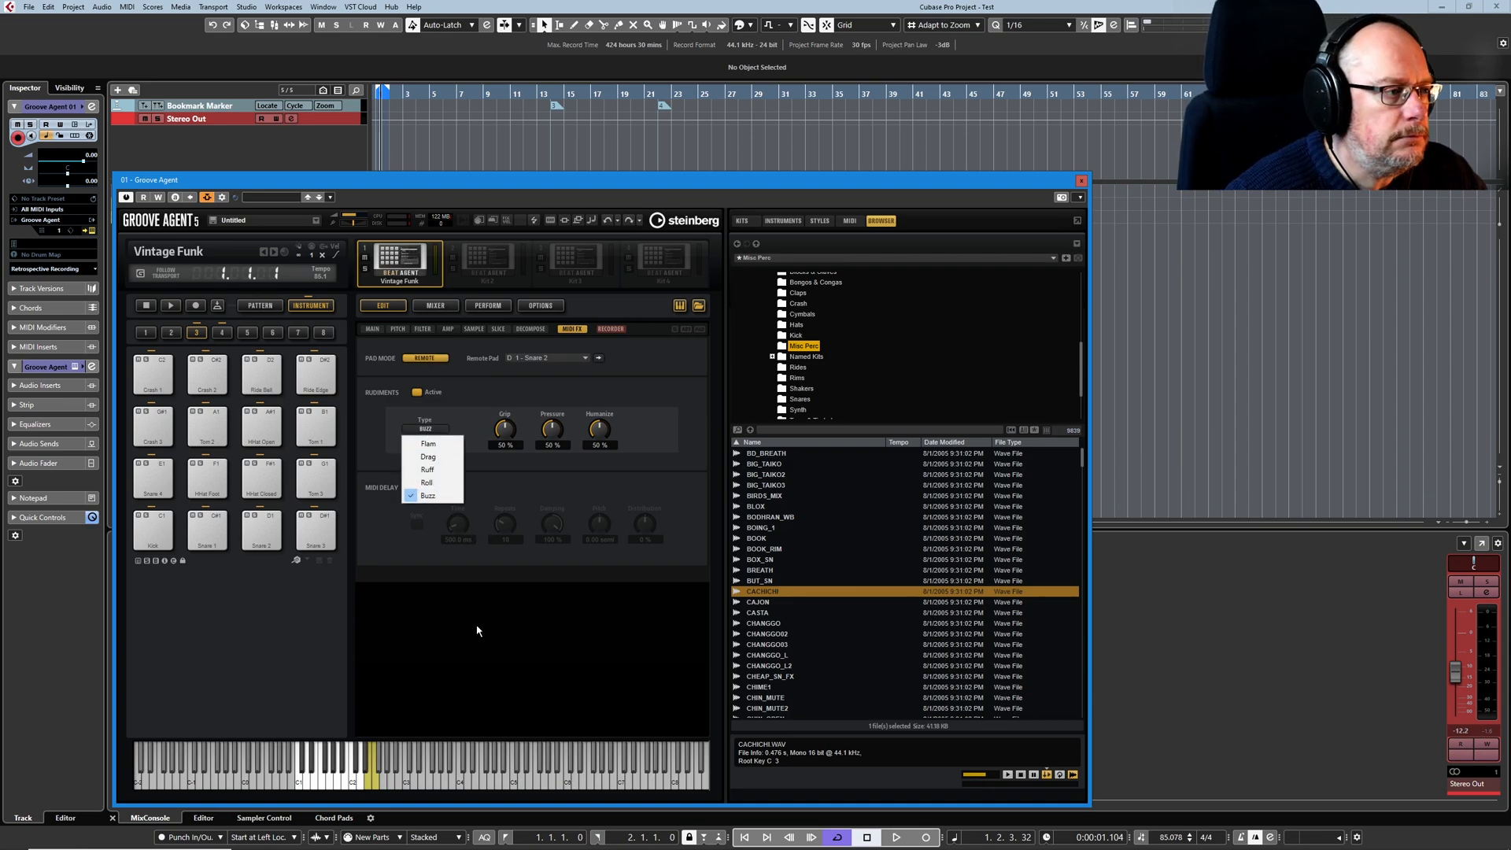
mouse_move(495, 608)
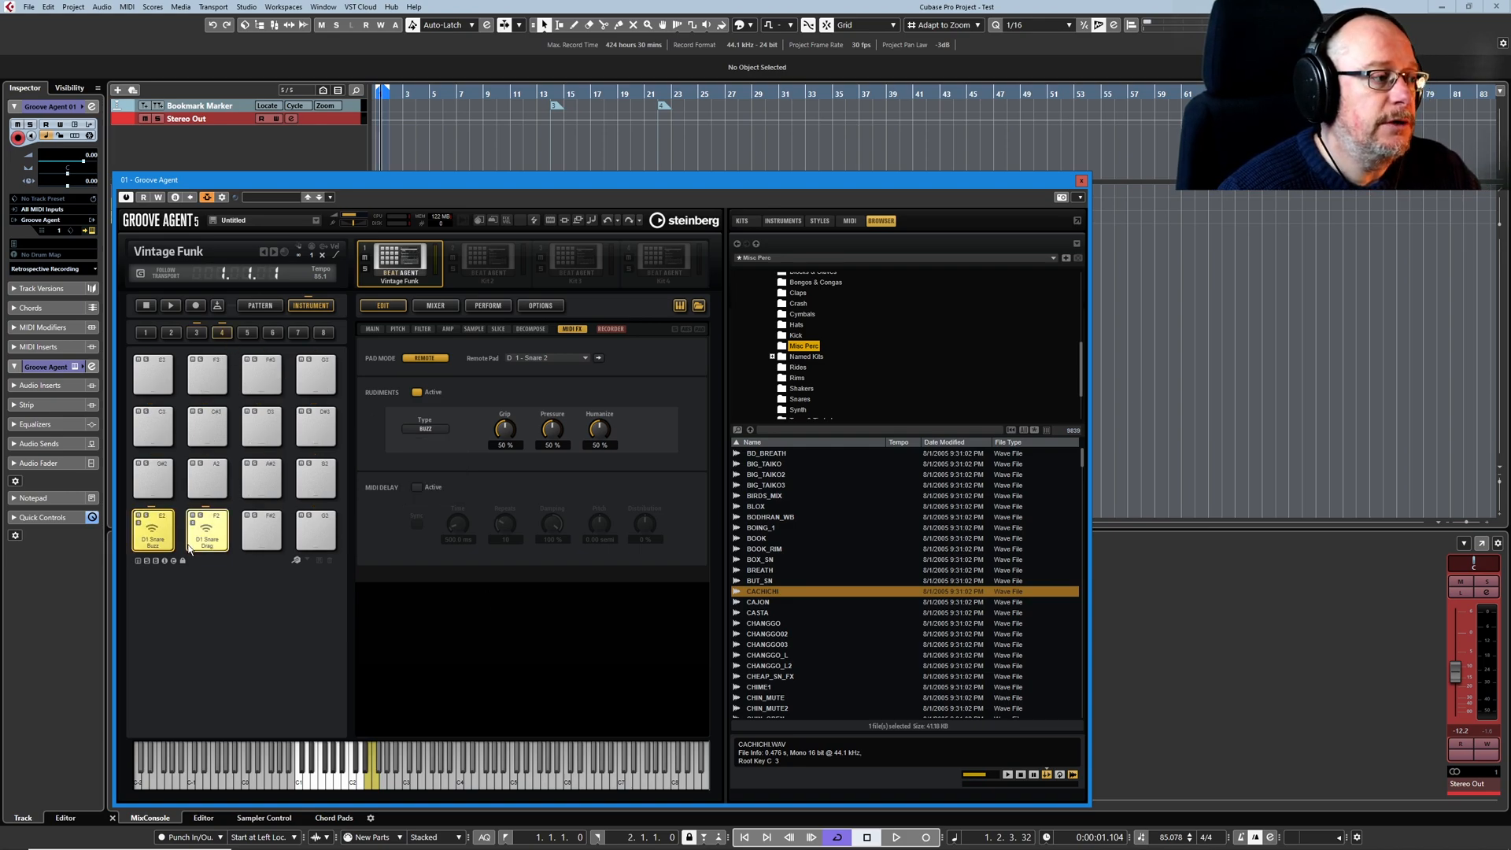
- Make the third bottom-row pad remote-trigger Snare 2 with rudiments at 102.1 ms, 29% dynamics, 72% normalize
left_click(259, 530)
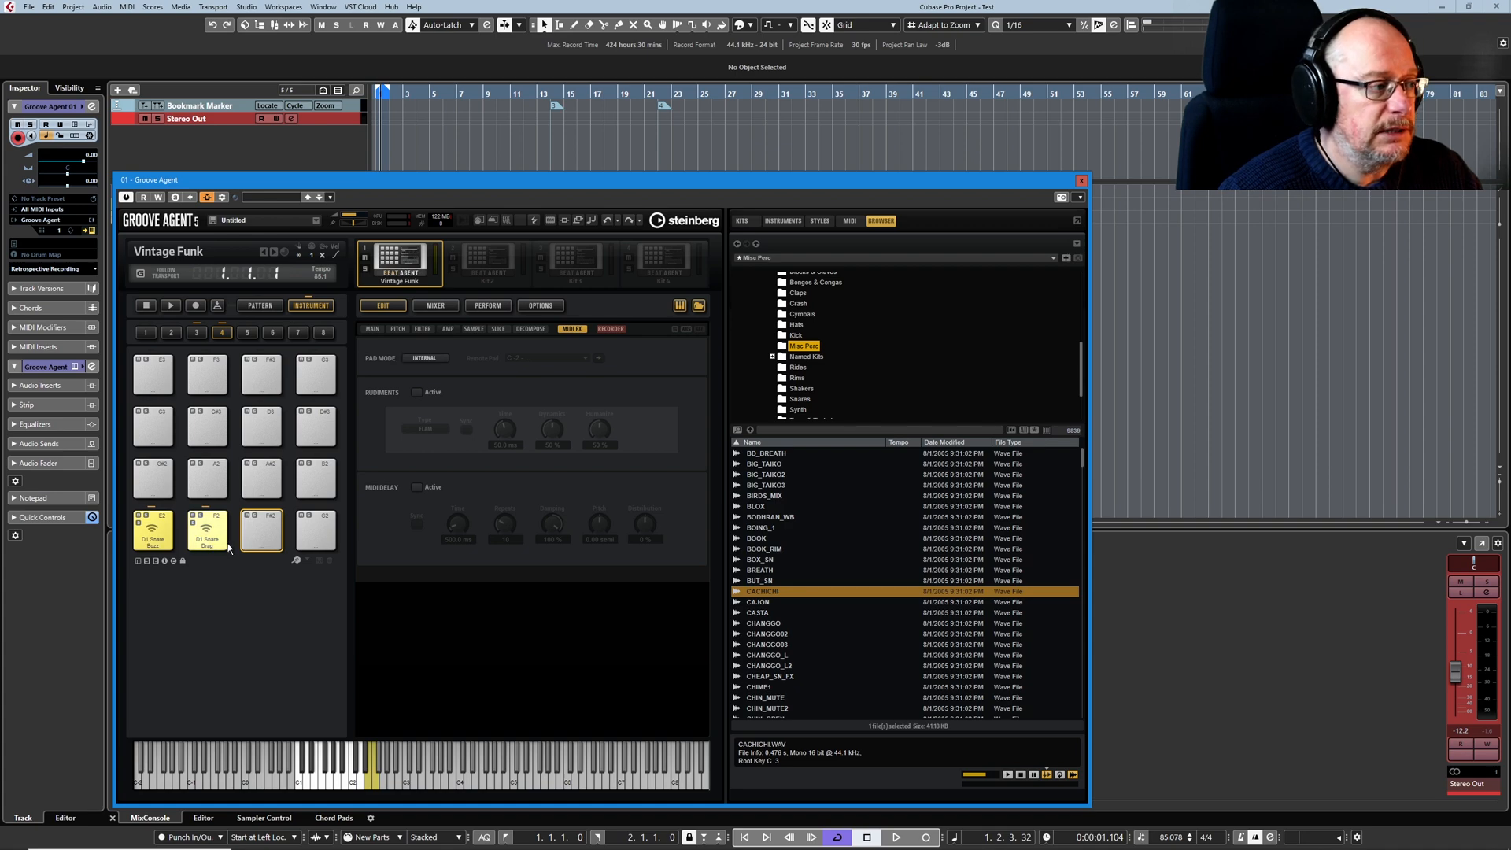
left_click(423, 357)
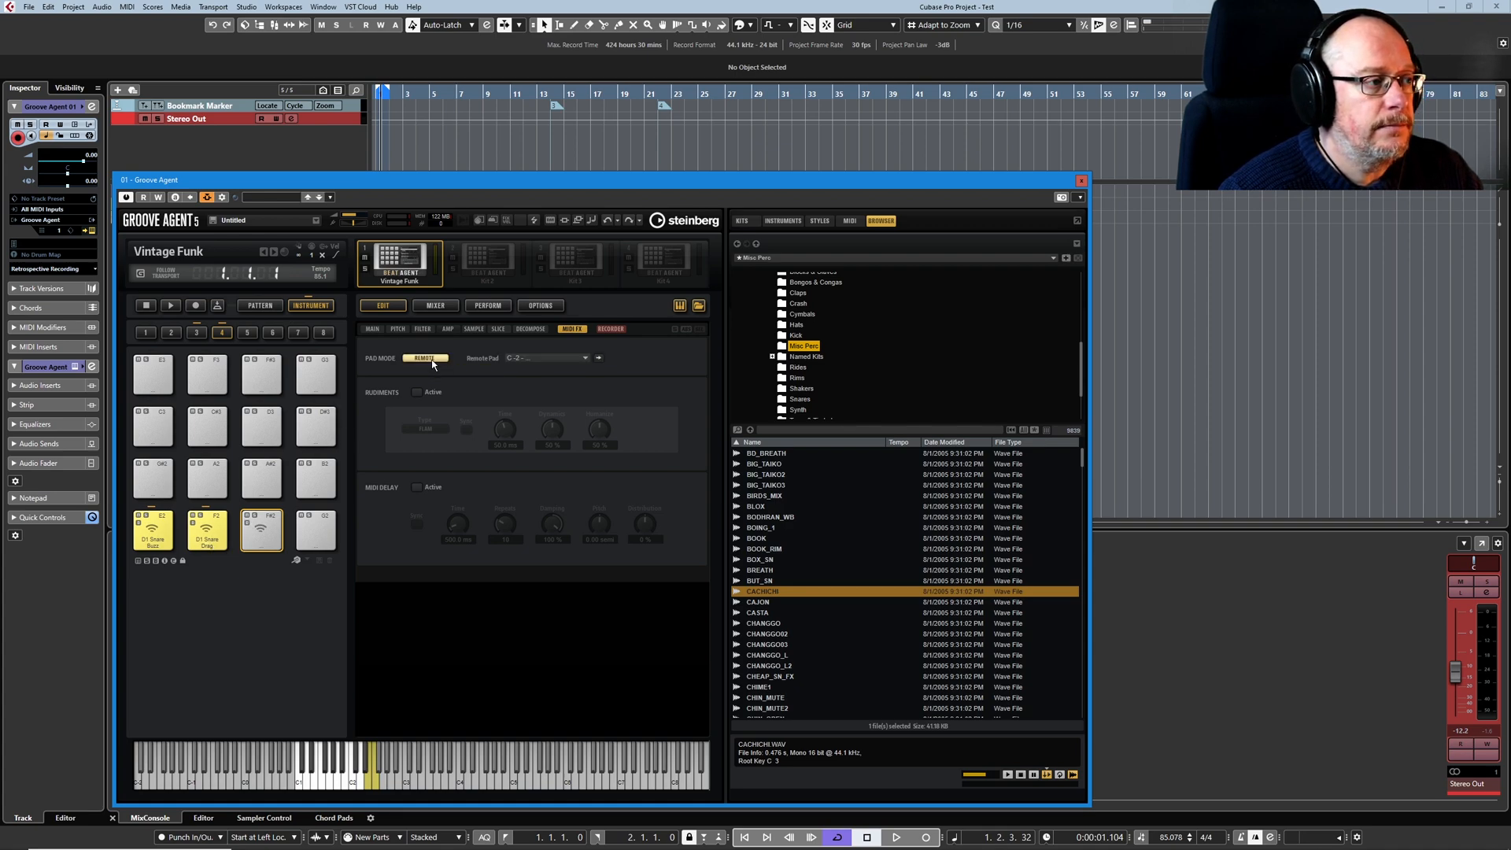
left_click(543, 357)
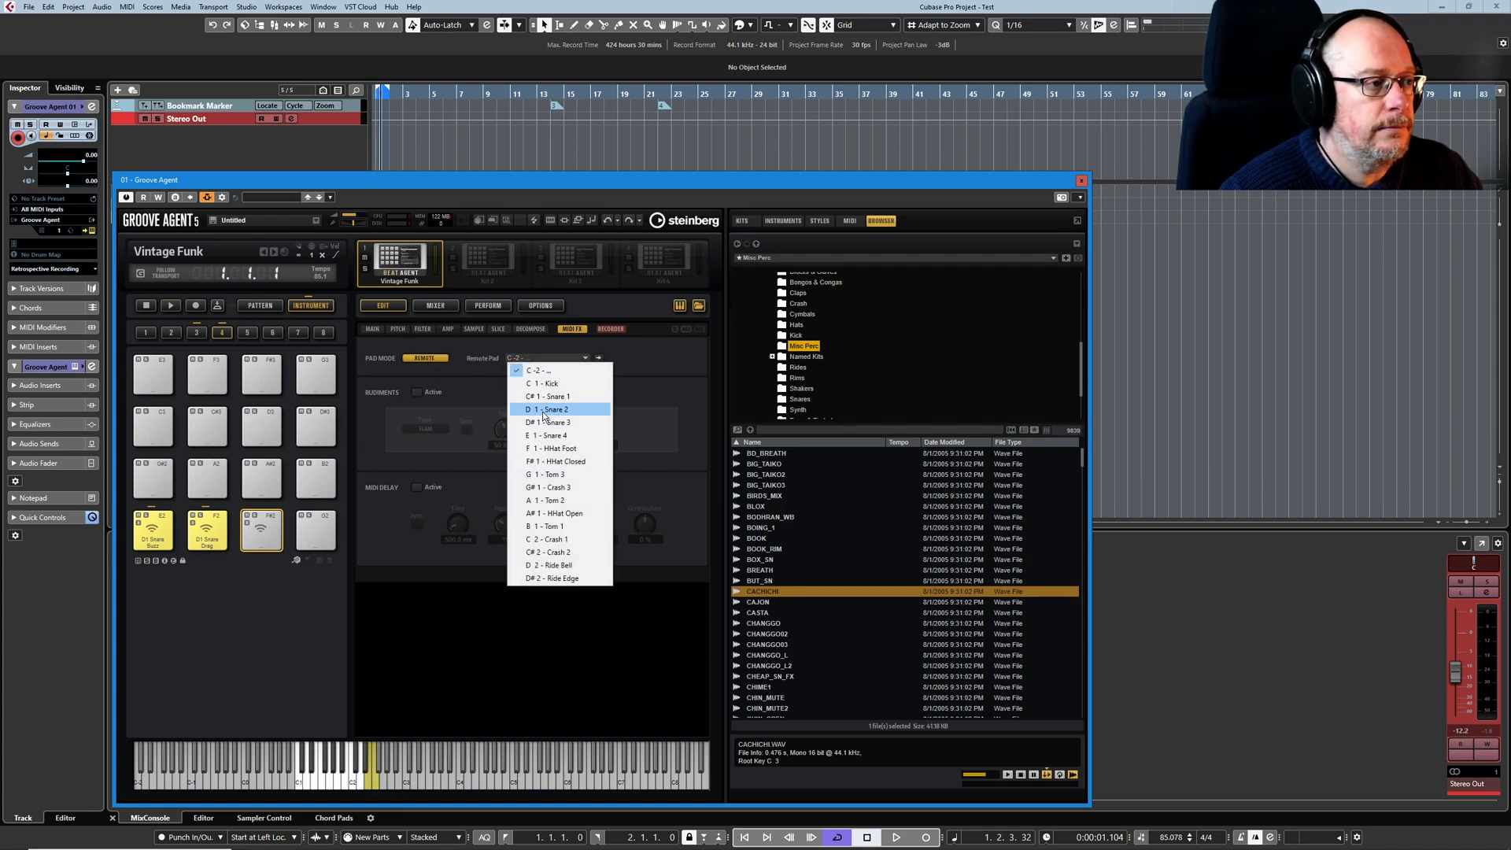
left_click(546, 409)
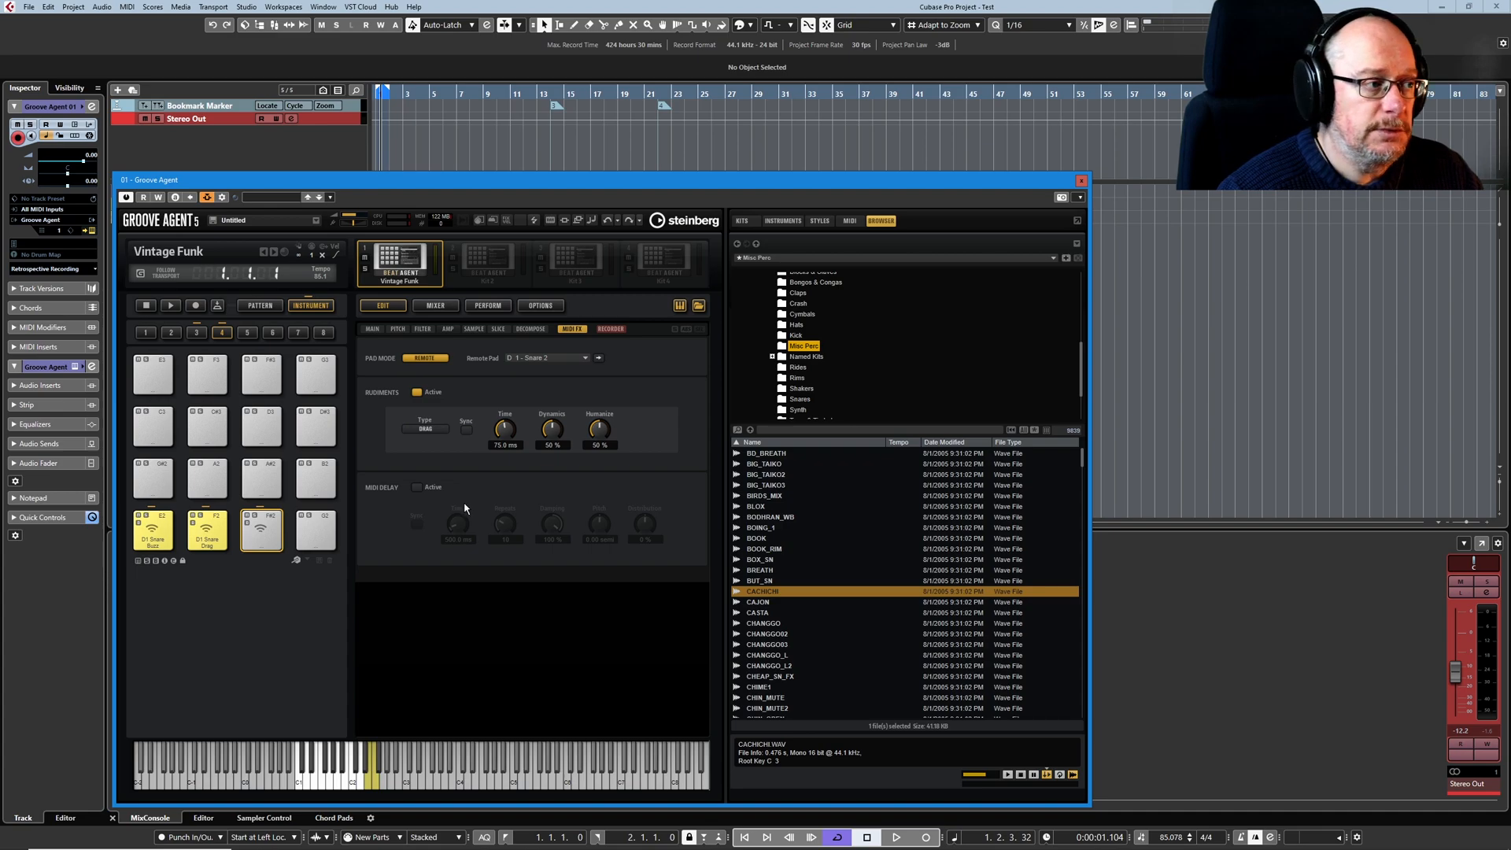
left_click_drag(503, 428, 504, 423)
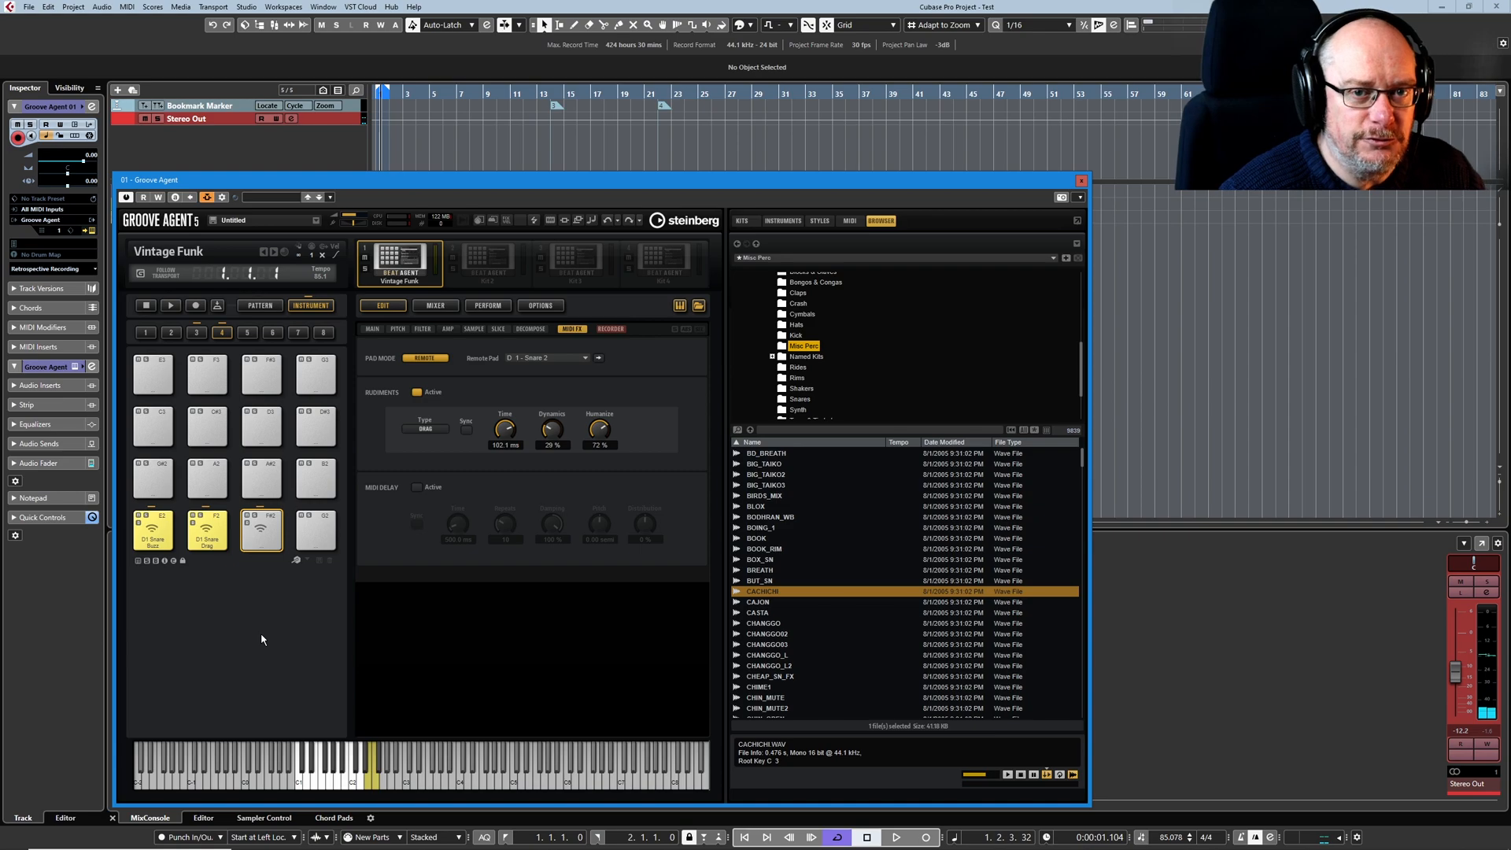
- Switch on MIDI delay for the Snare 1 pad at 500 ms with 10 repeats
left_click(415, 488)
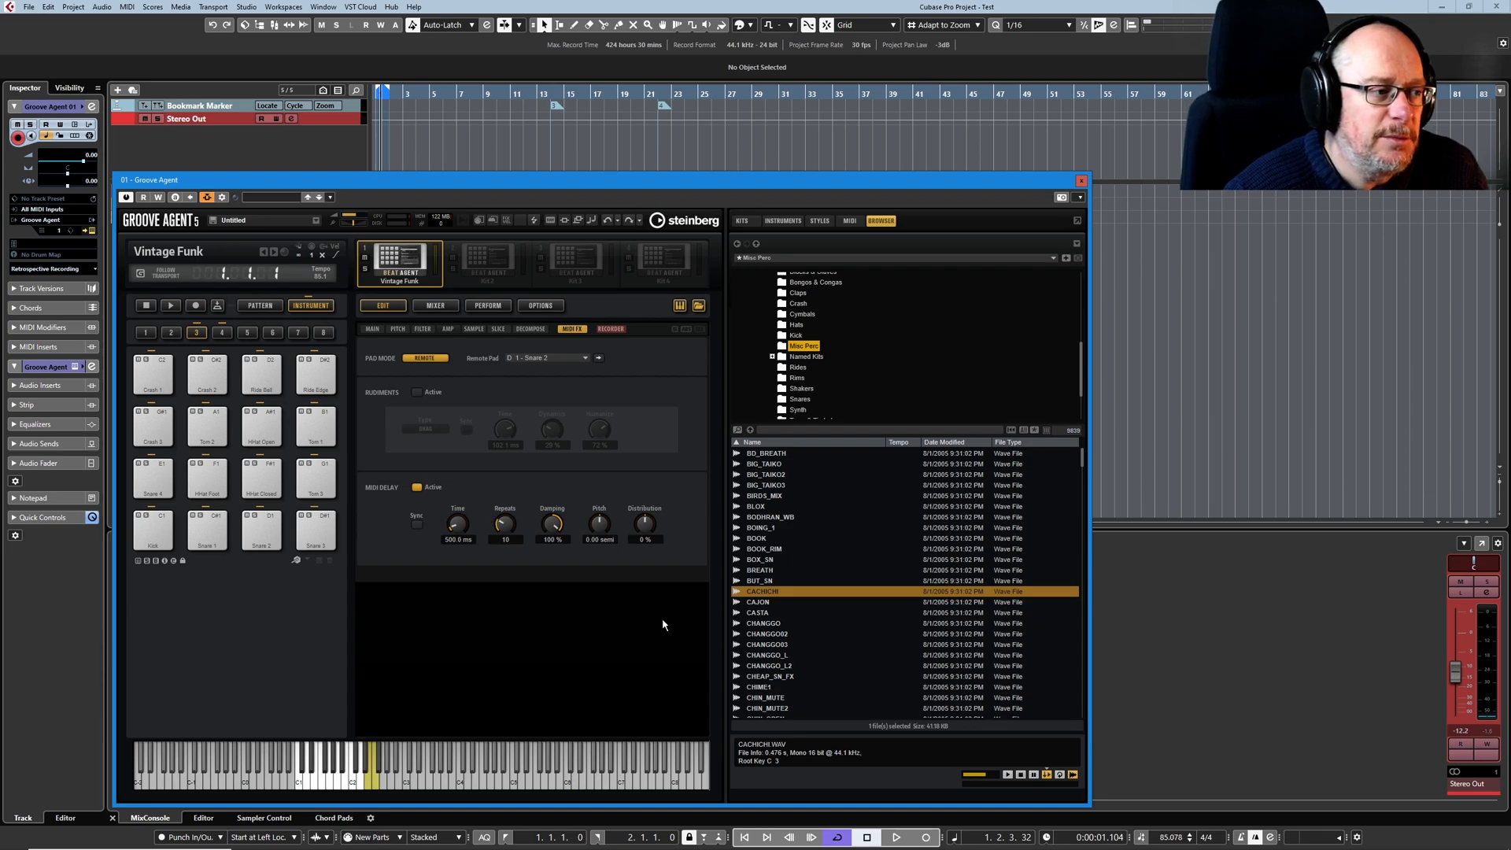
mouse_move(581, 508)
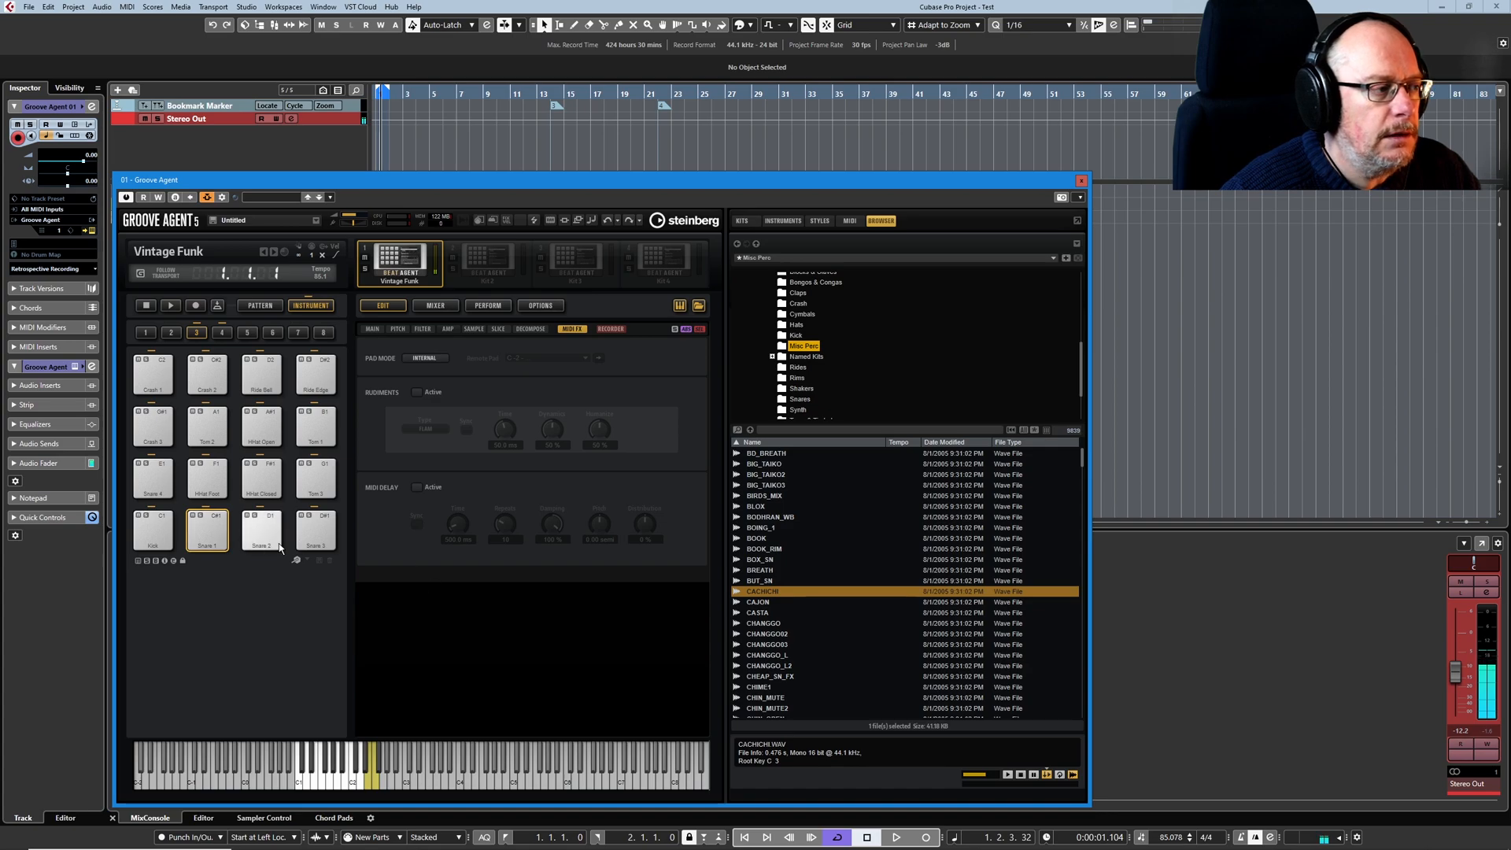
left_click(419, 487)
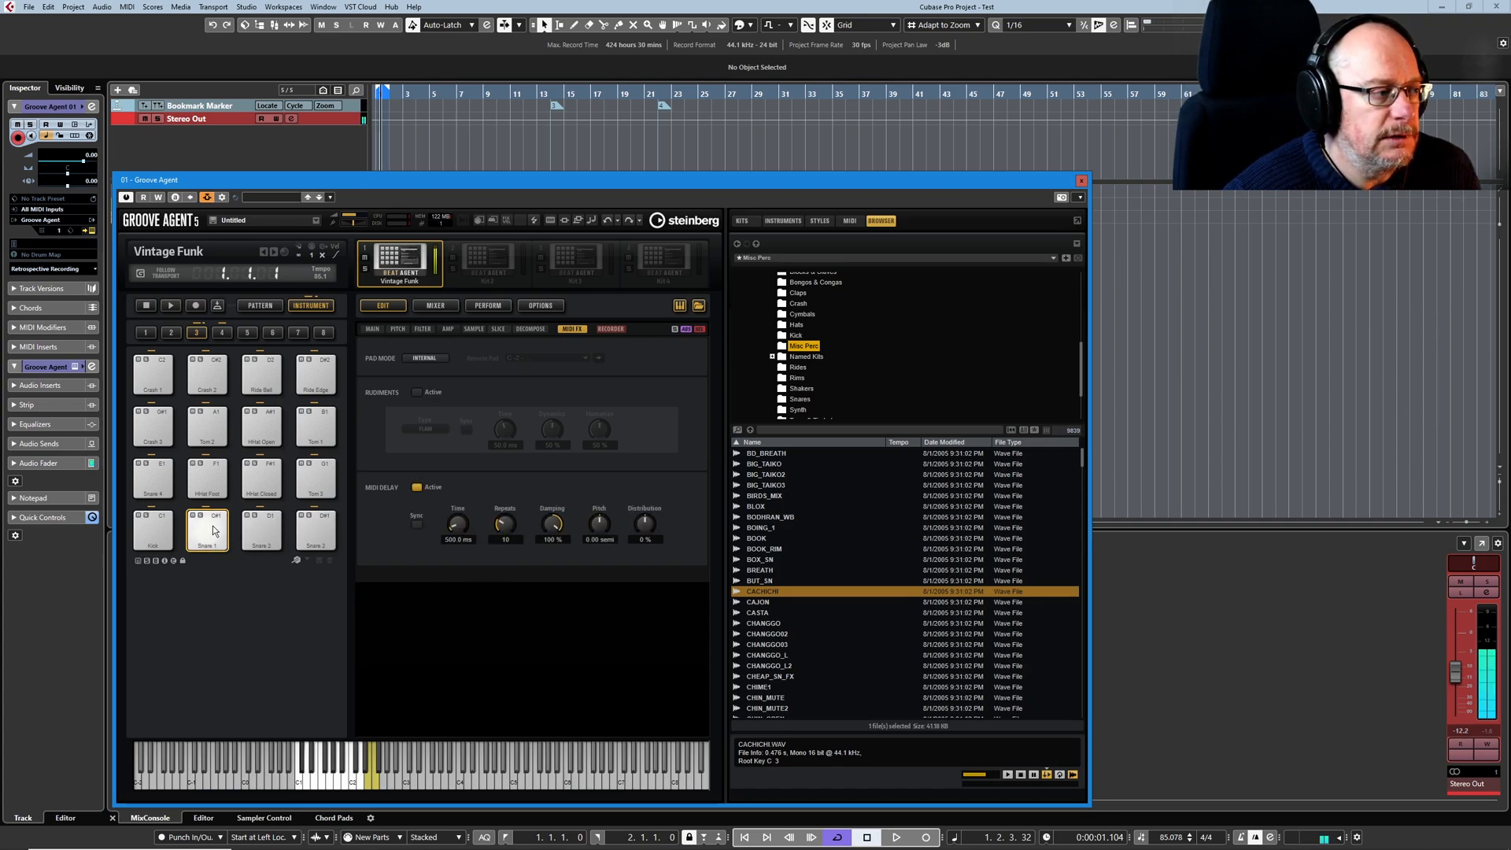
- Shorten the Snare 1 MIDI delay time to about 450 ms
left_click_drag(458, 525, 461, 491)
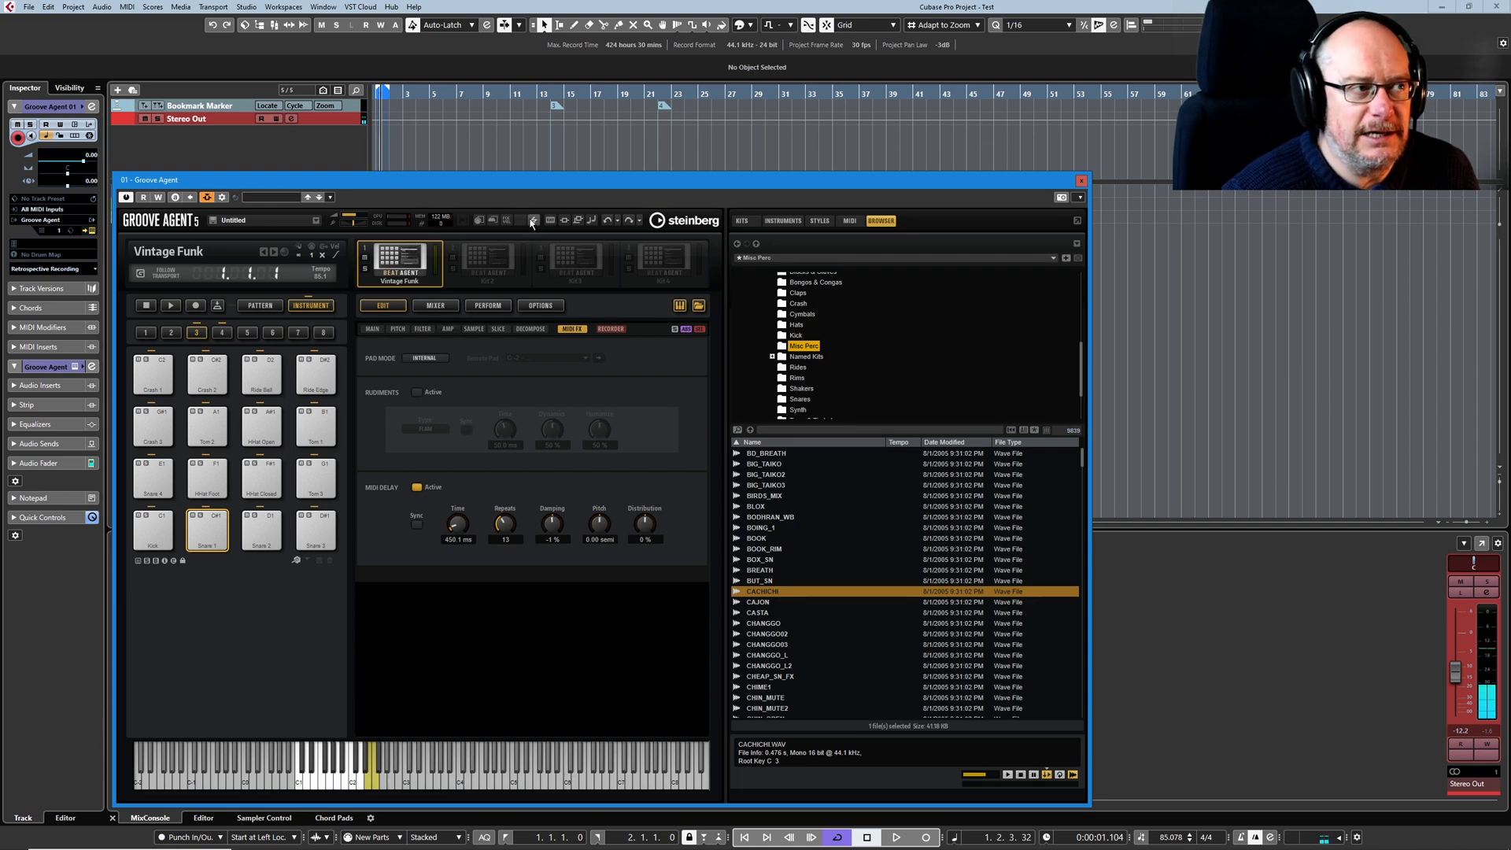
mouse_move(521, 563)
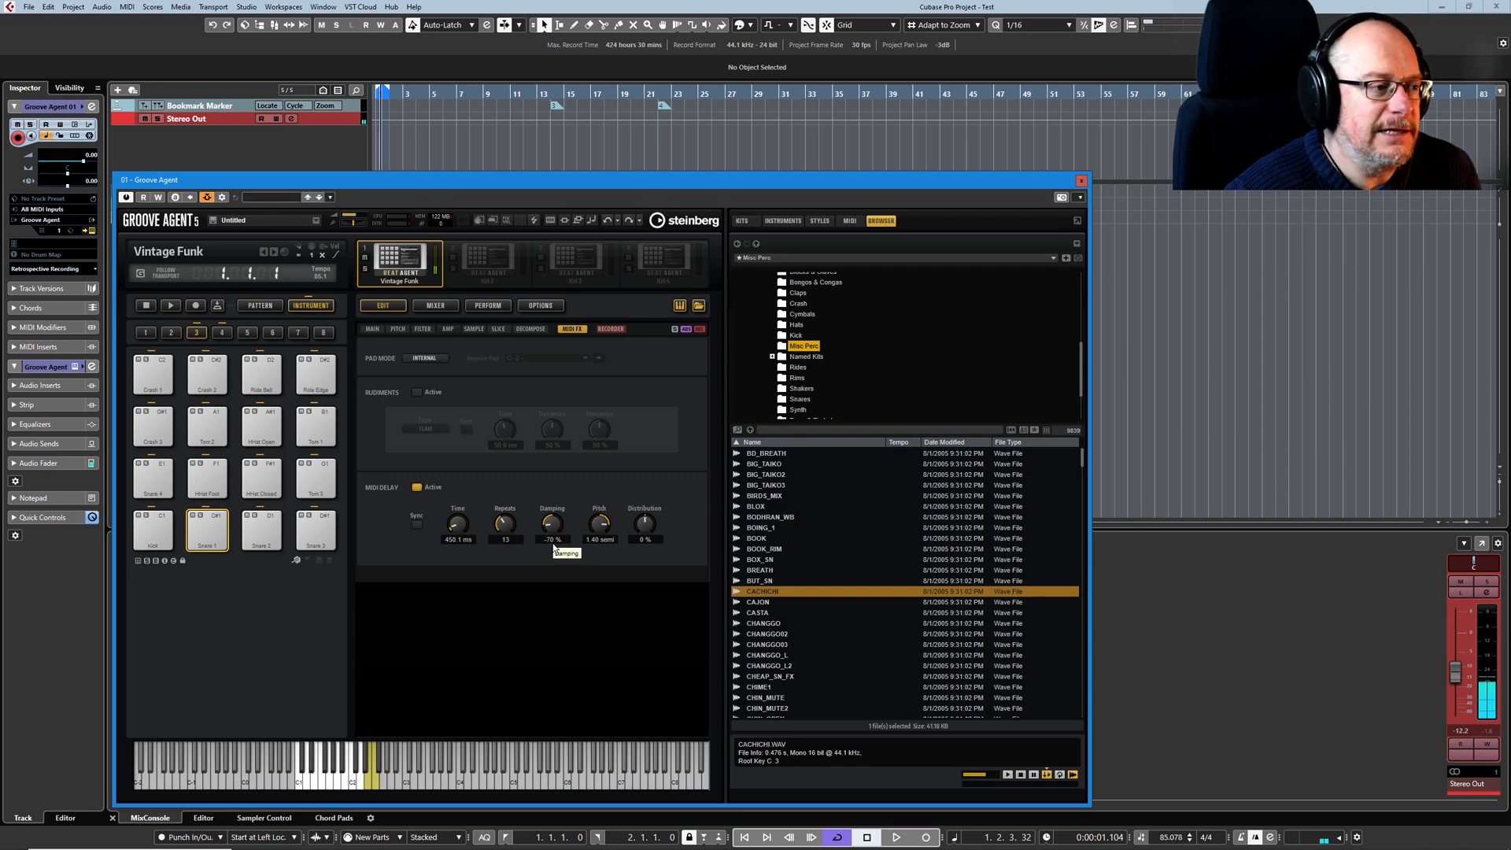
mouse_move(611, 587)
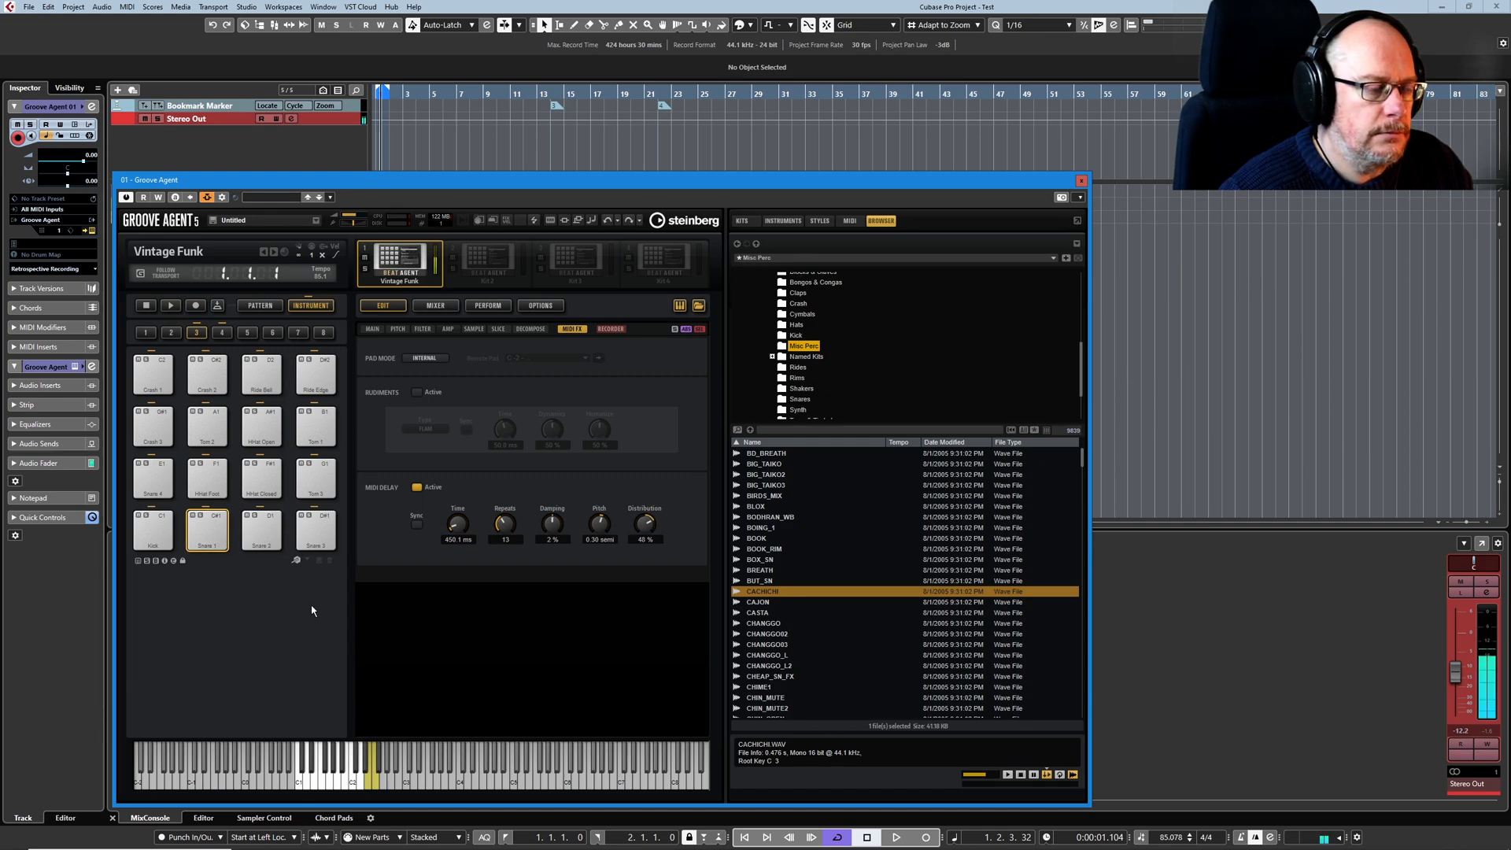
mouse_move(371, 633)
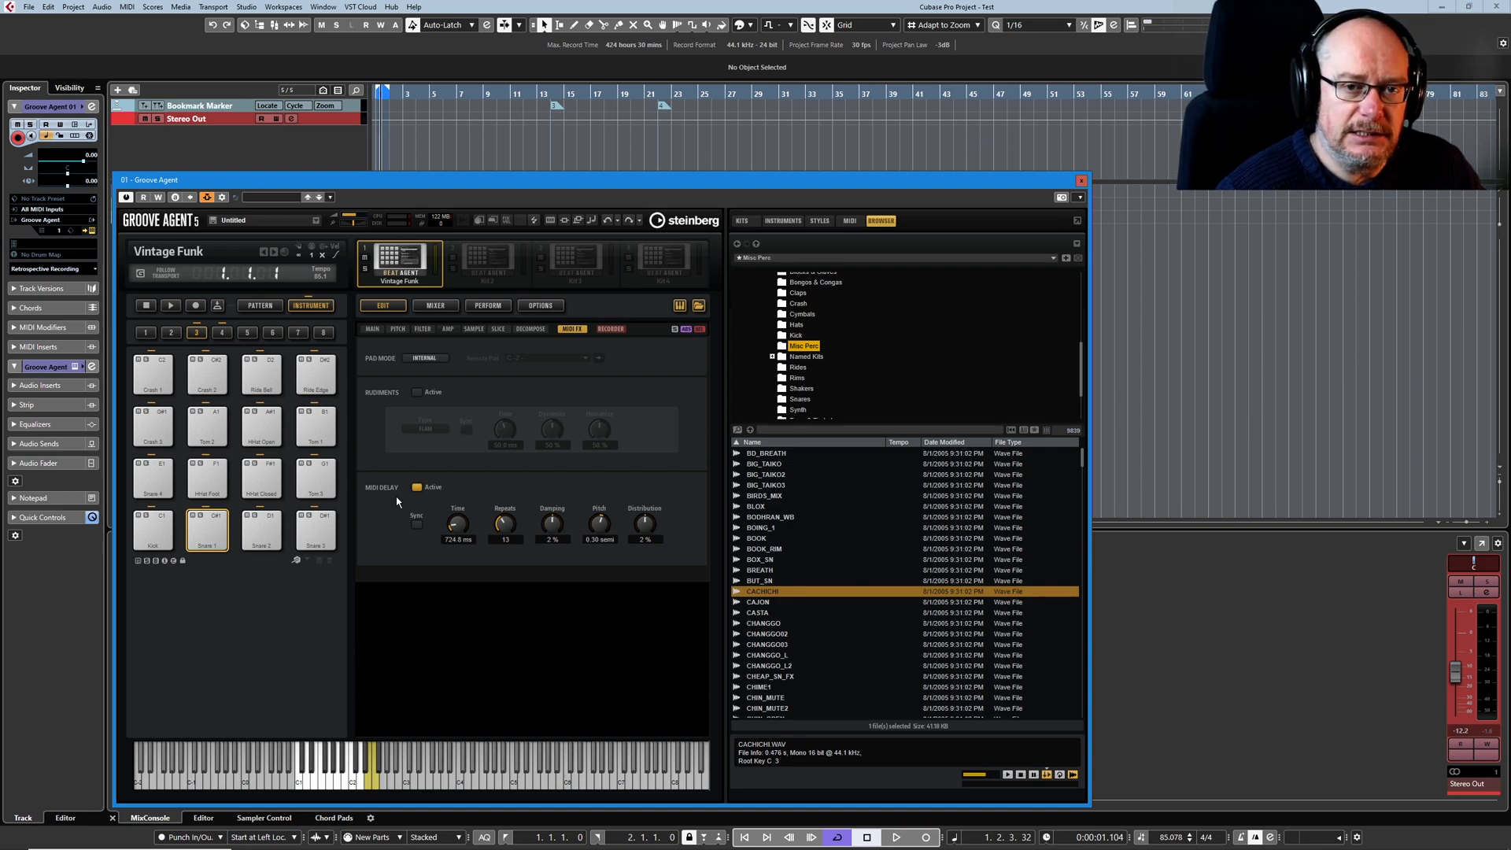
- Make a group 6 pad remote-trigger D1 Snare 2 with MIDI Delay and Rudiments both active
left_click(417, 487)
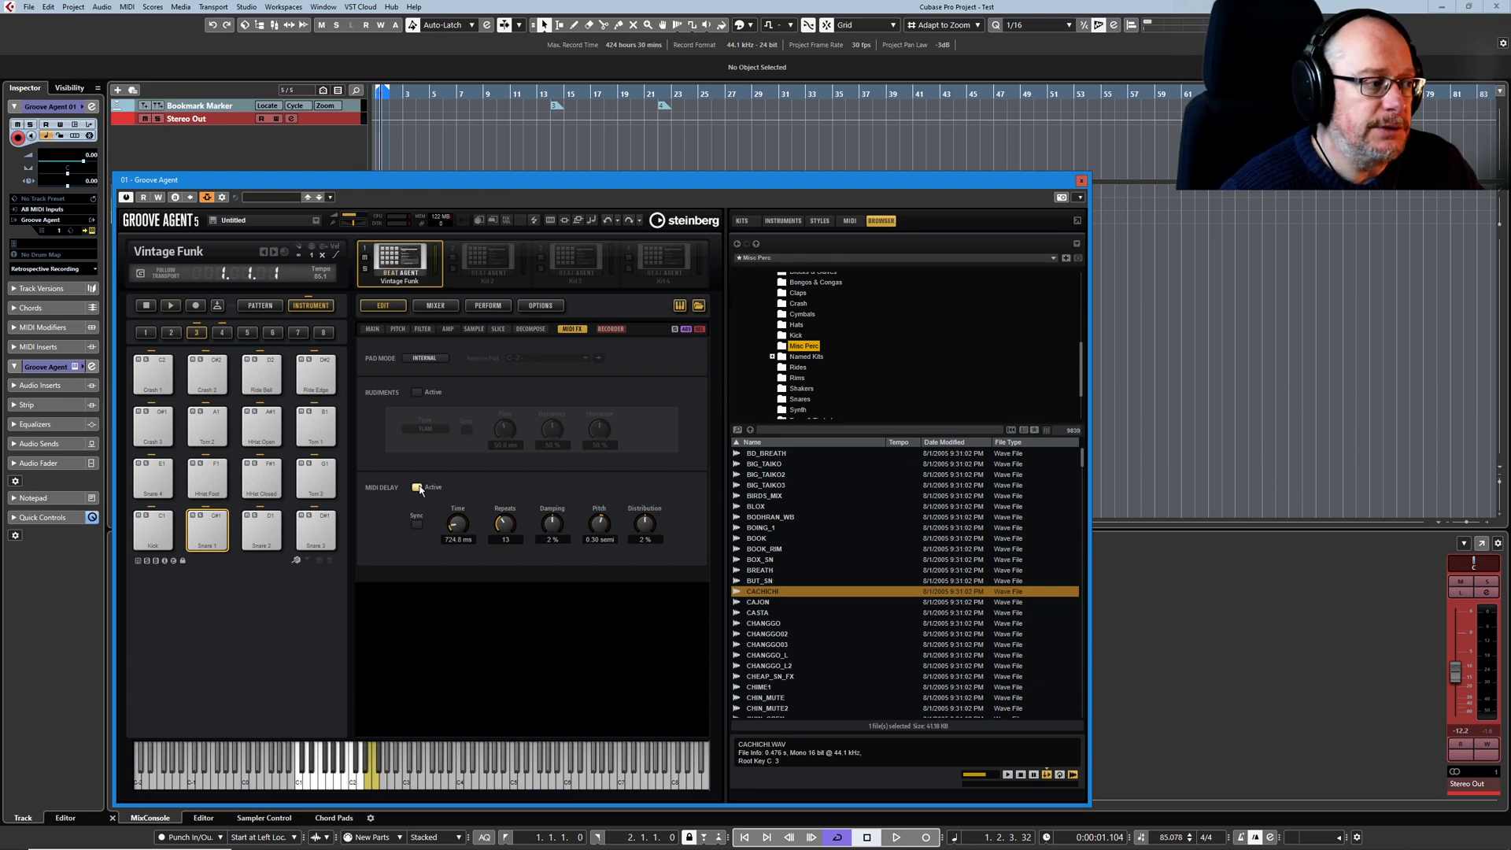
left_click(417, 486)
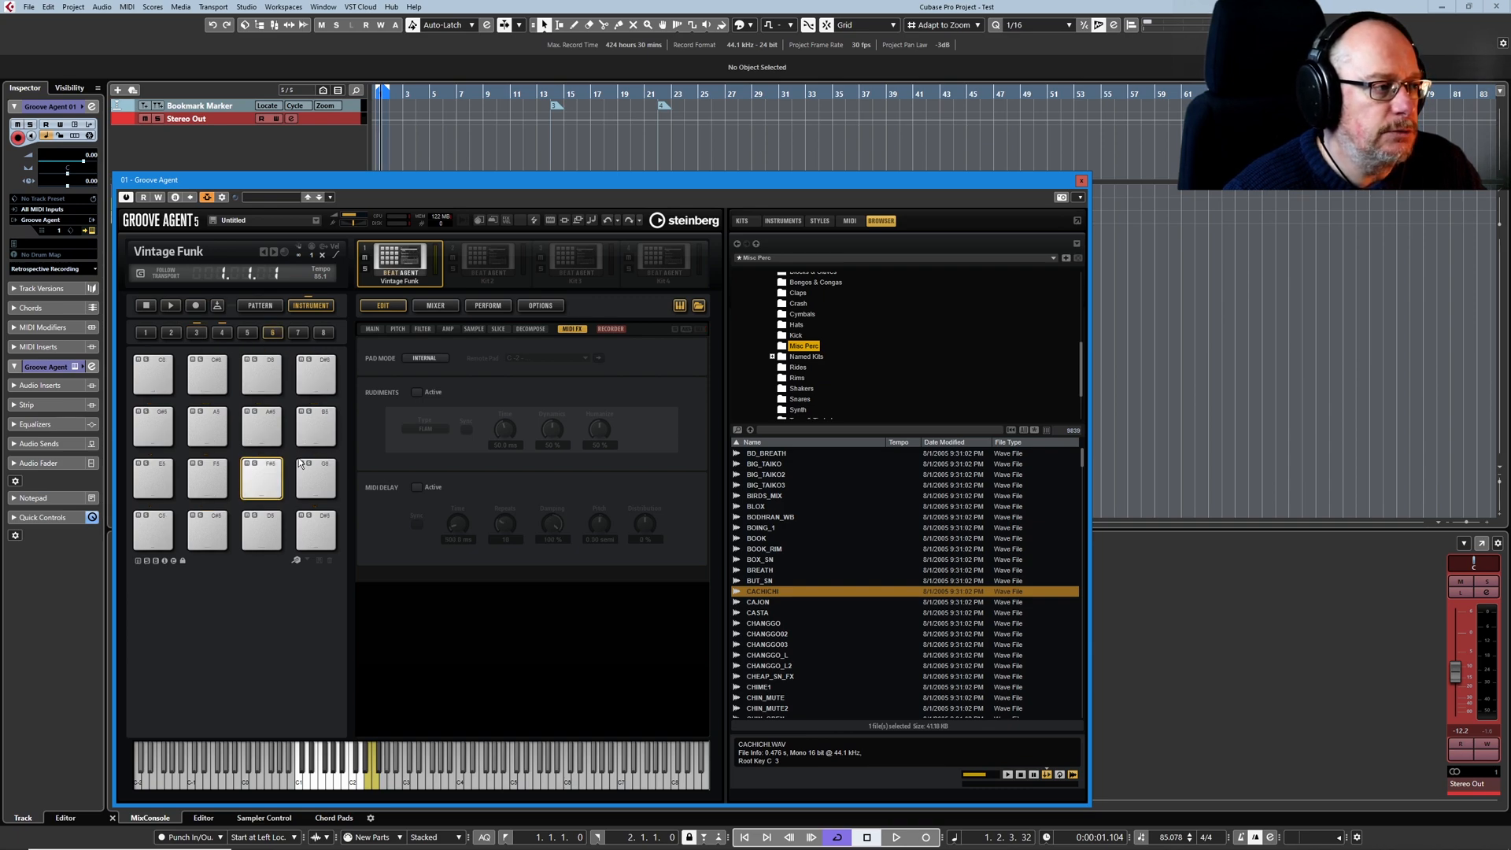
left_click(417, 487)
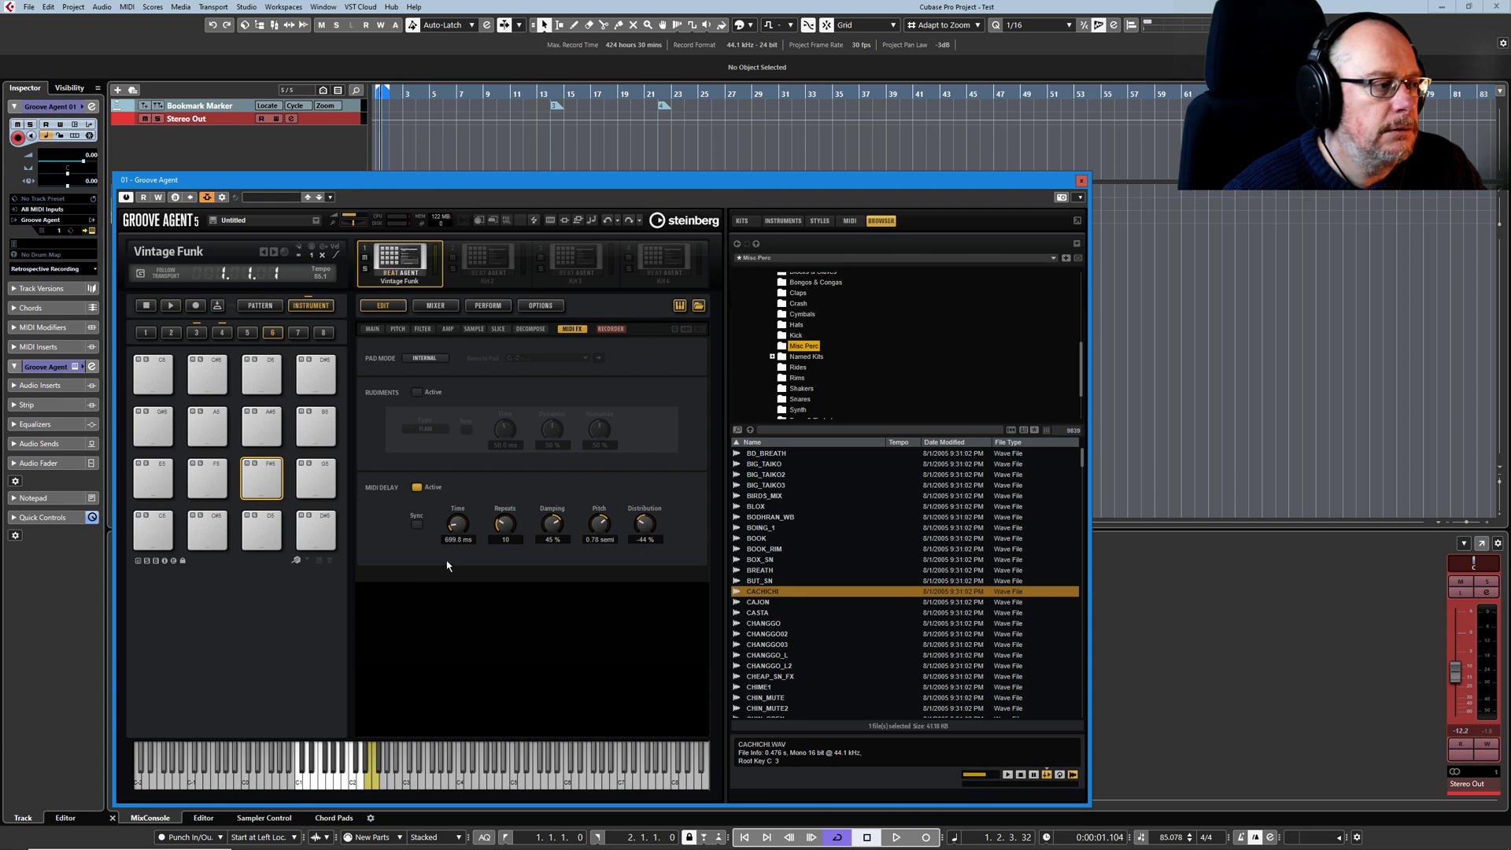
left_click(425, 357)
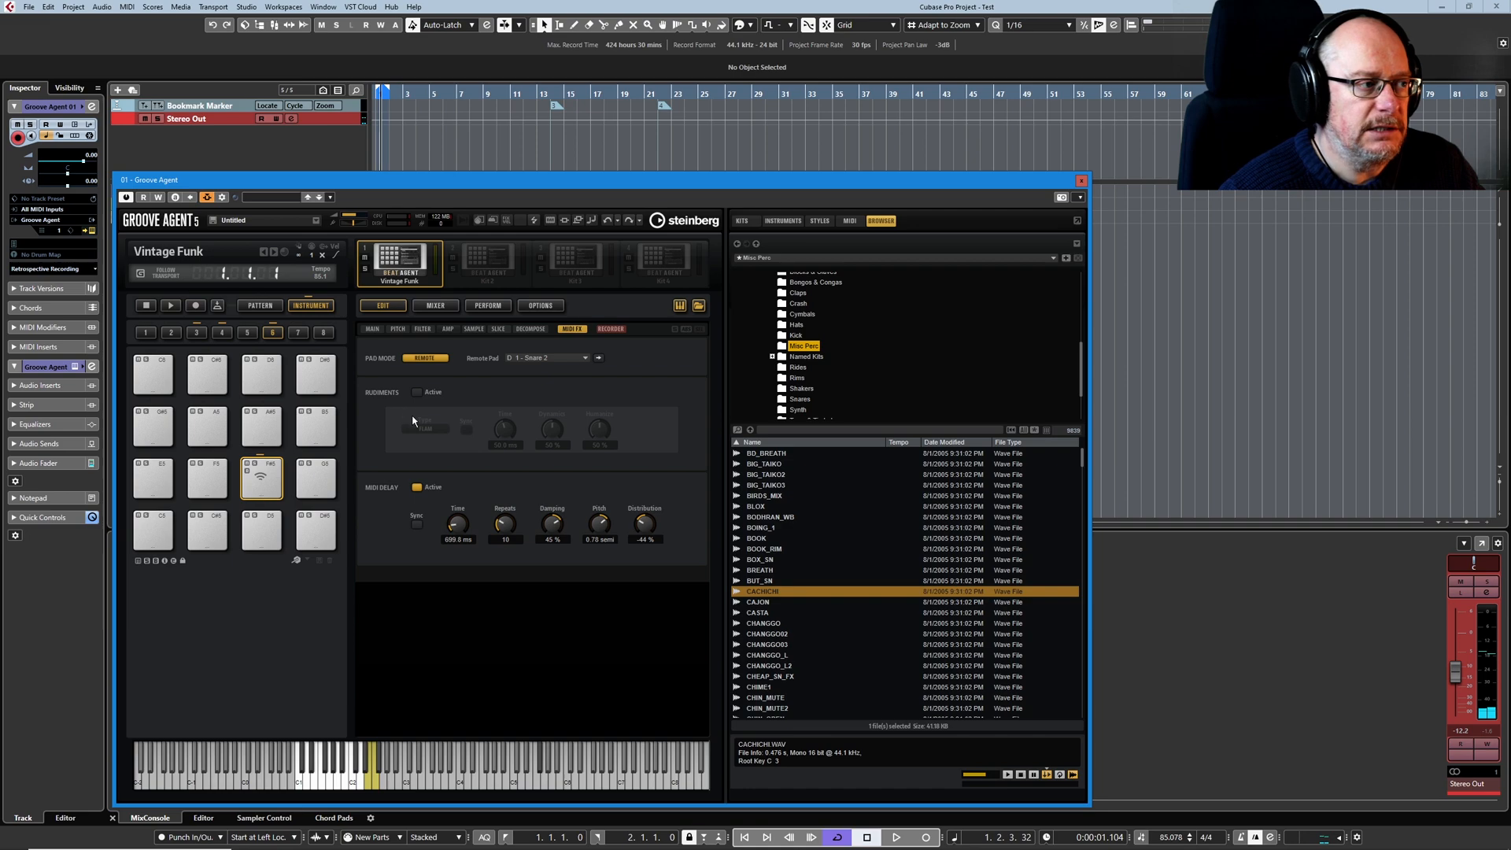
left_click(416, 392)
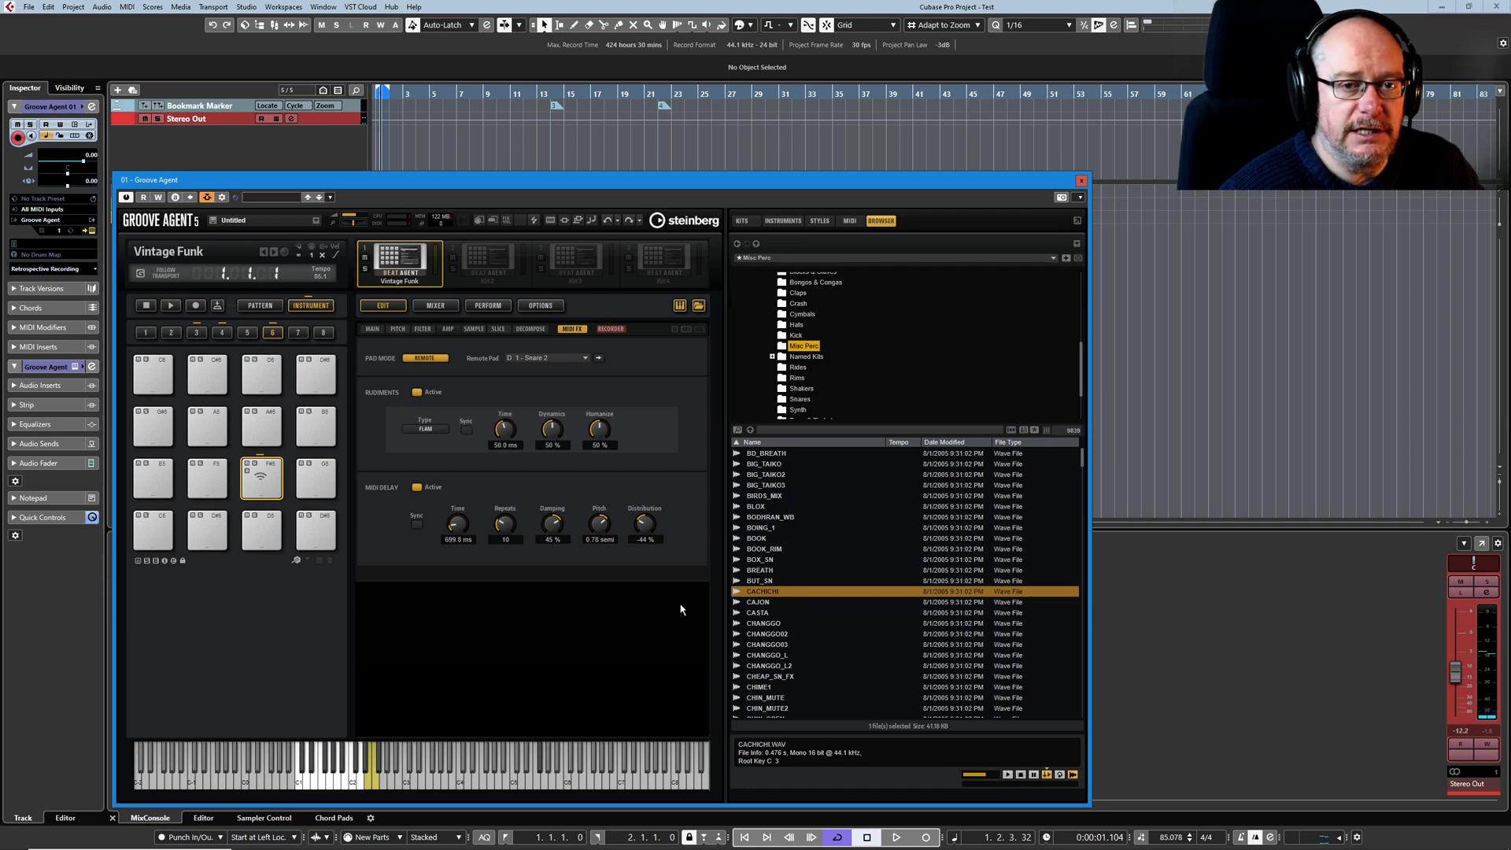
mouse_move(681, 600)
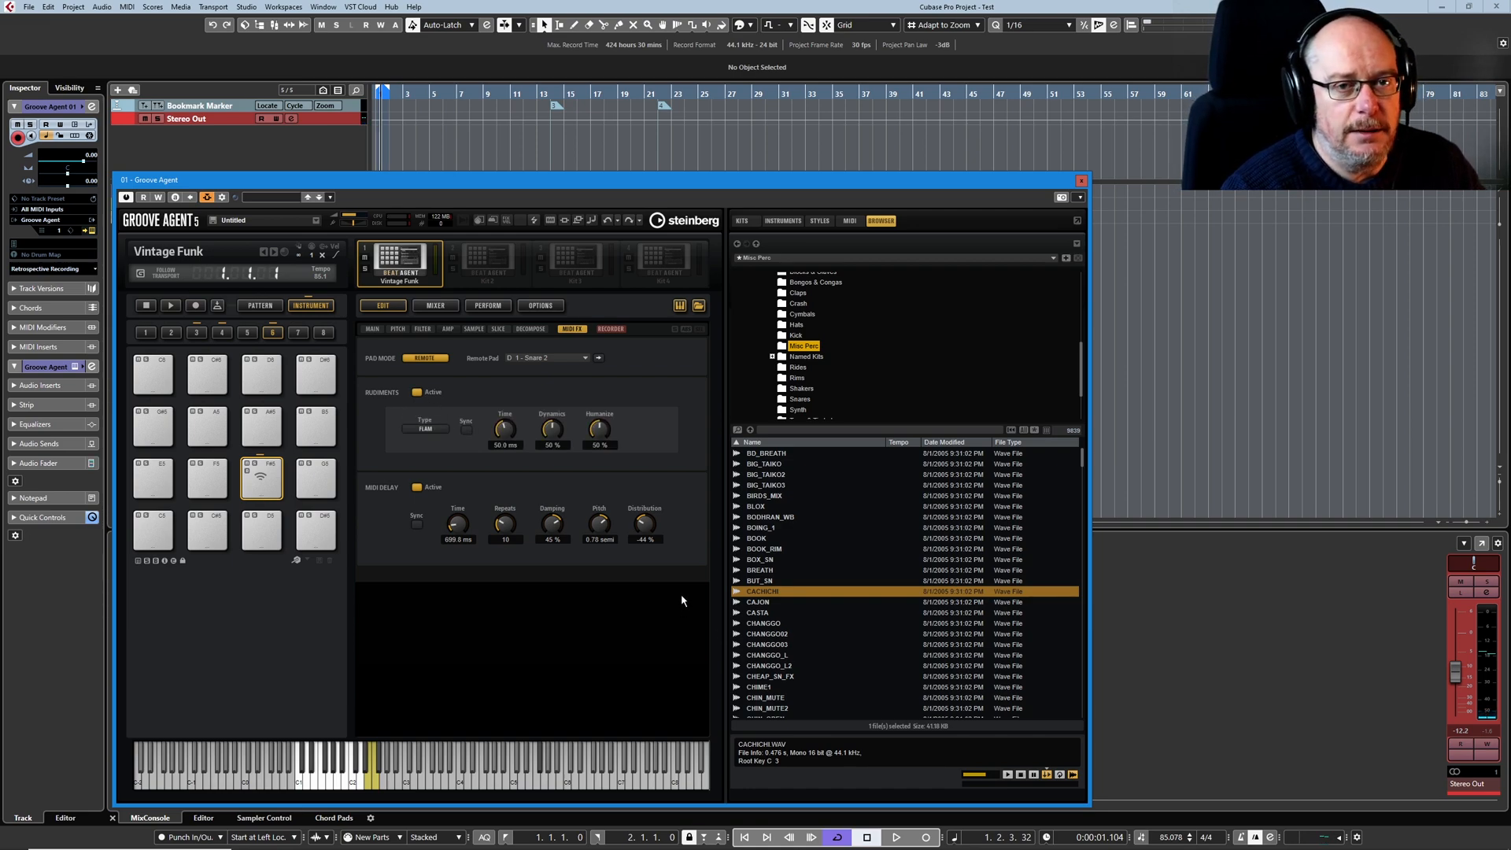